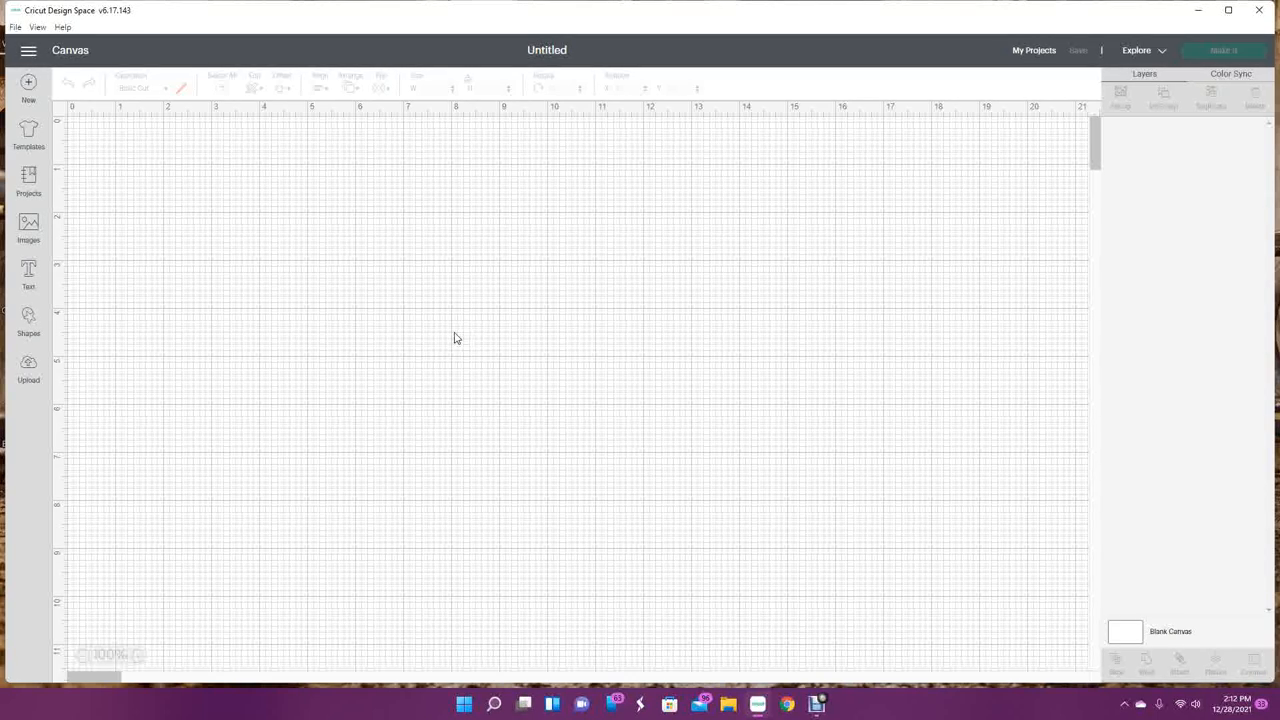
mouse_move(256, 324)
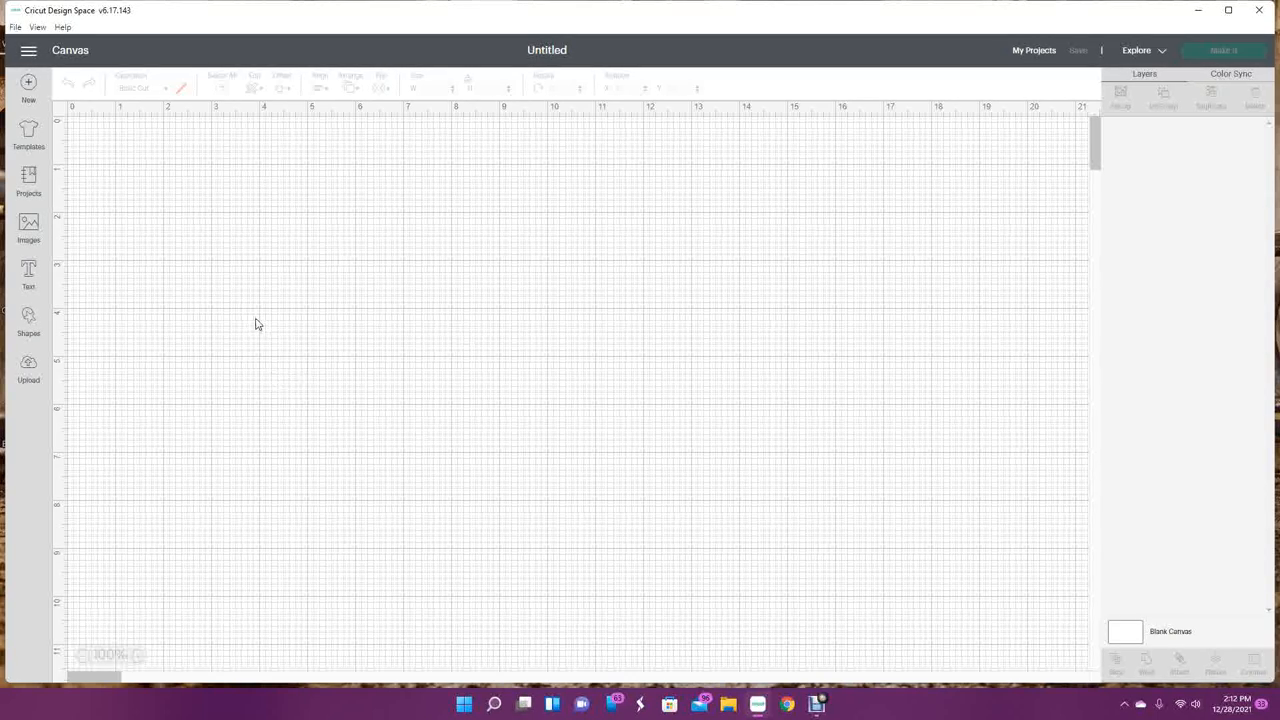
mouse_move(164, 260)
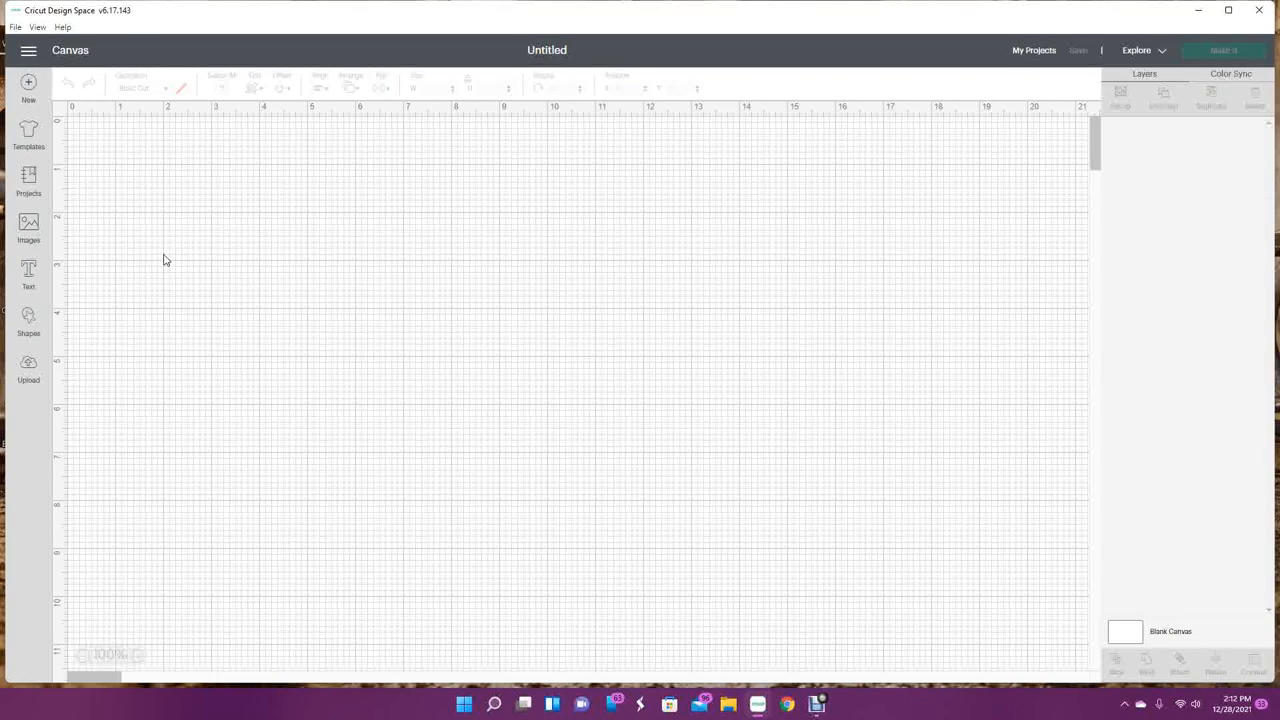
Switch from the canvas to the Projects library to browse ready-made mug projects
click(28, 180)
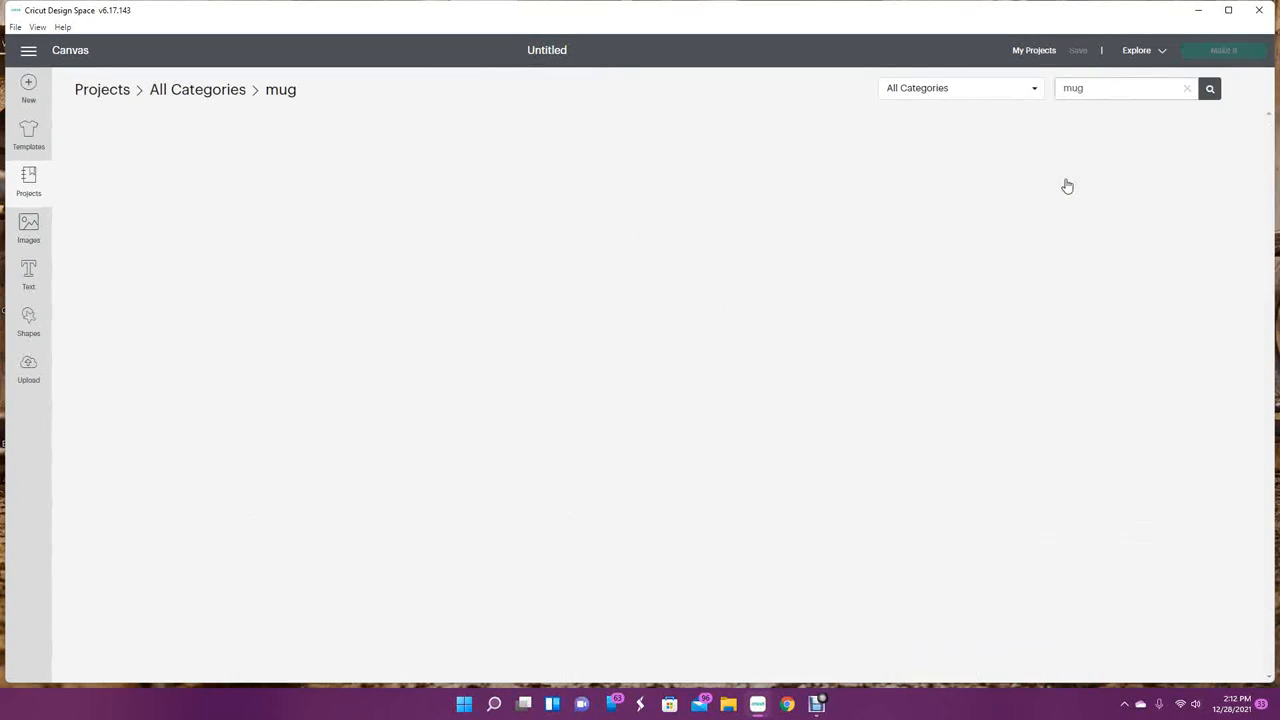
Refine the project search to 'mug template' and browse the results
click(1208, 88)
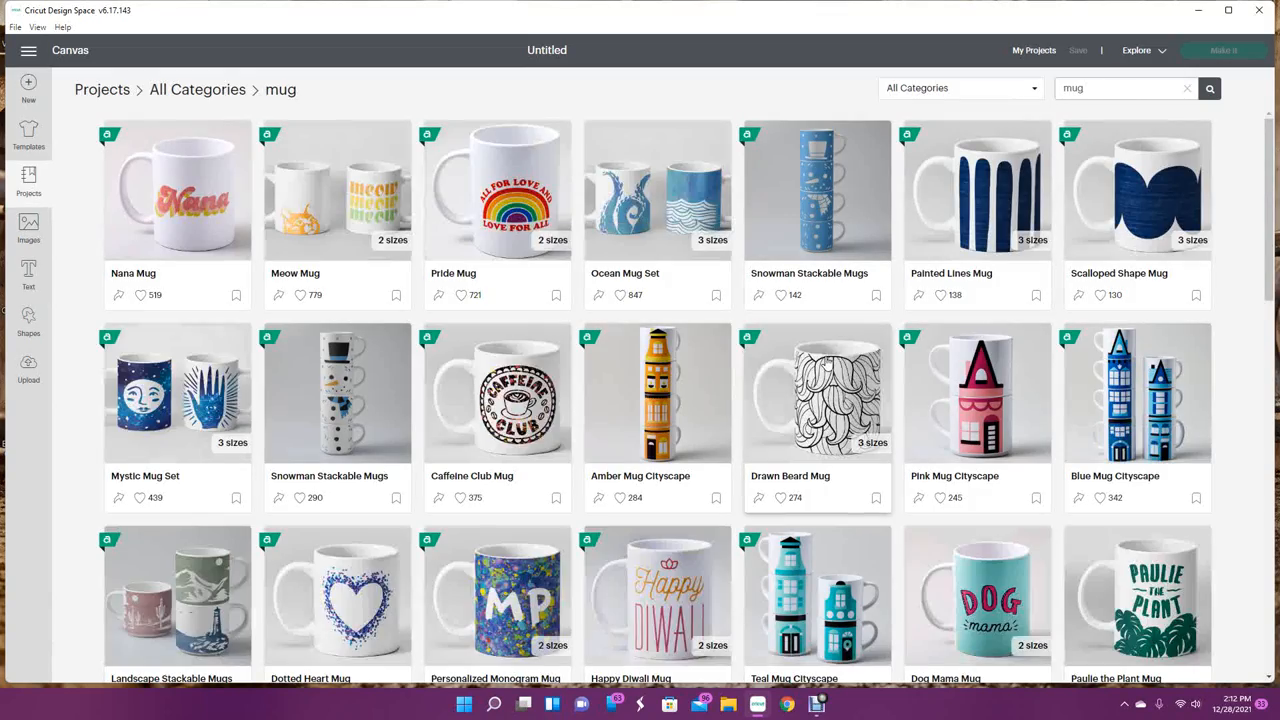
scroll(down, 3)
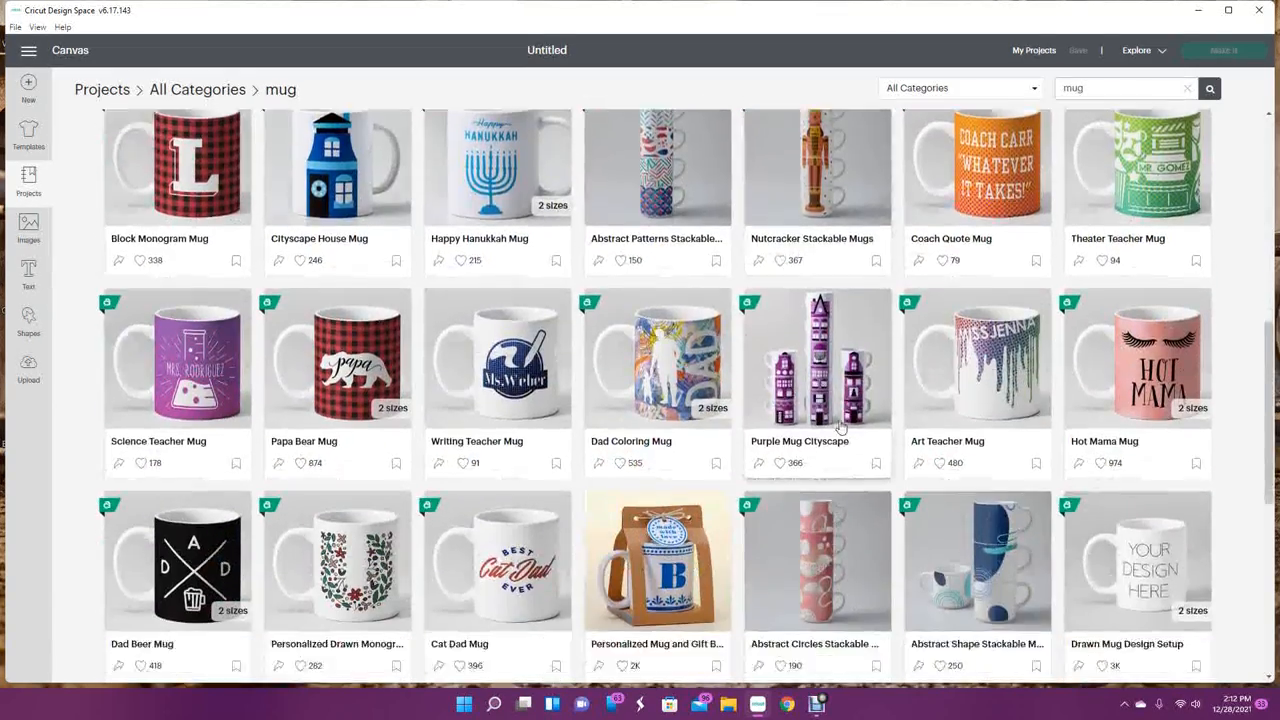
scroll(up, 3)
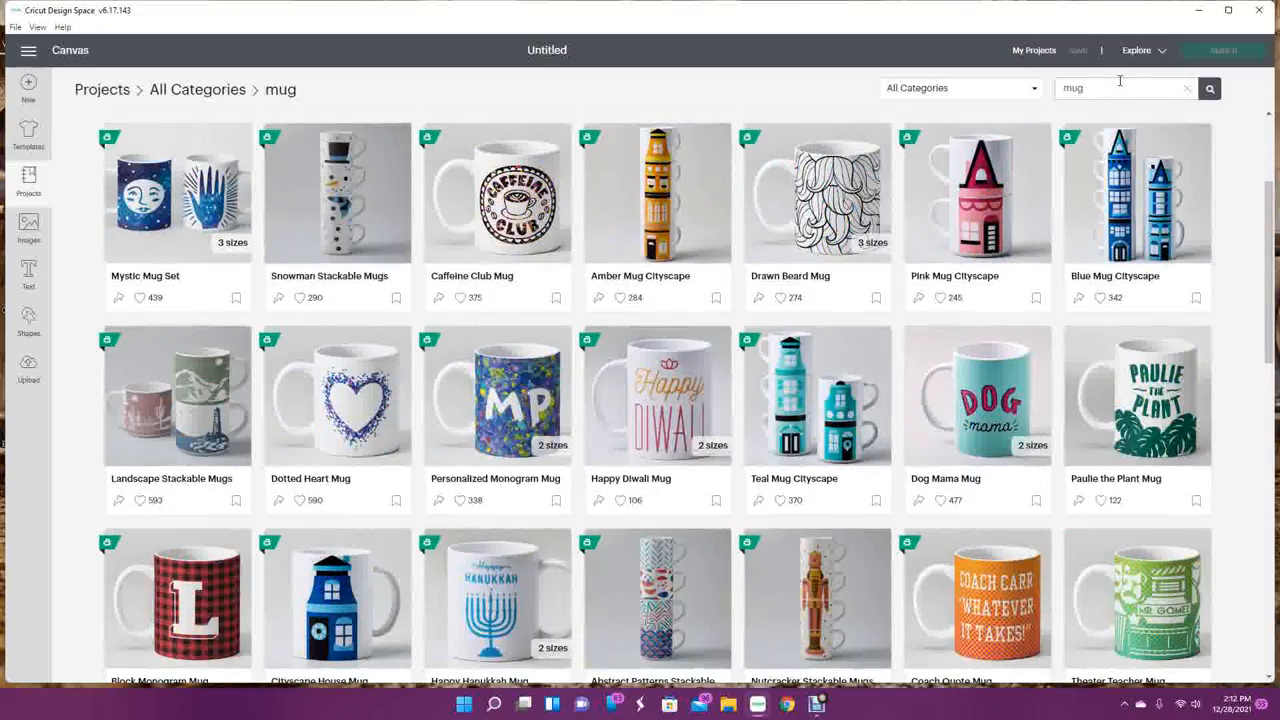
text(template)
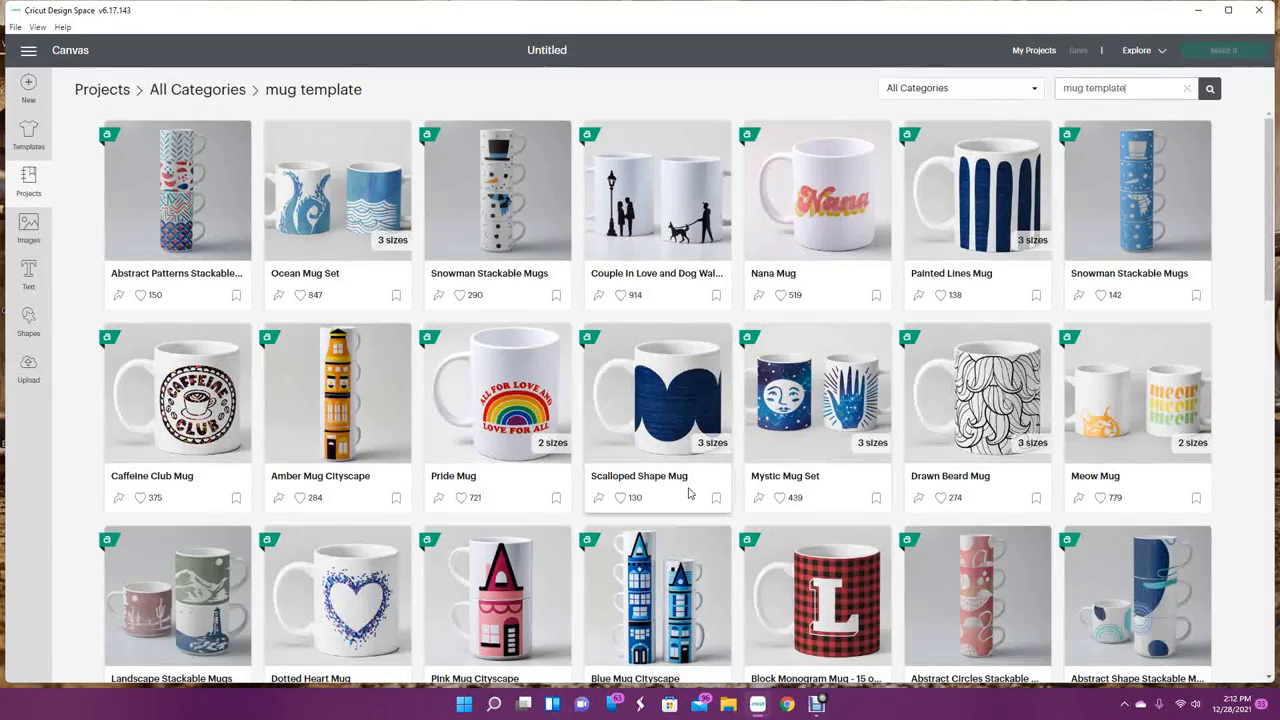
scroll(down, 3)
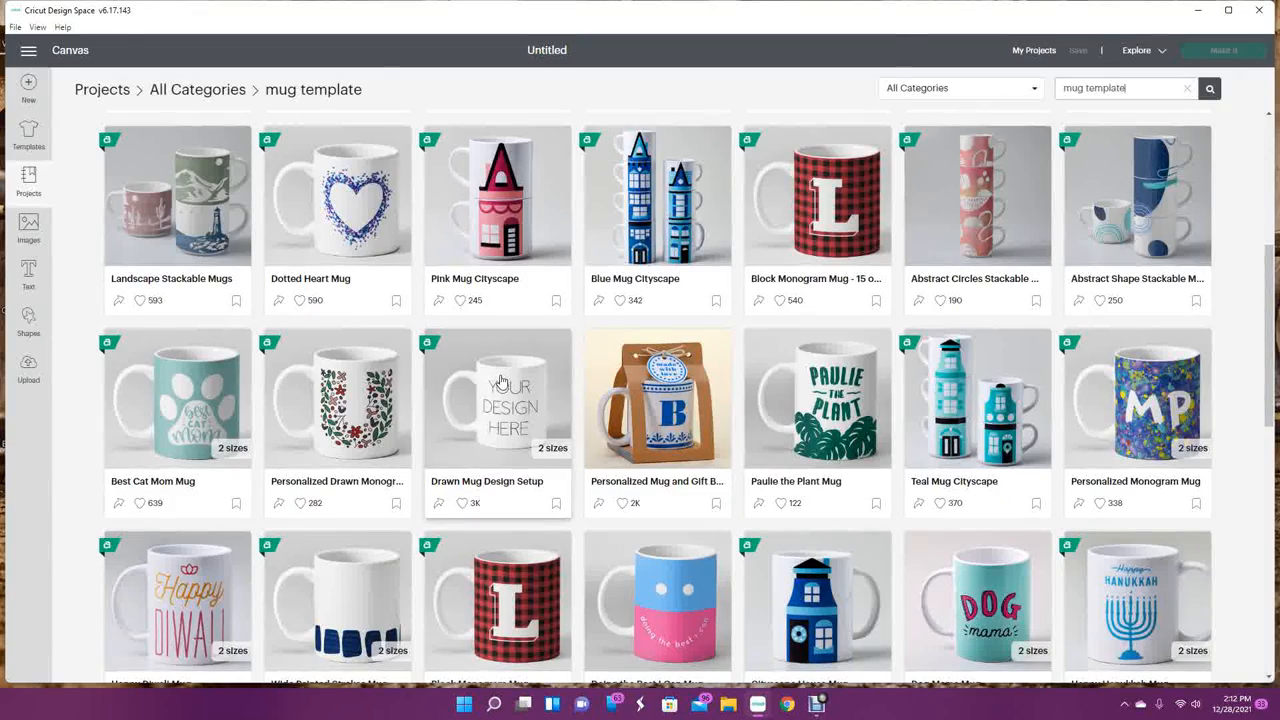
Customize the Drawn Mug Design Setup project in the Small finished size onto the canvas
click(496, 398)
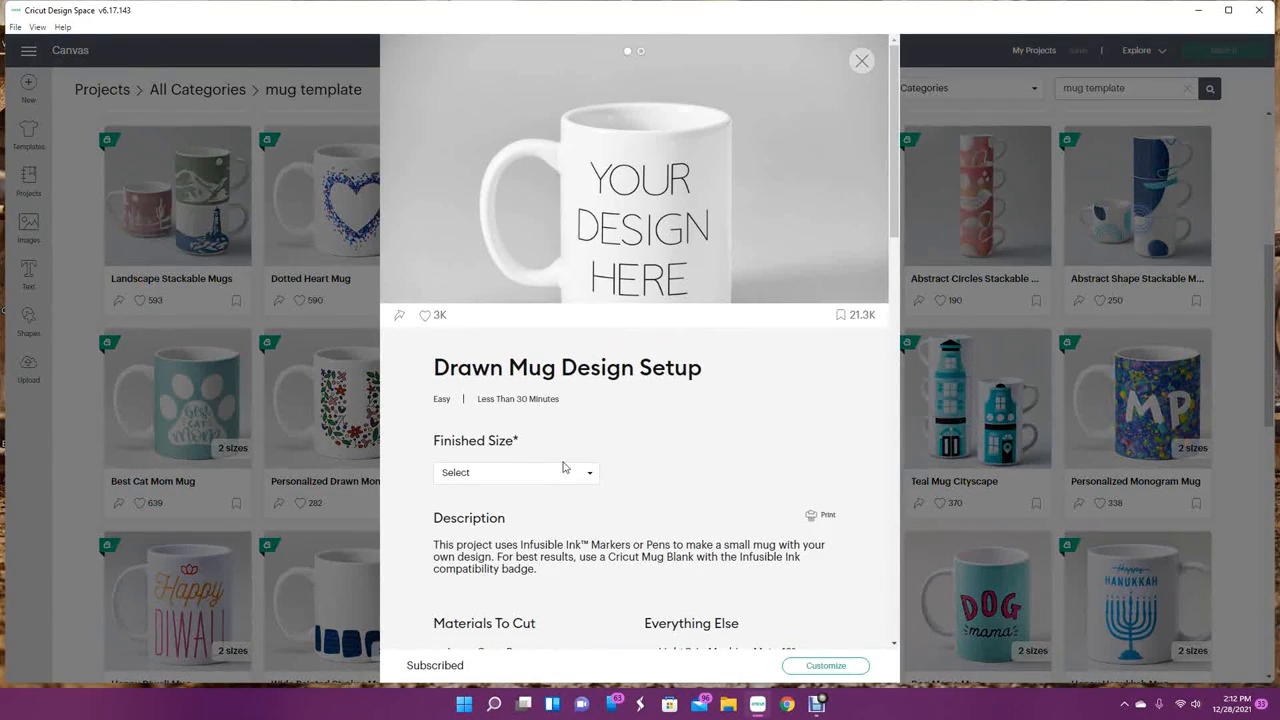
click(516, 472)
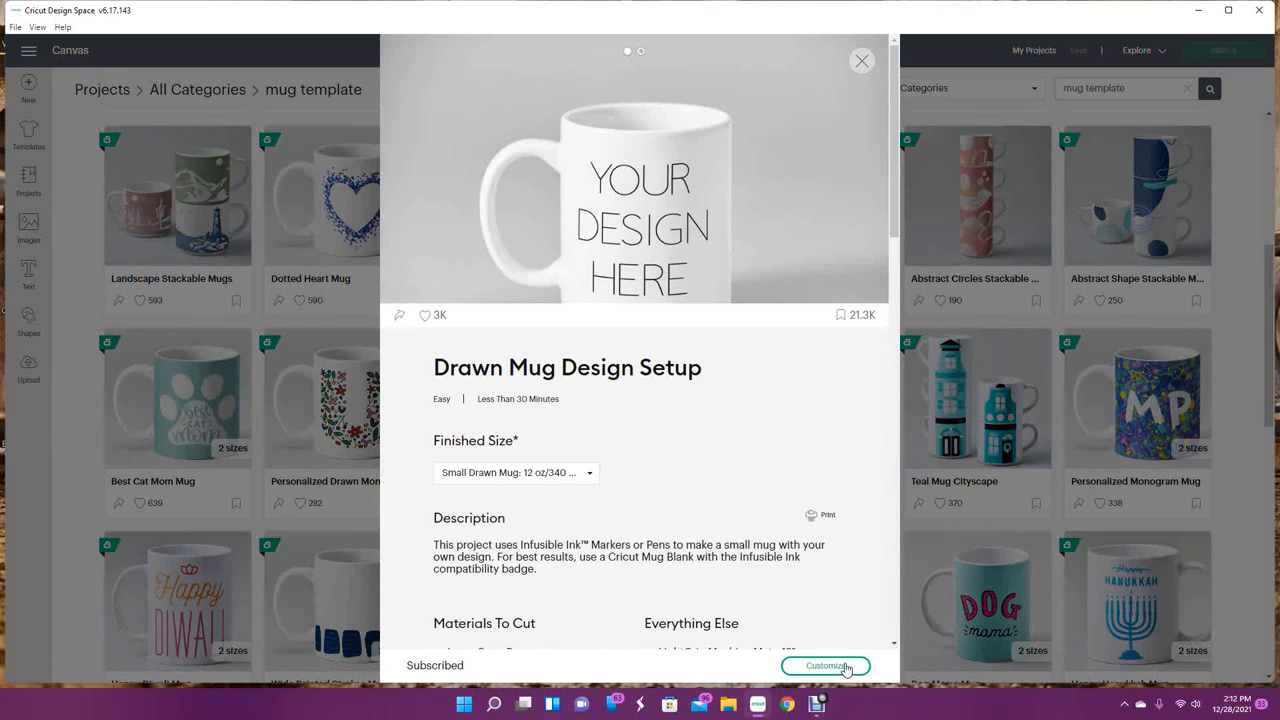
click(824, 664)
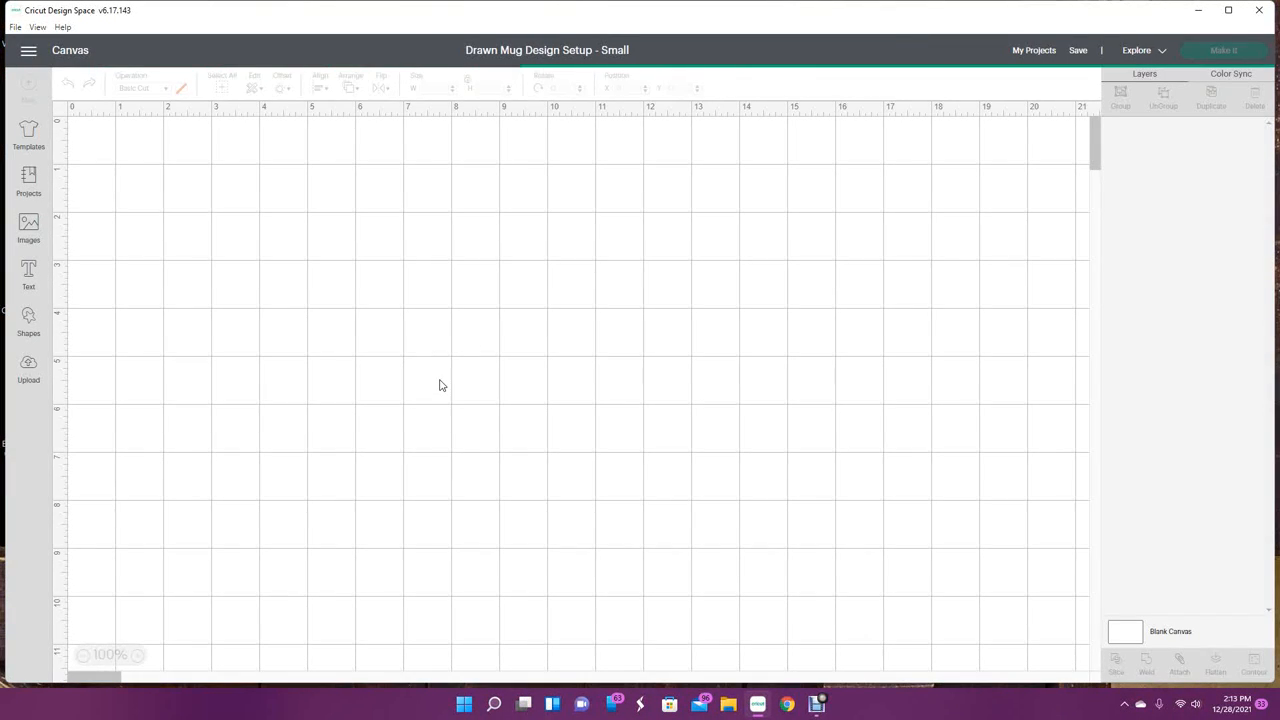
mouse_move(432, 390)
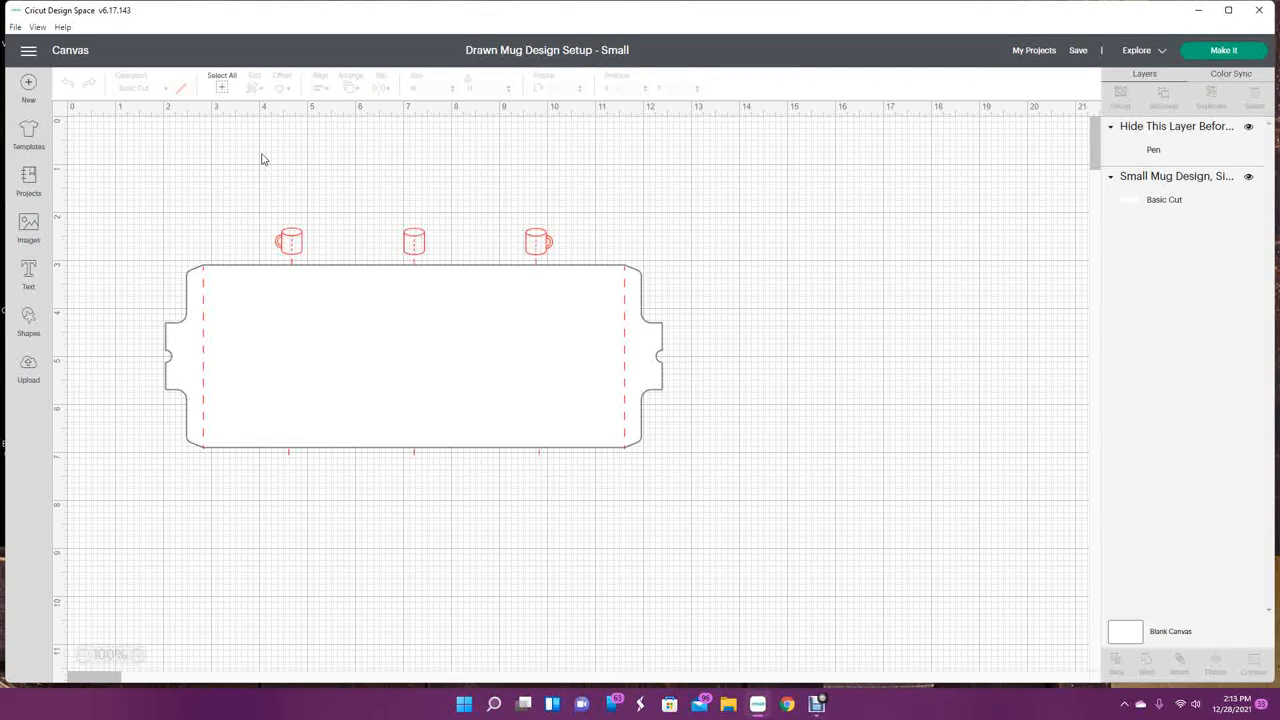
mouse_move(380, 360)
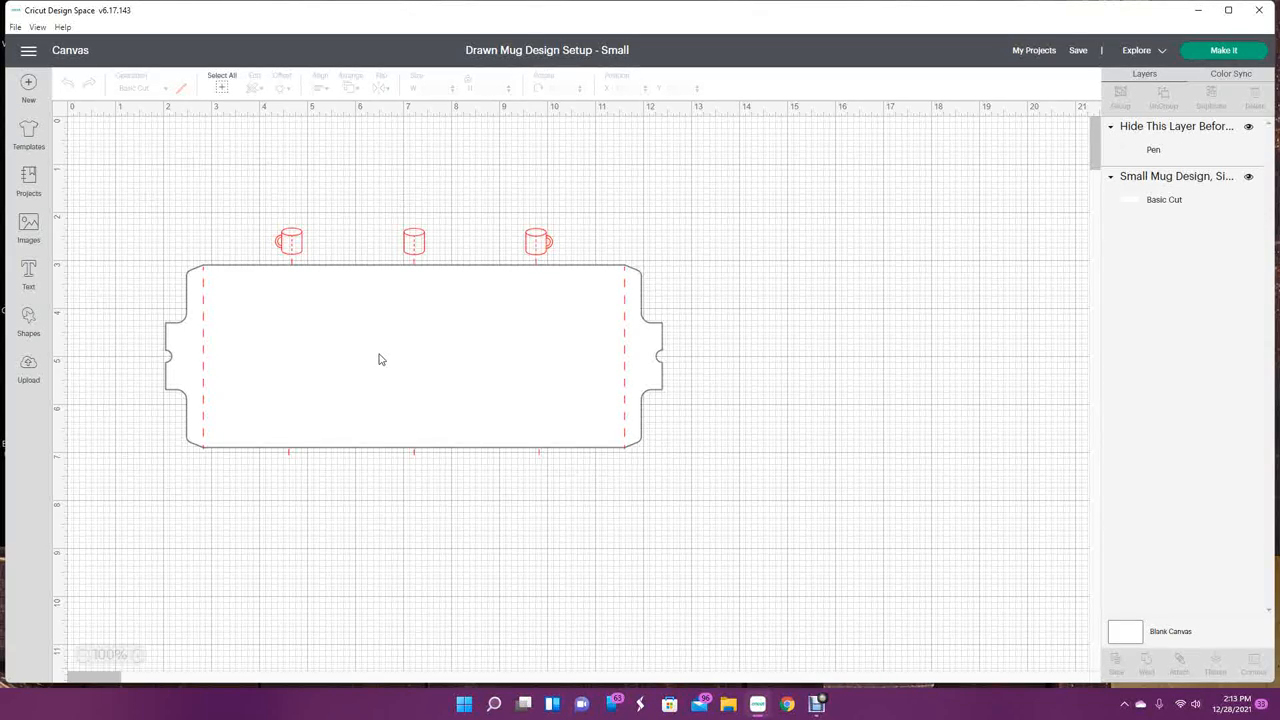
mouse_move(490, 464)
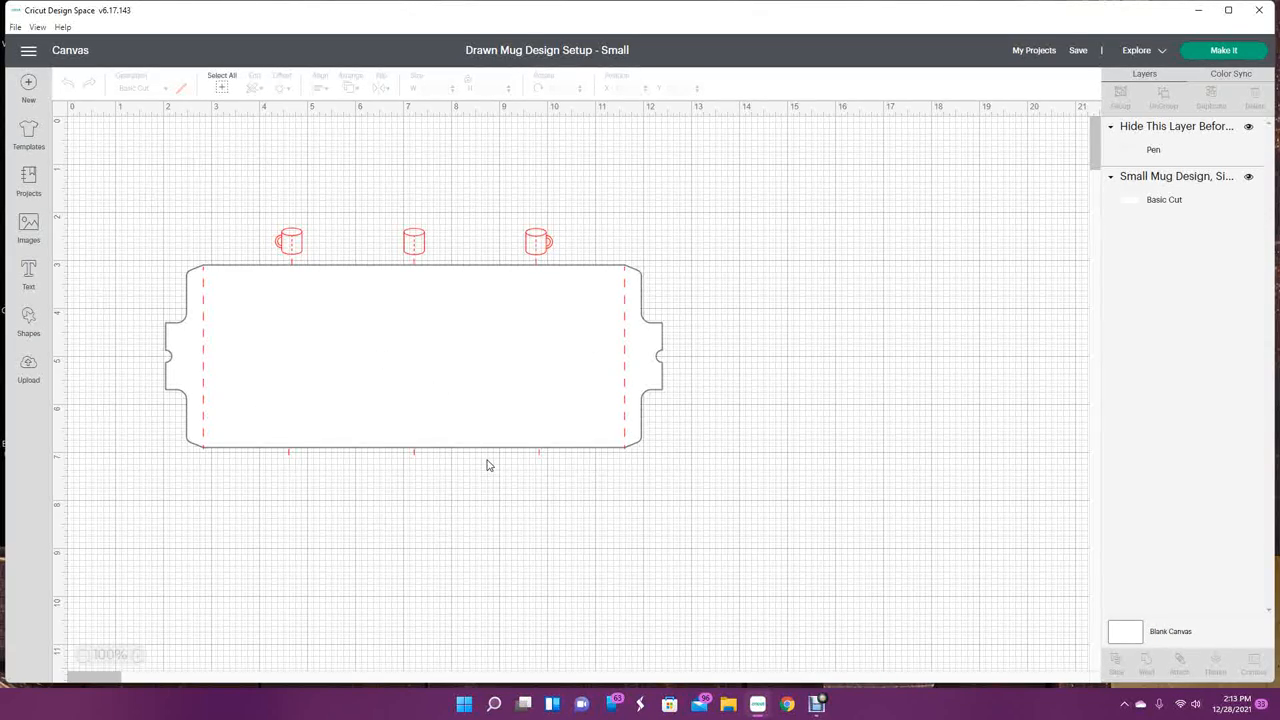
mouse_move(218, 318)
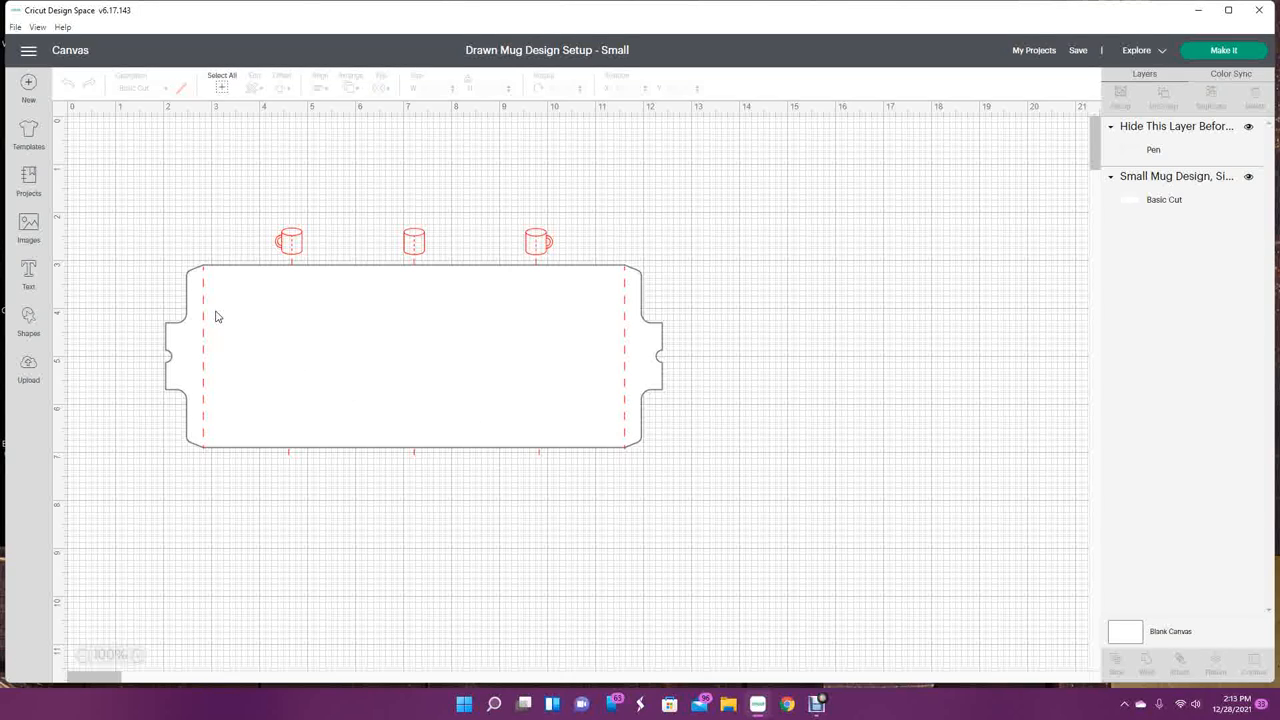
mouse_move(220, 320)
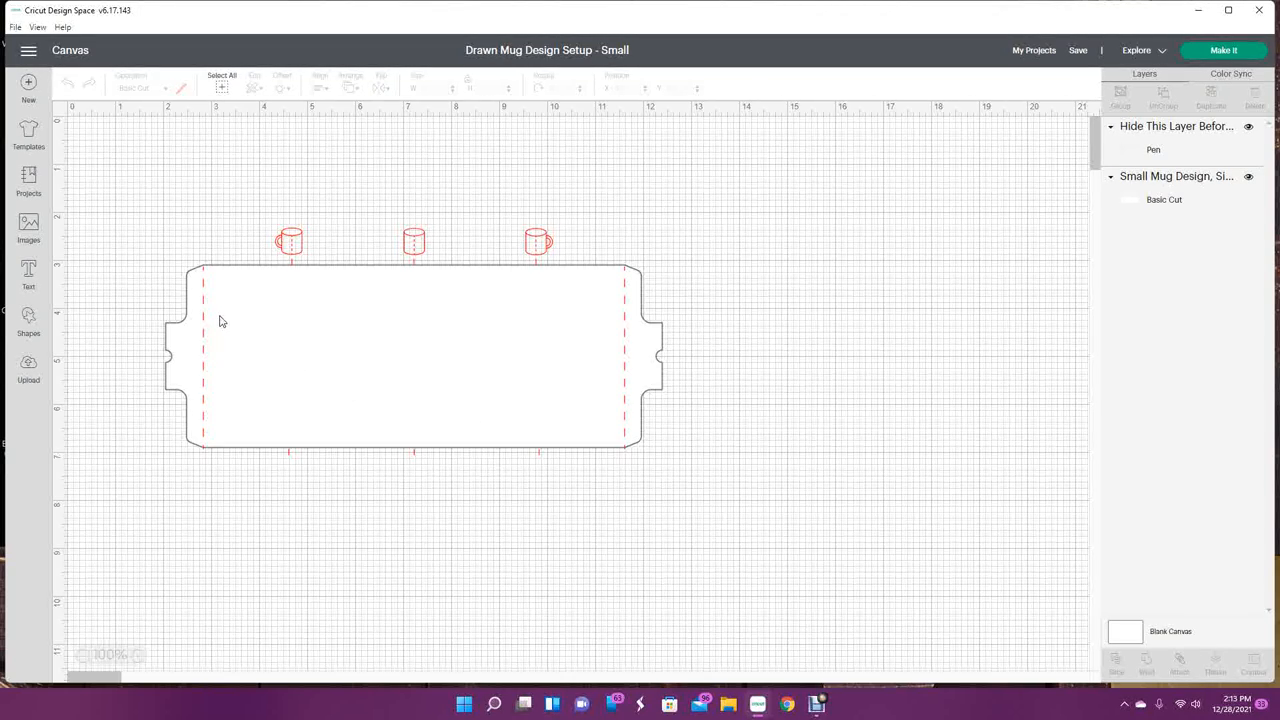
mouse_move(336, 360)
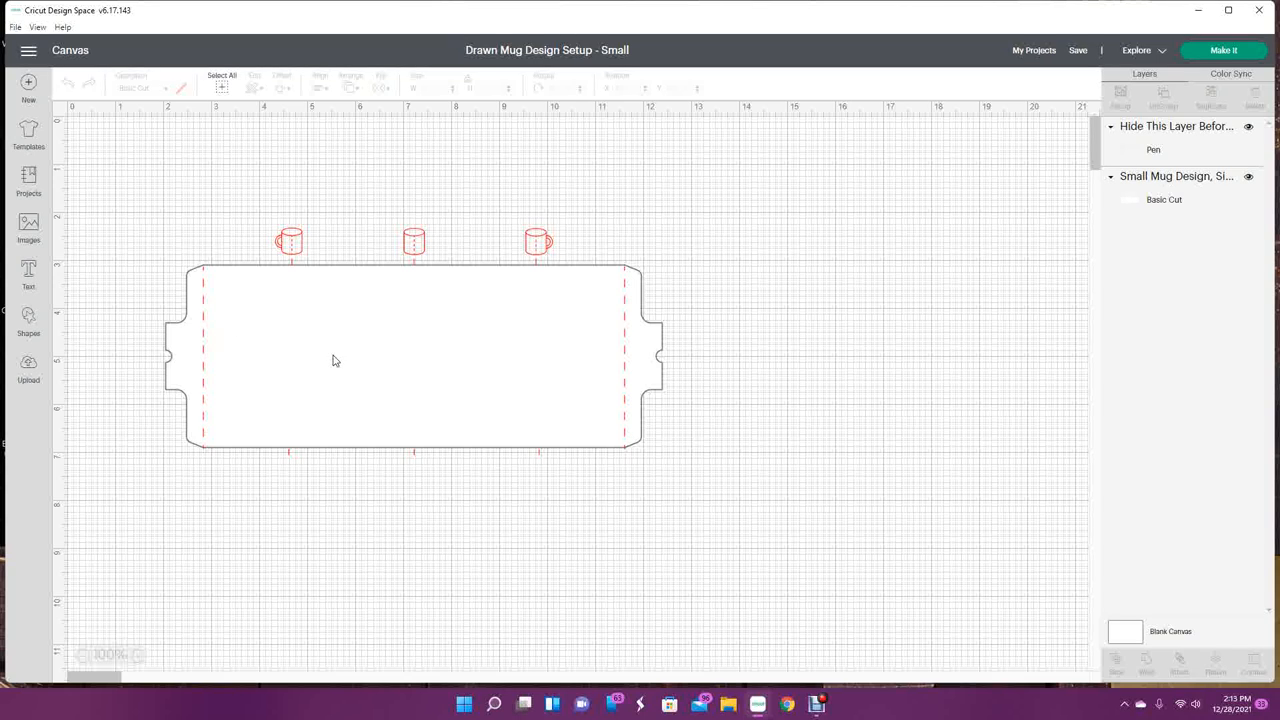
Select and deselect the loaded mug template, then go to the Images library
click(404, 360)
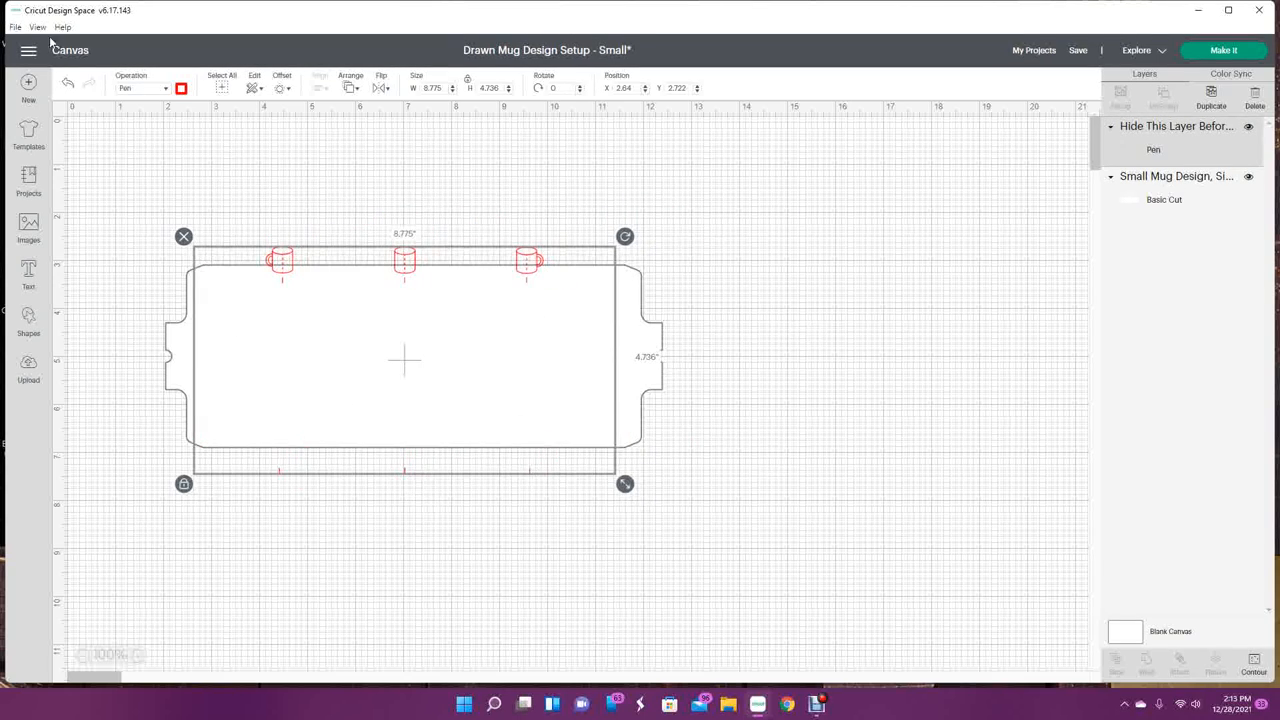
click(744, 510)
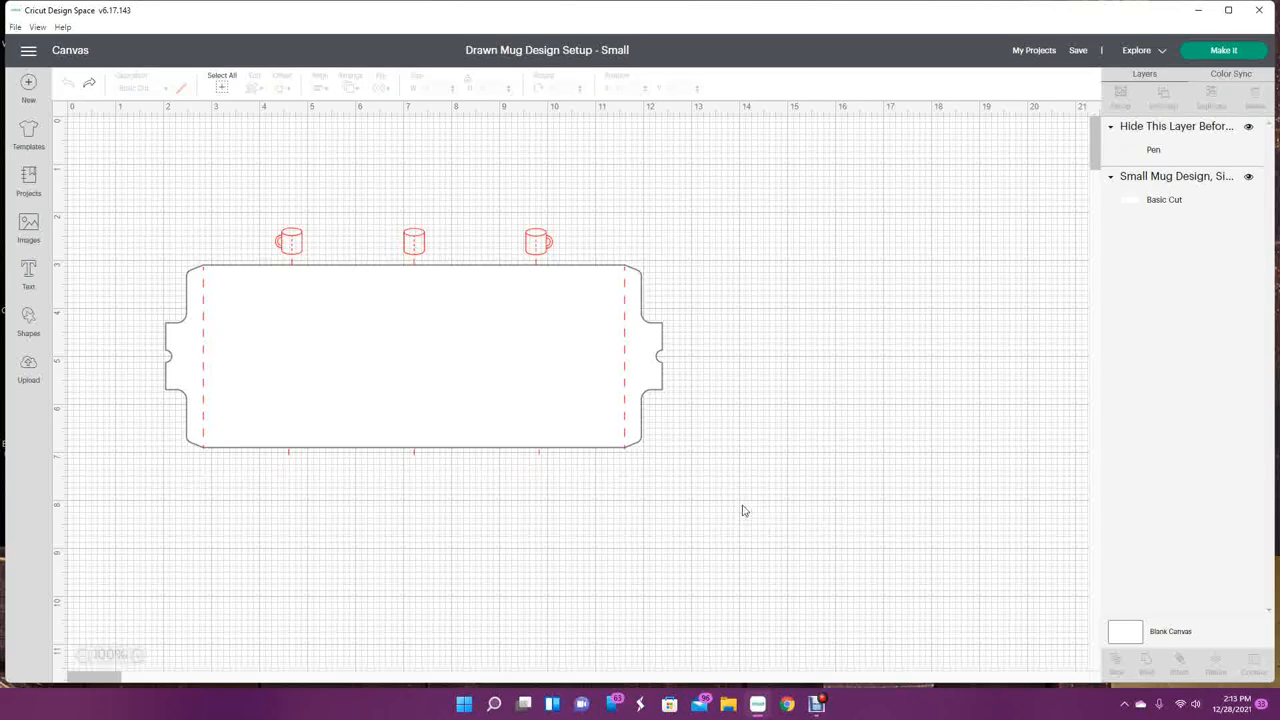
click(220, 80)
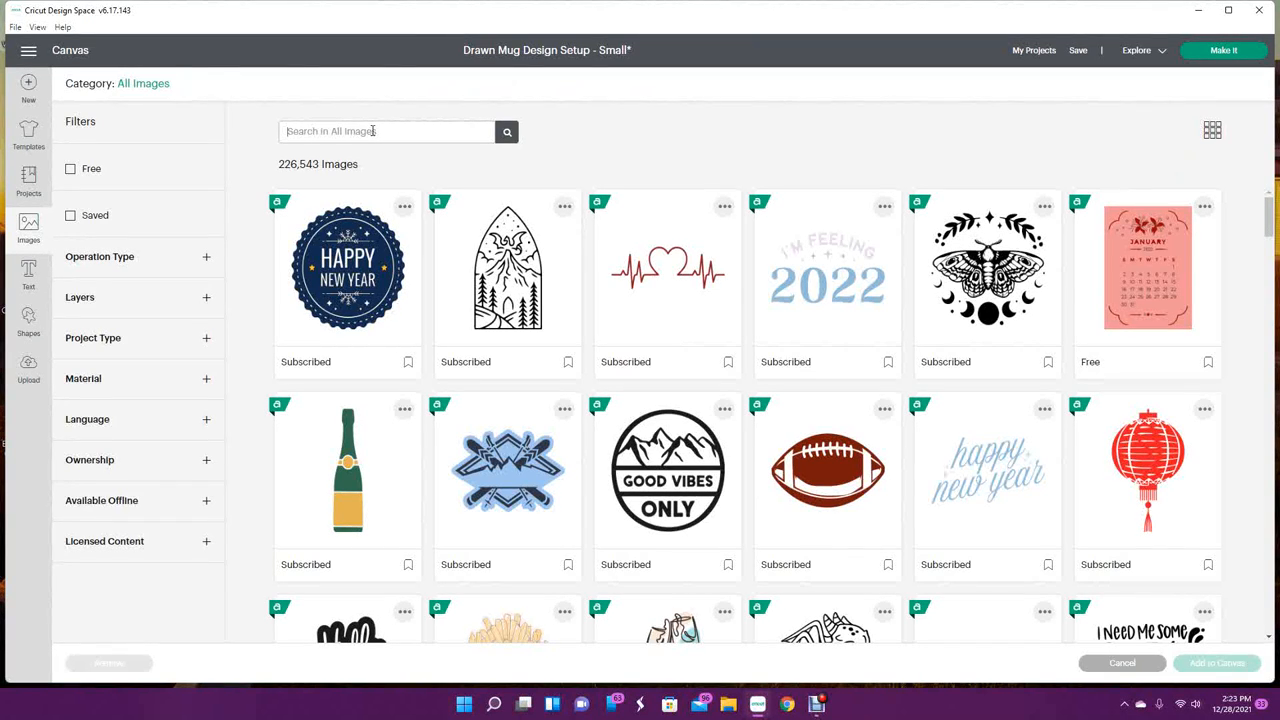
Search the image library for 'silhouette fisherman'
text(silhoue)
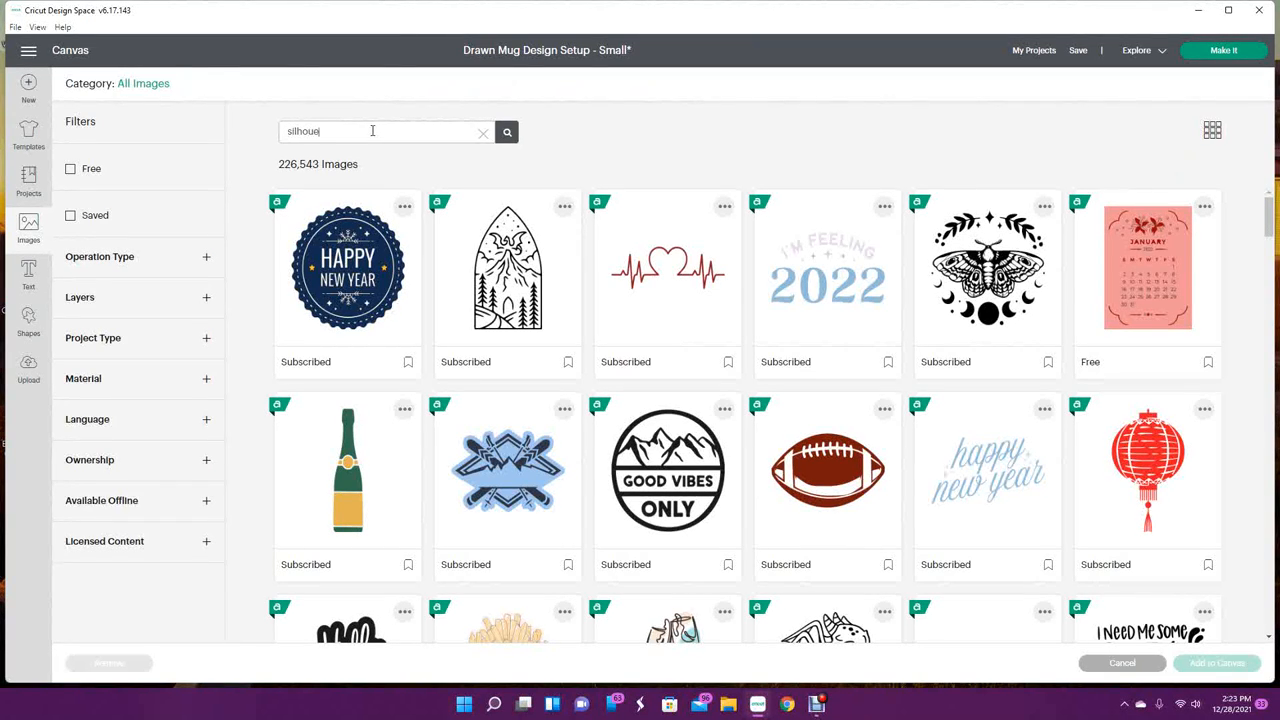
text(tte)
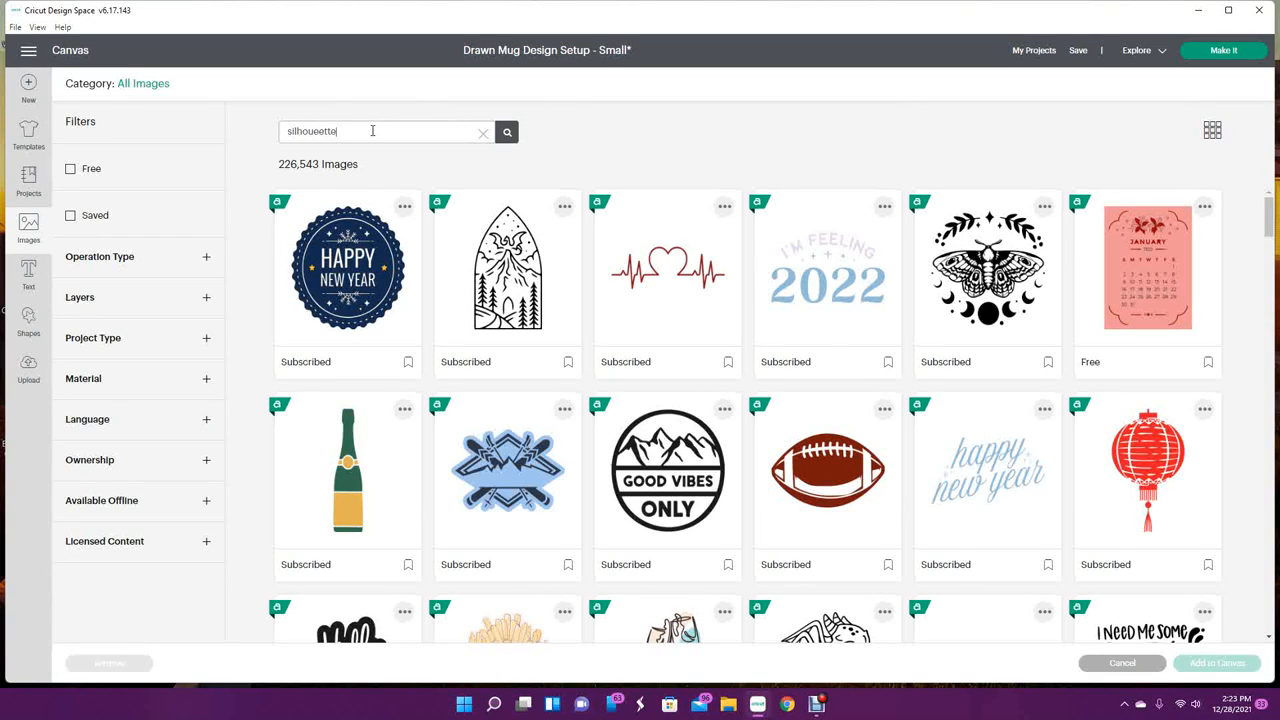
key(backspace)
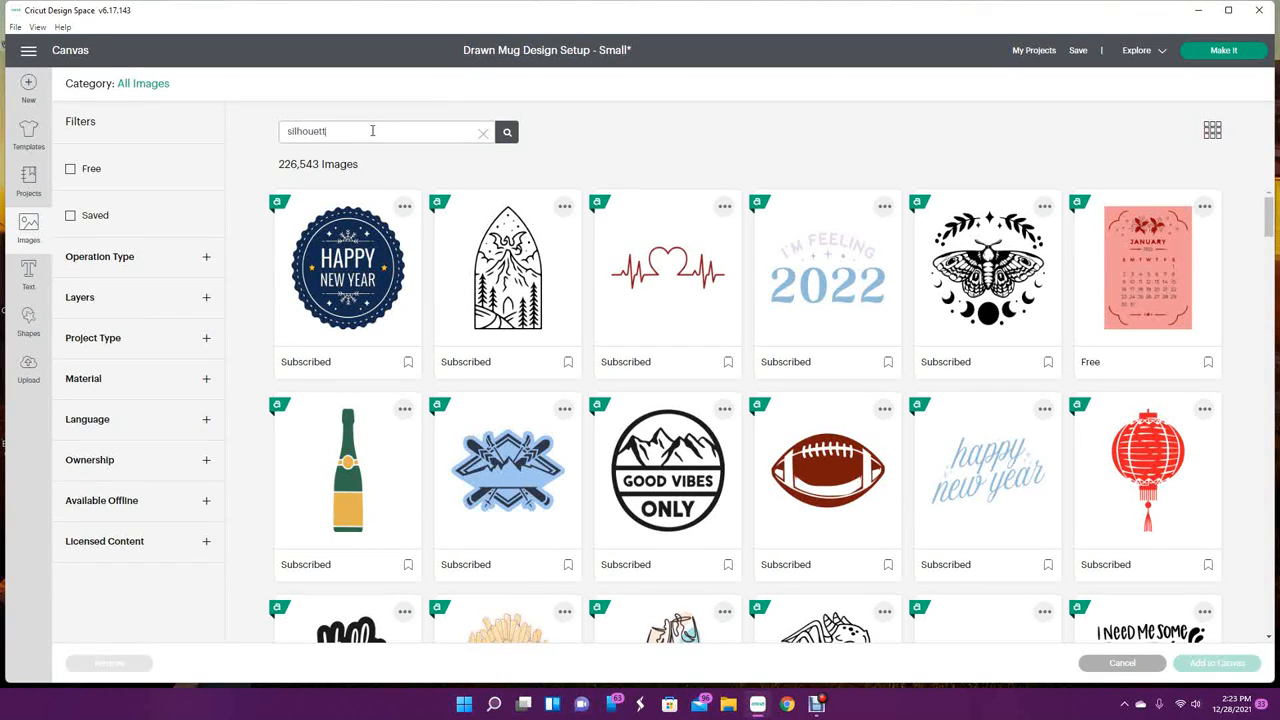
text(fisherman)
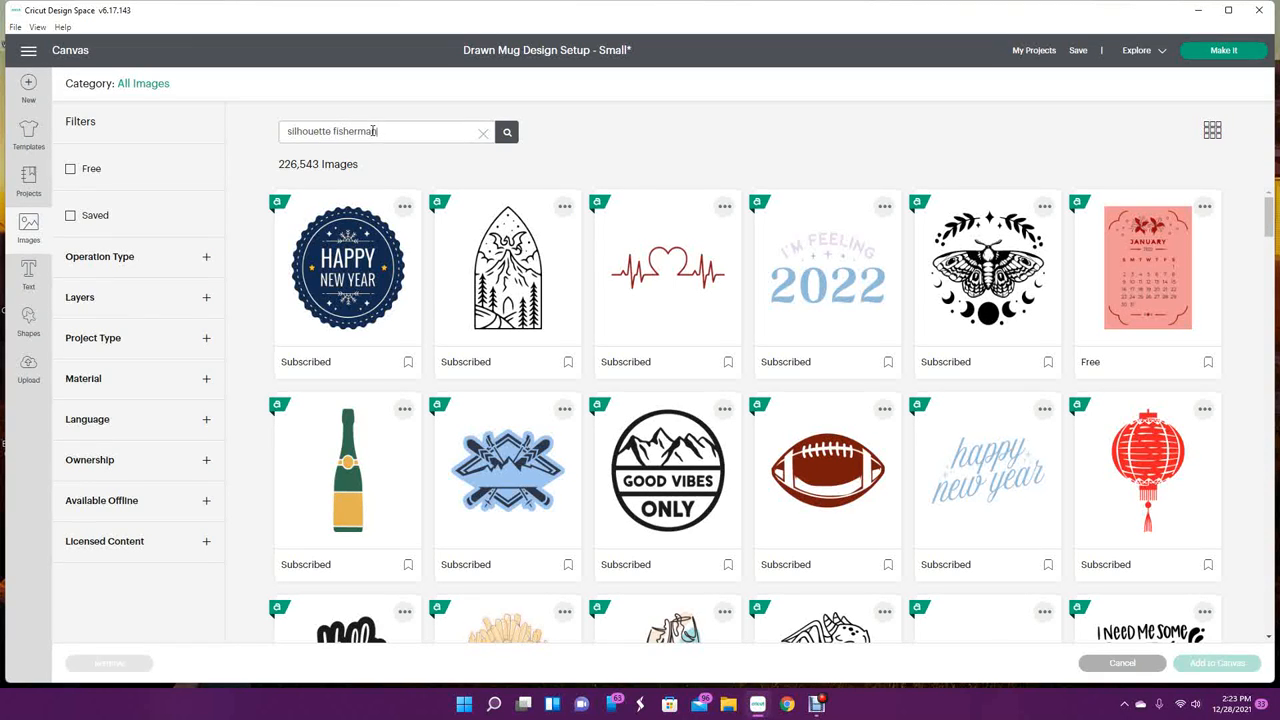
click(508, 132)
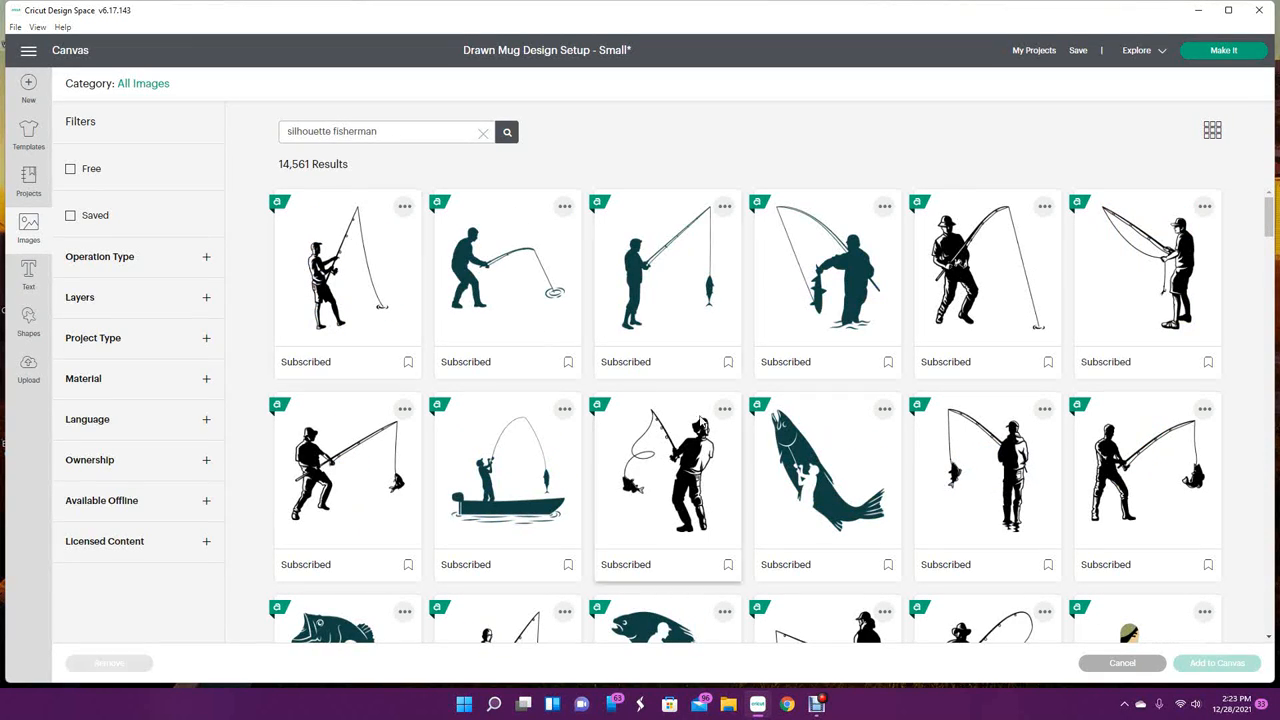
mouse_move(824, 470)
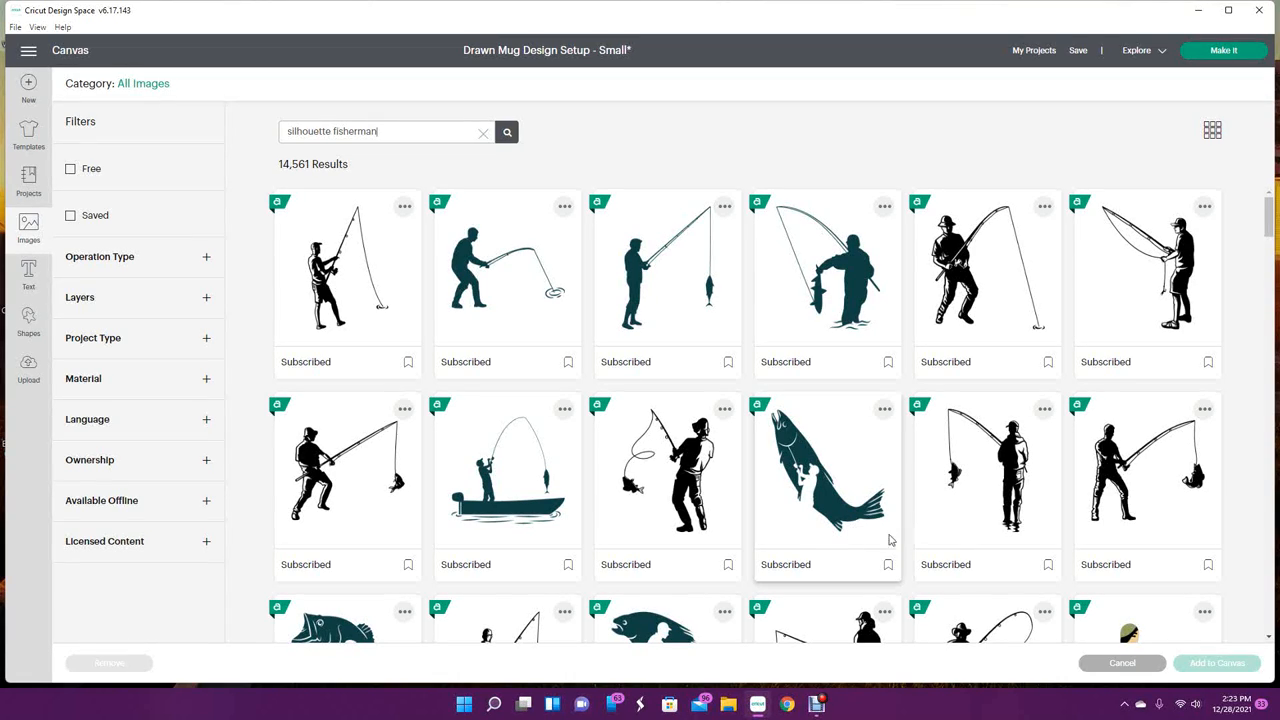
mouse_move(880, 536)
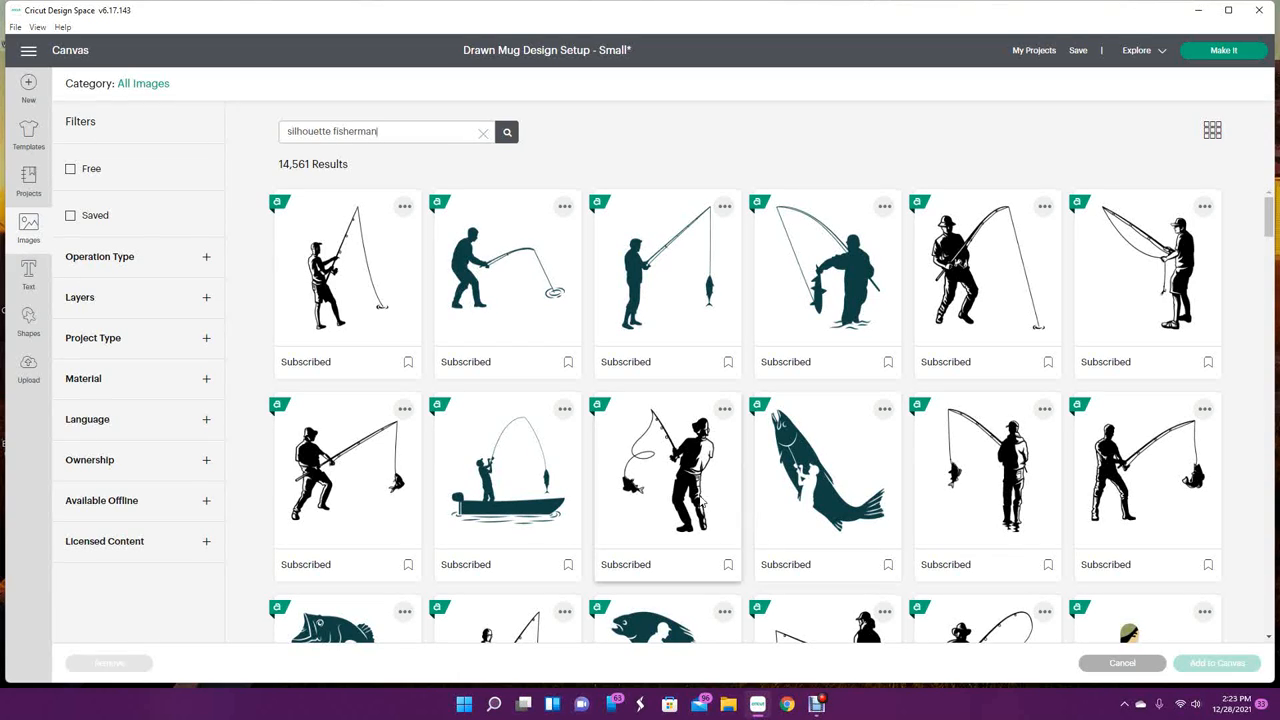
mouse_move(1016, 470)
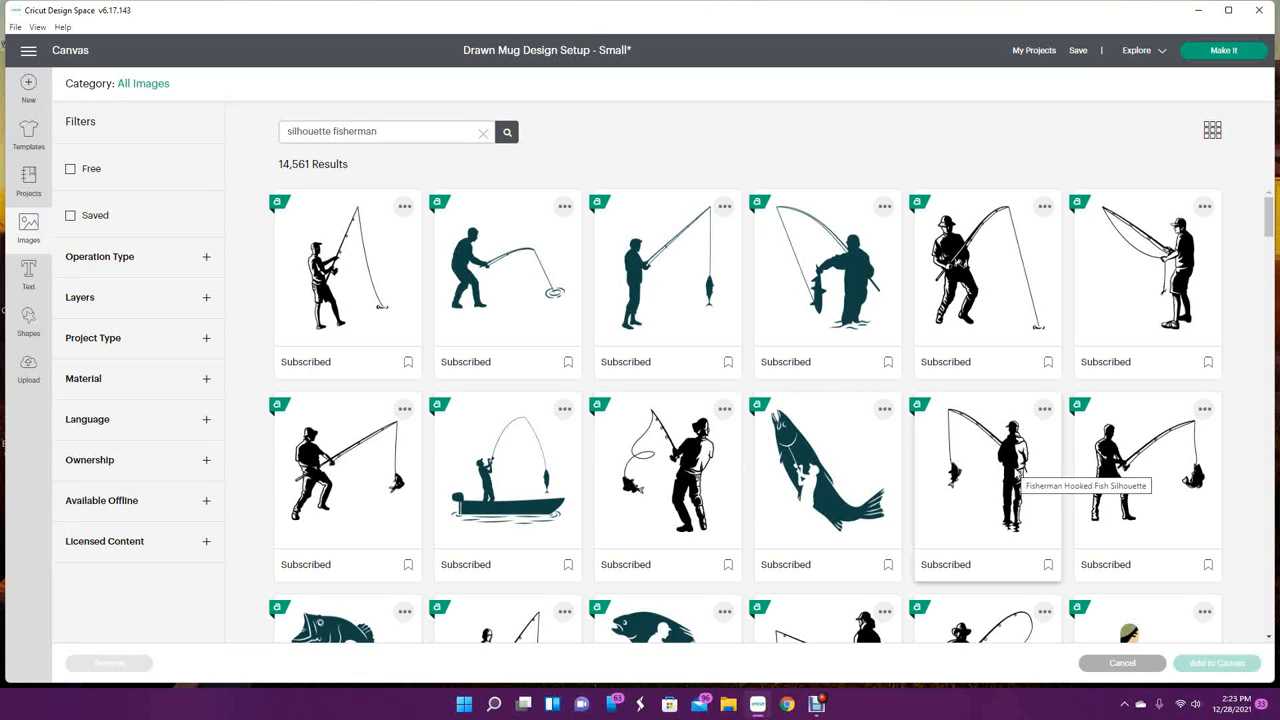
Select the hooked-fish fisherman and the standing fisherman silhouette images
click(988, 486)
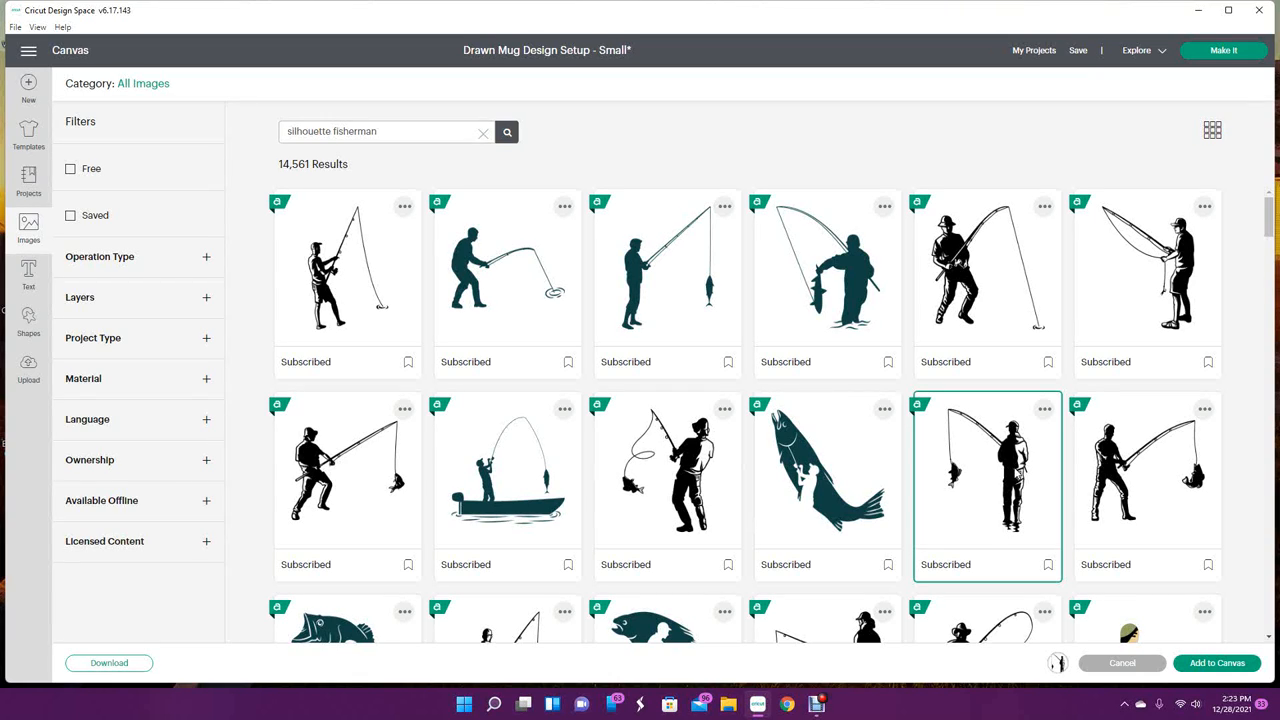
mouse_move(360, 284)
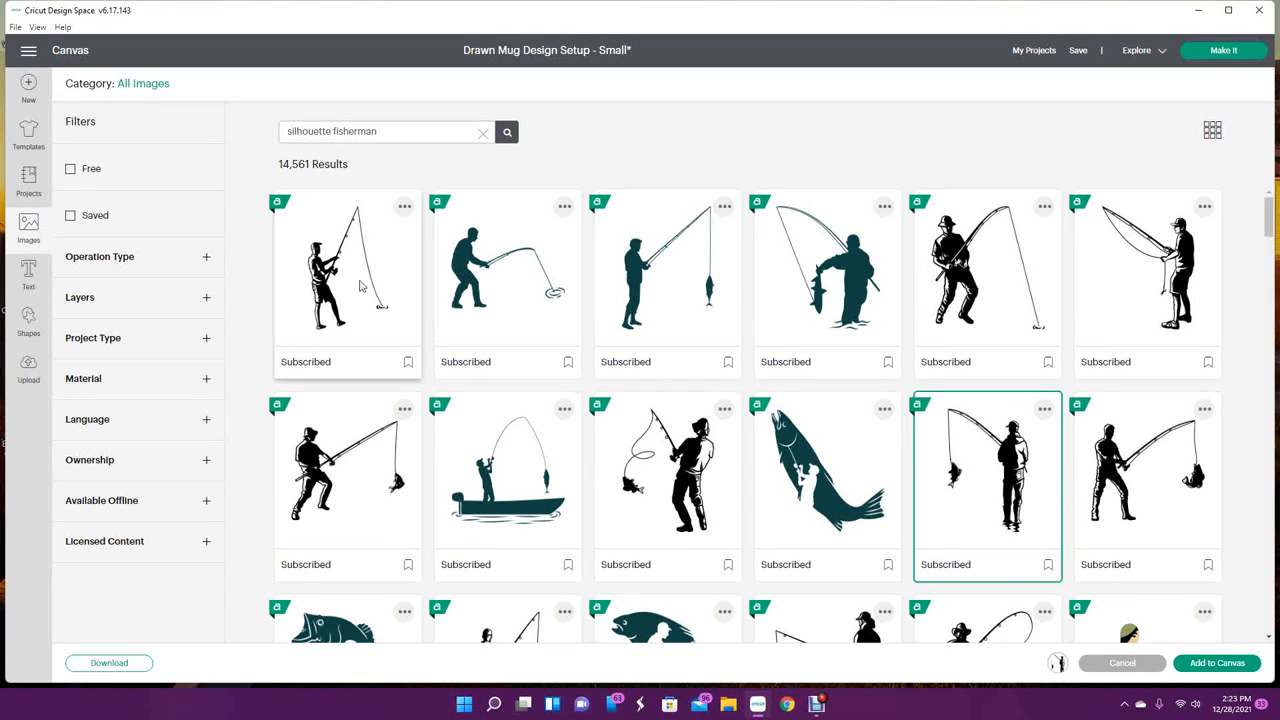
click(348, 280)
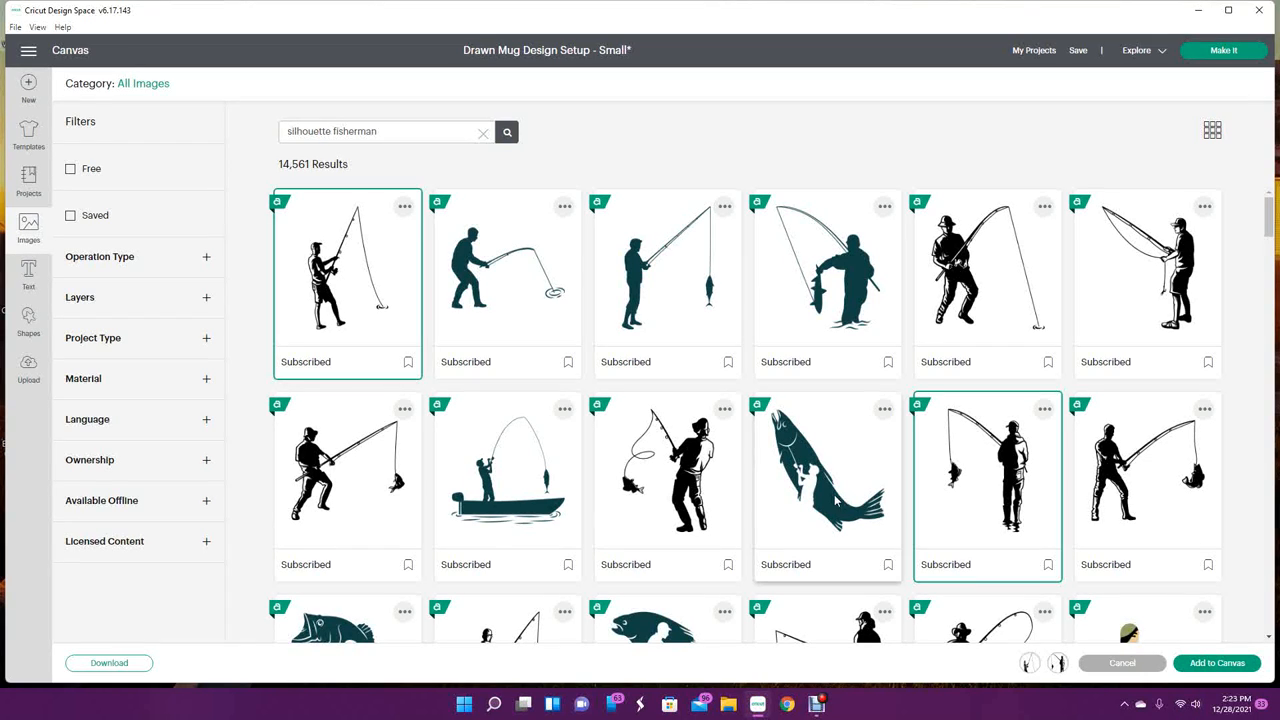
scroll(down, 3)
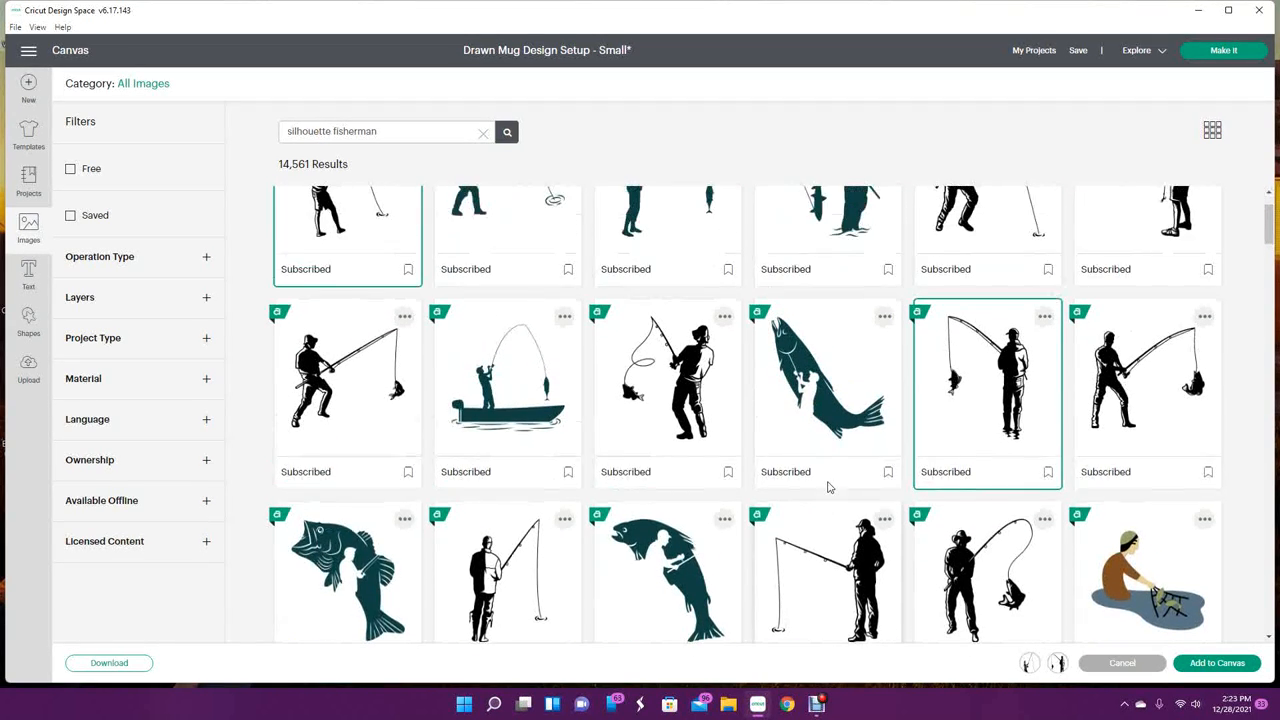
scroll(up, 3)
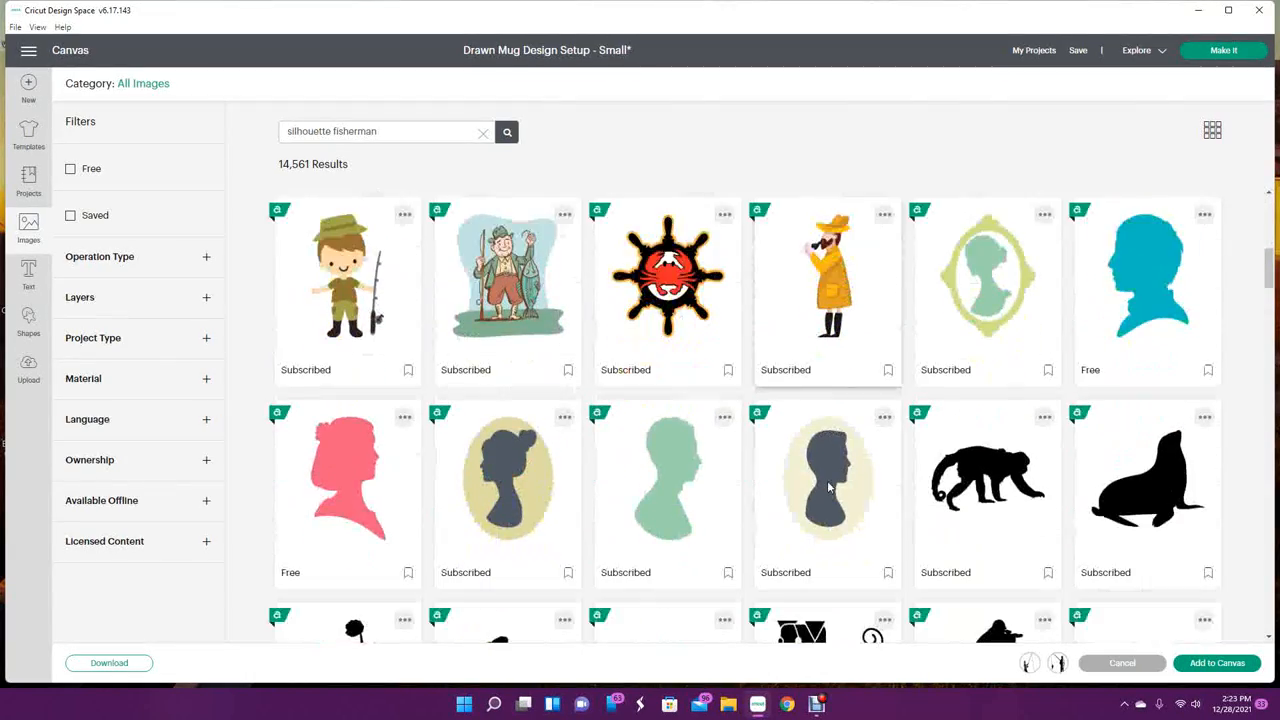
scroll(down, 3)
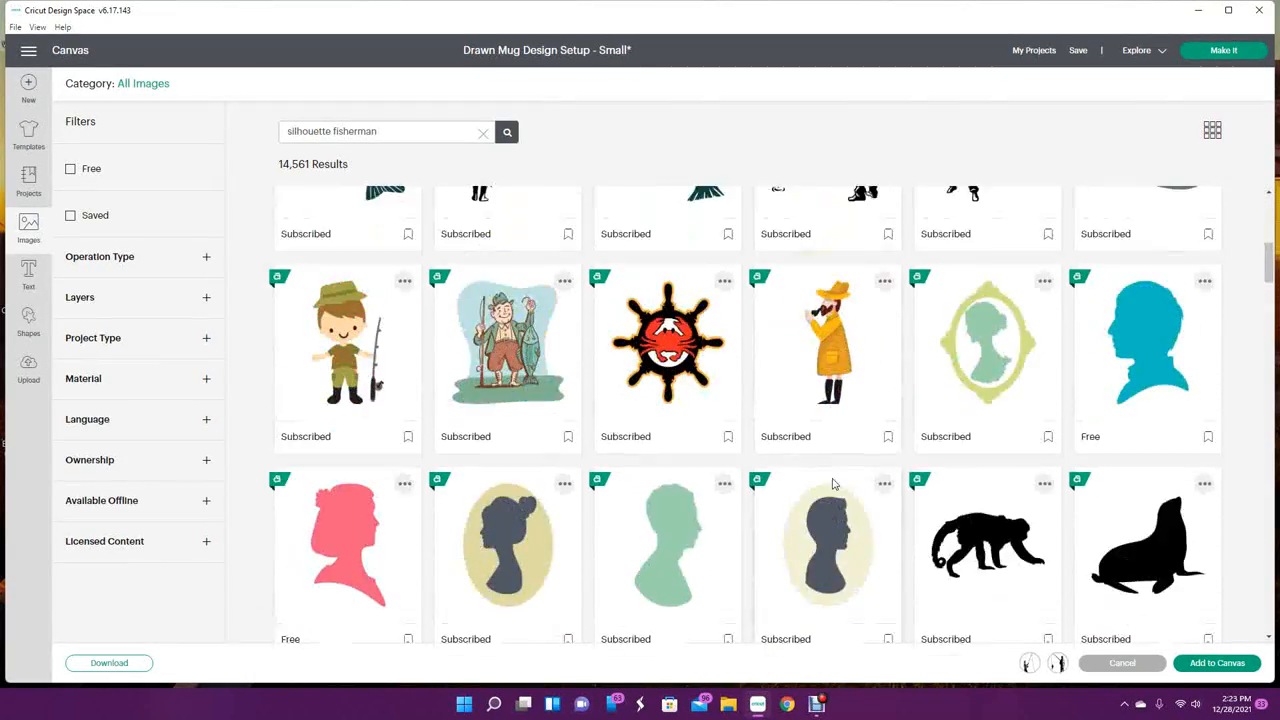
scroll(up, 3)
text(fish)
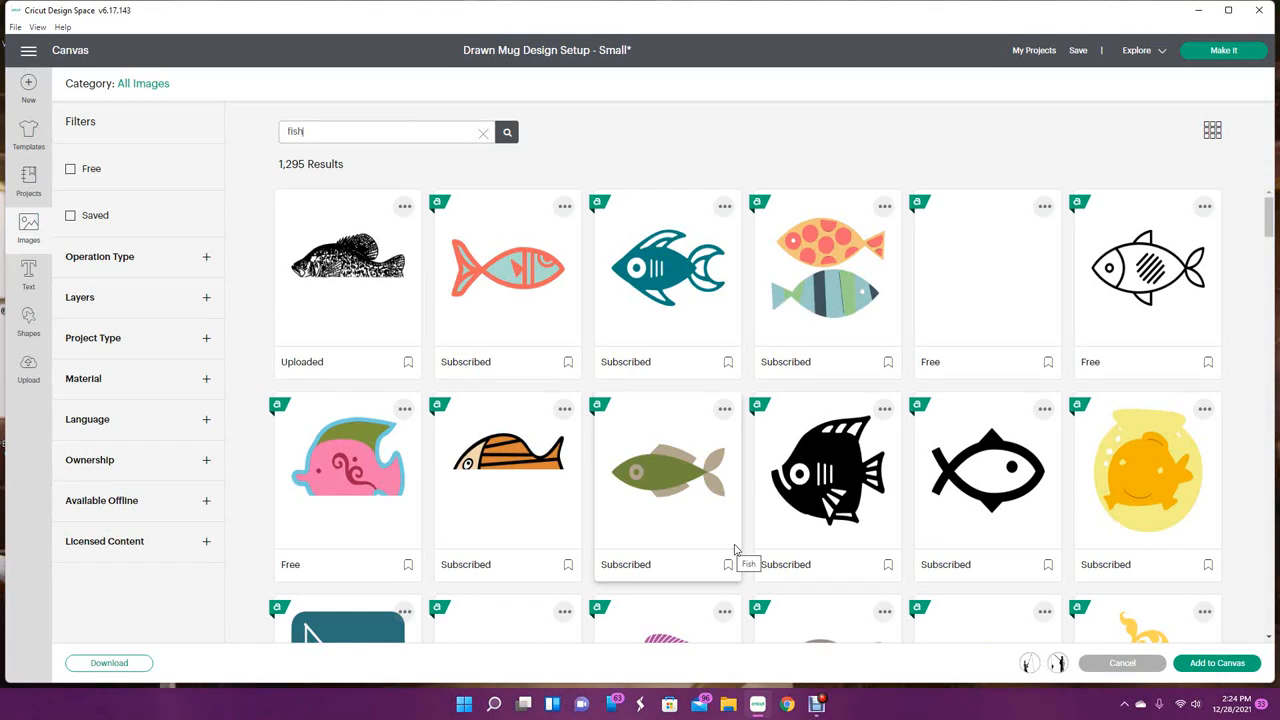
mouse_move(368, 288)
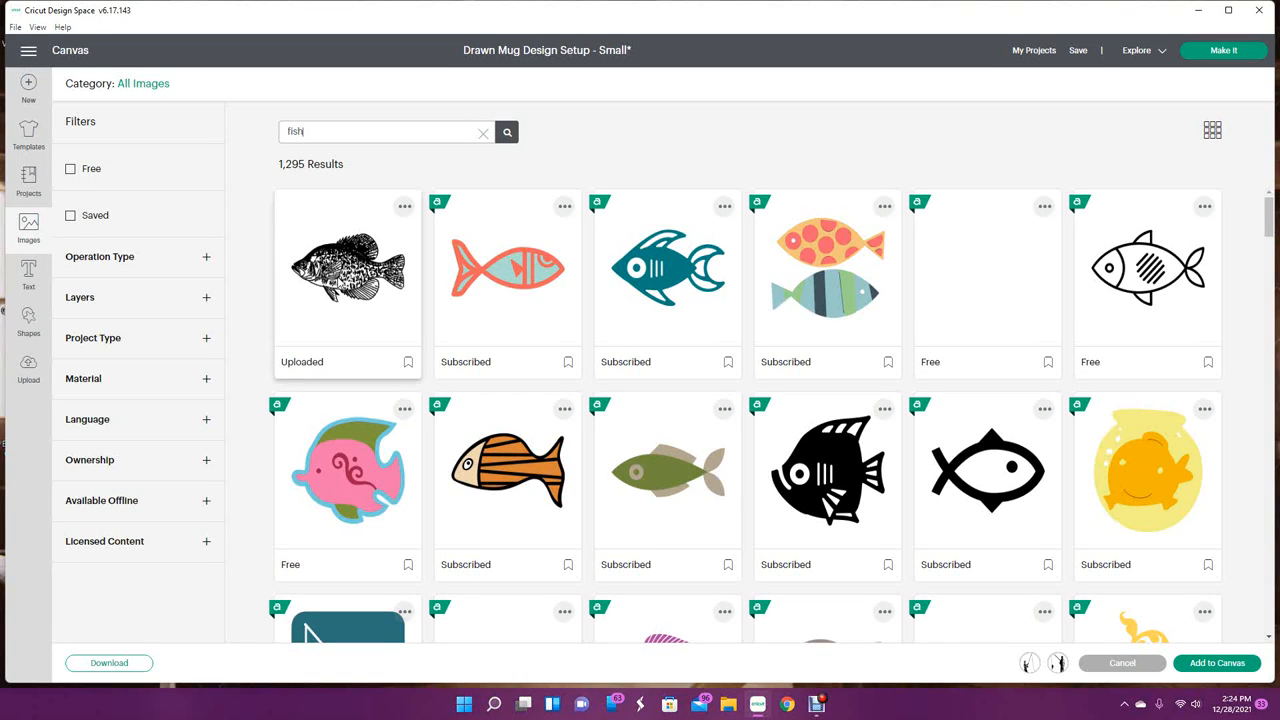
Browse the fish results and add the fisherman-in-a-boat image to the selection
scroll(down, 3)
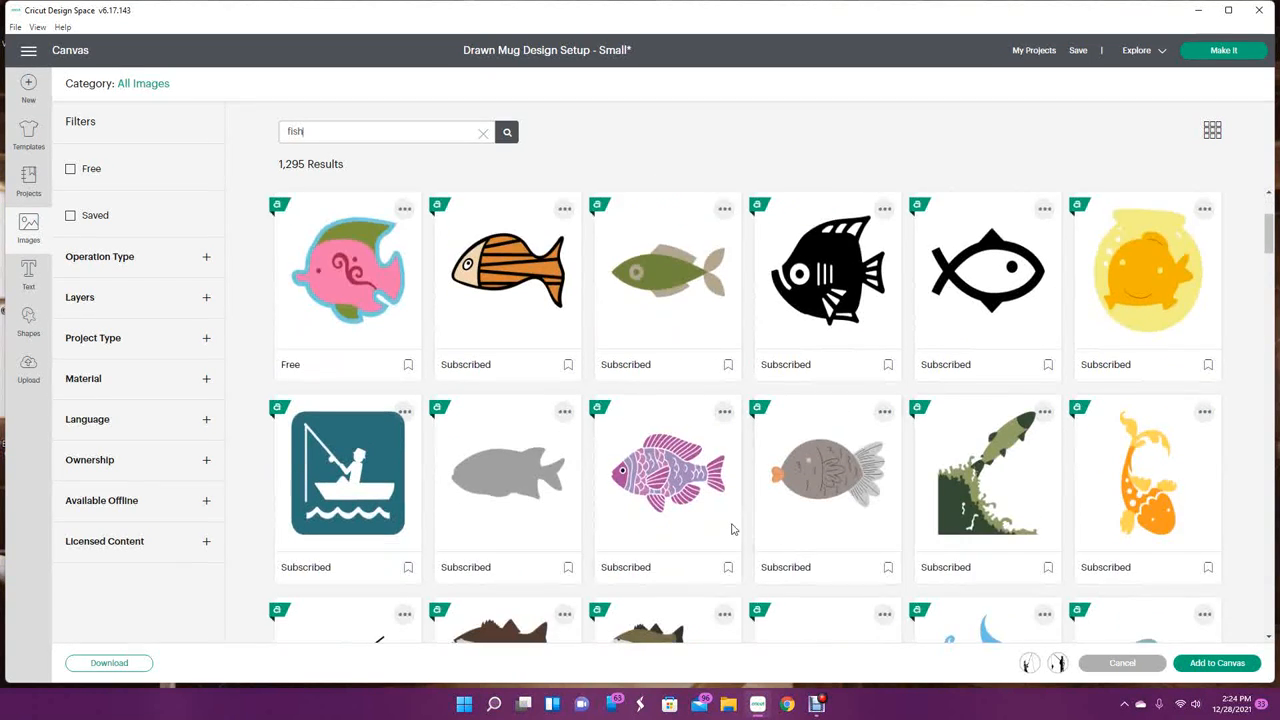
scroll(down, 3)
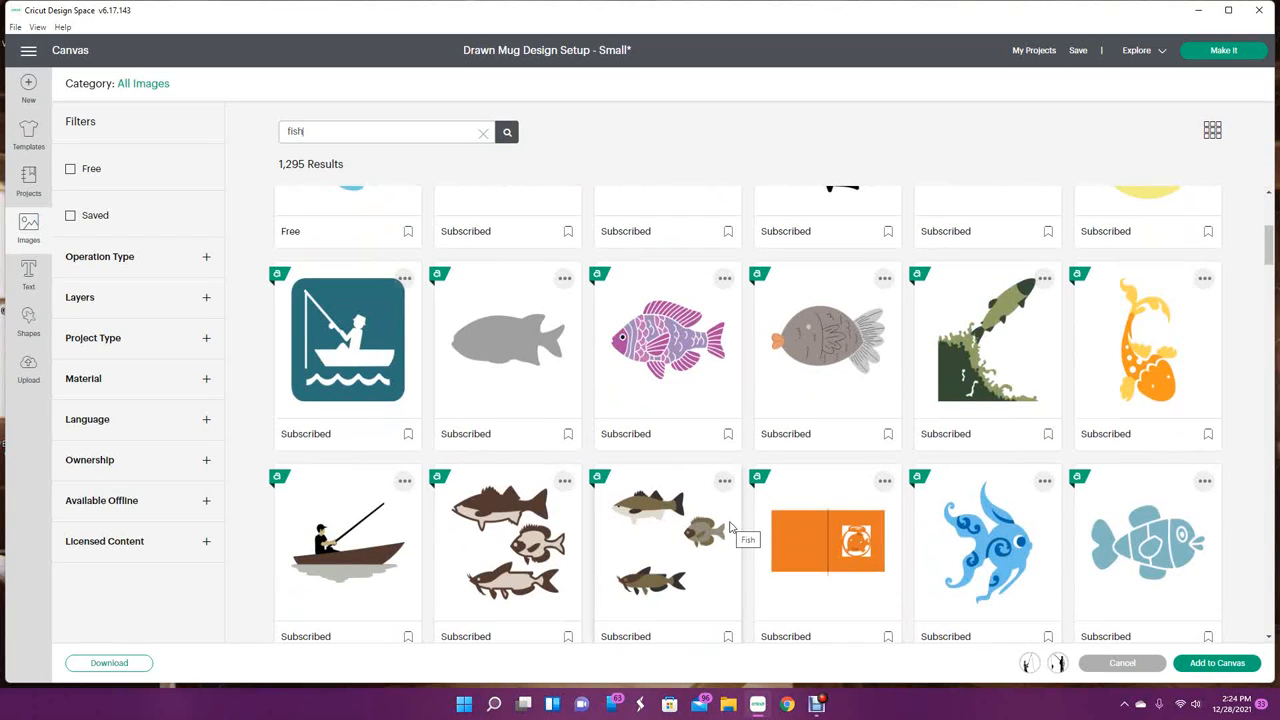
scroll(up, 3)
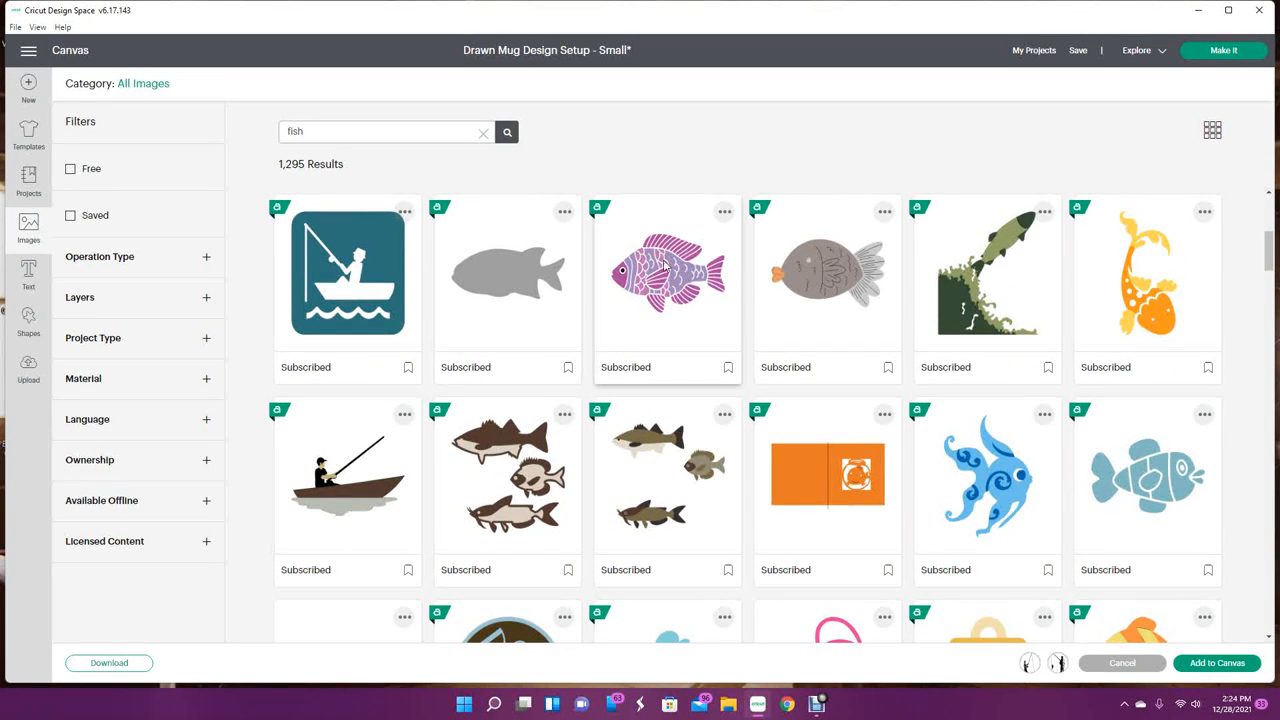
mouse_move(600, 500)
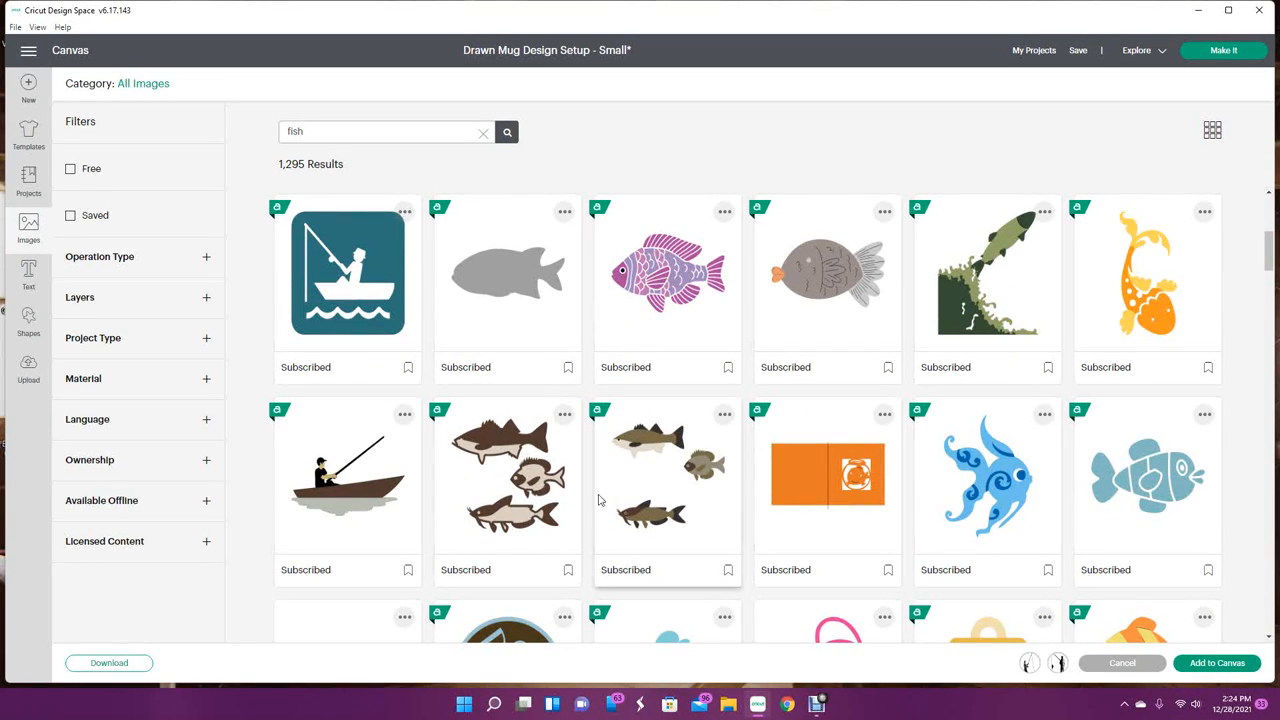
click(348, 476)
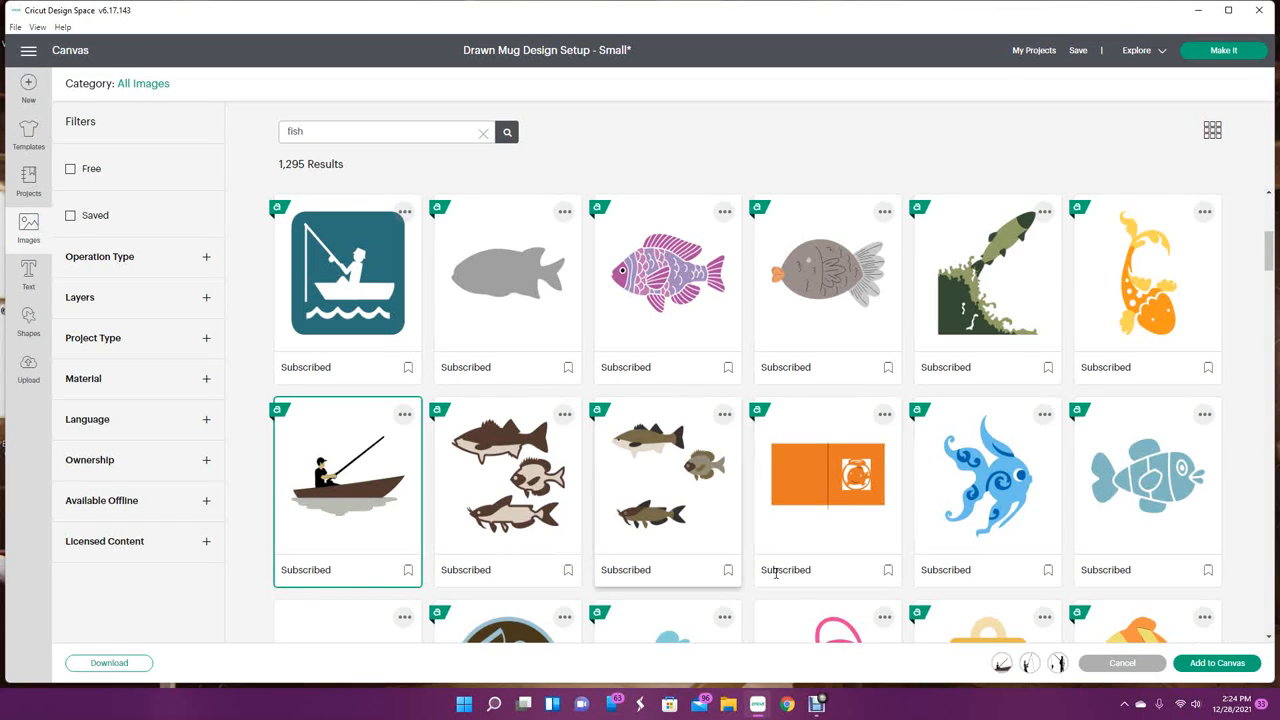
mouse_move(688, 568)
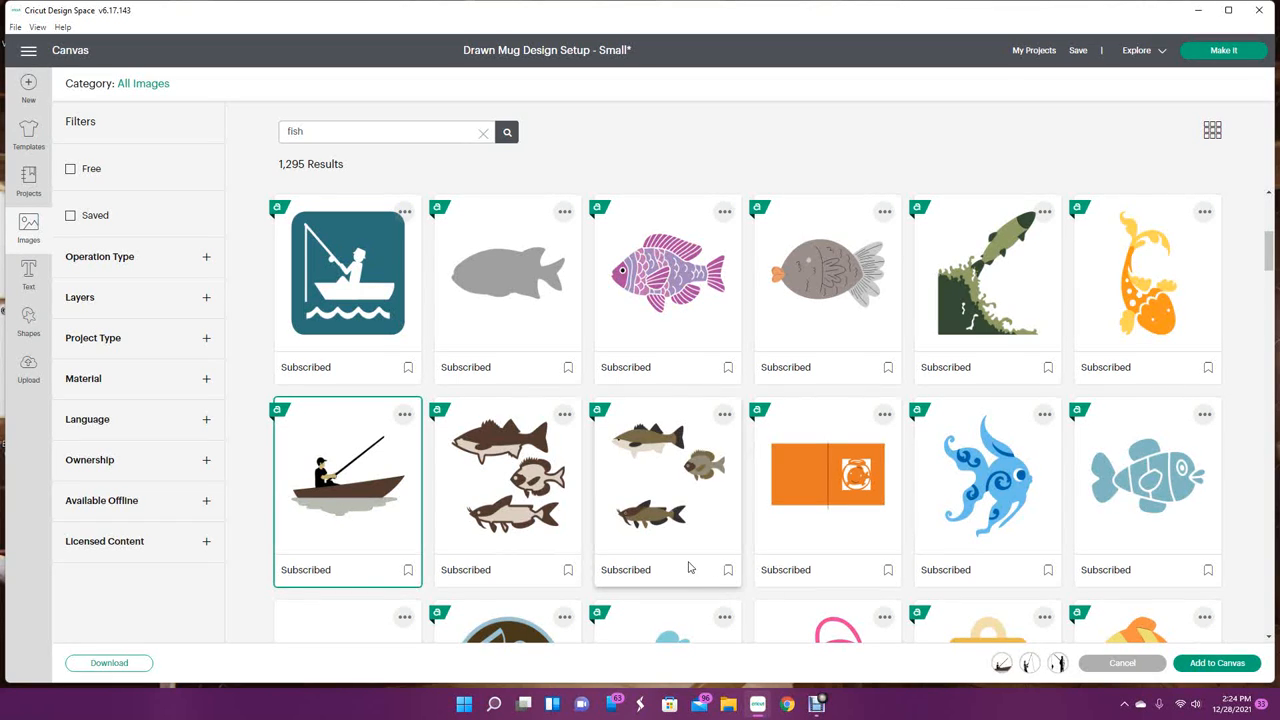
scroll(down, 3)
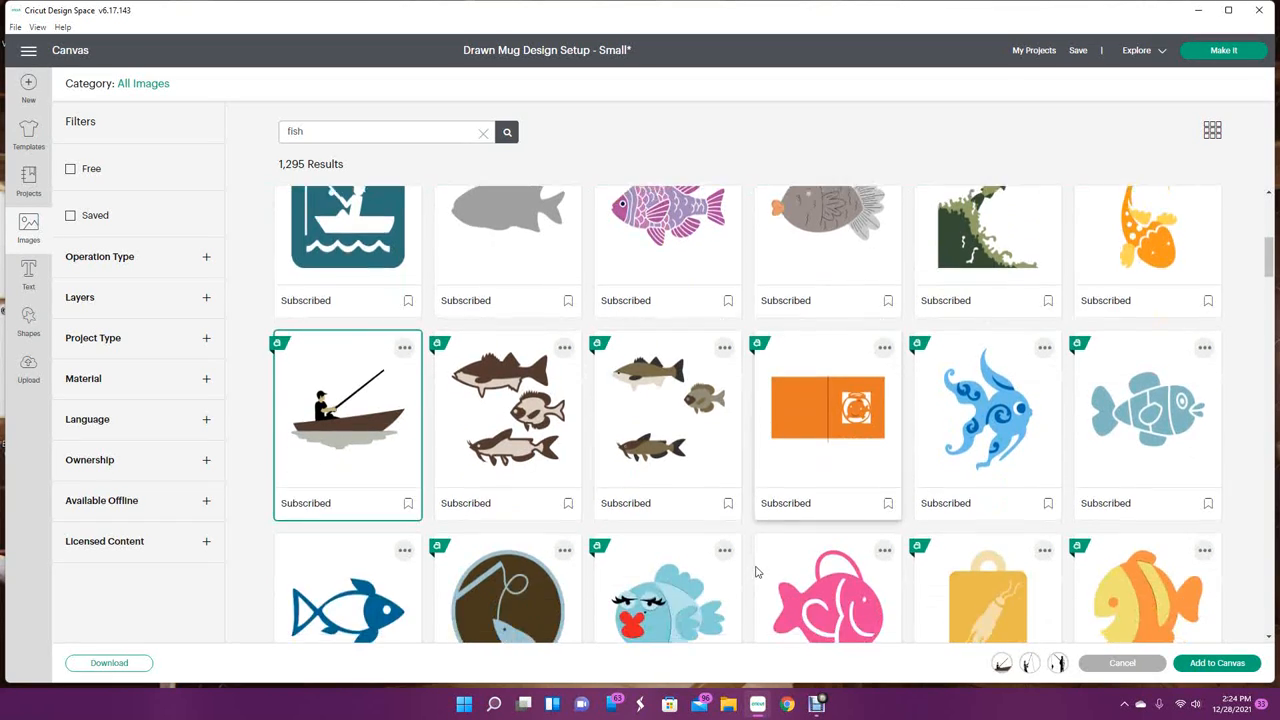
Scroll through the remaining fish results before adding the chosen images to the canvas
scroll(down, 3)
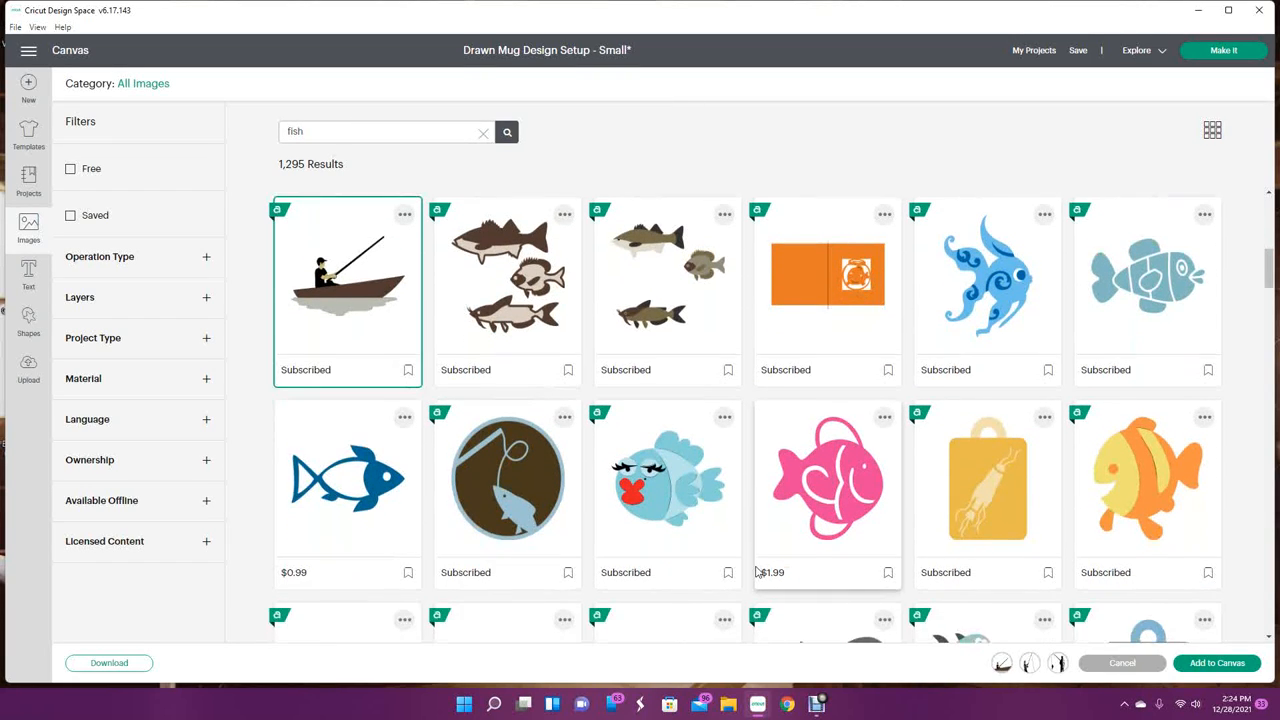
scroll(up, 3)
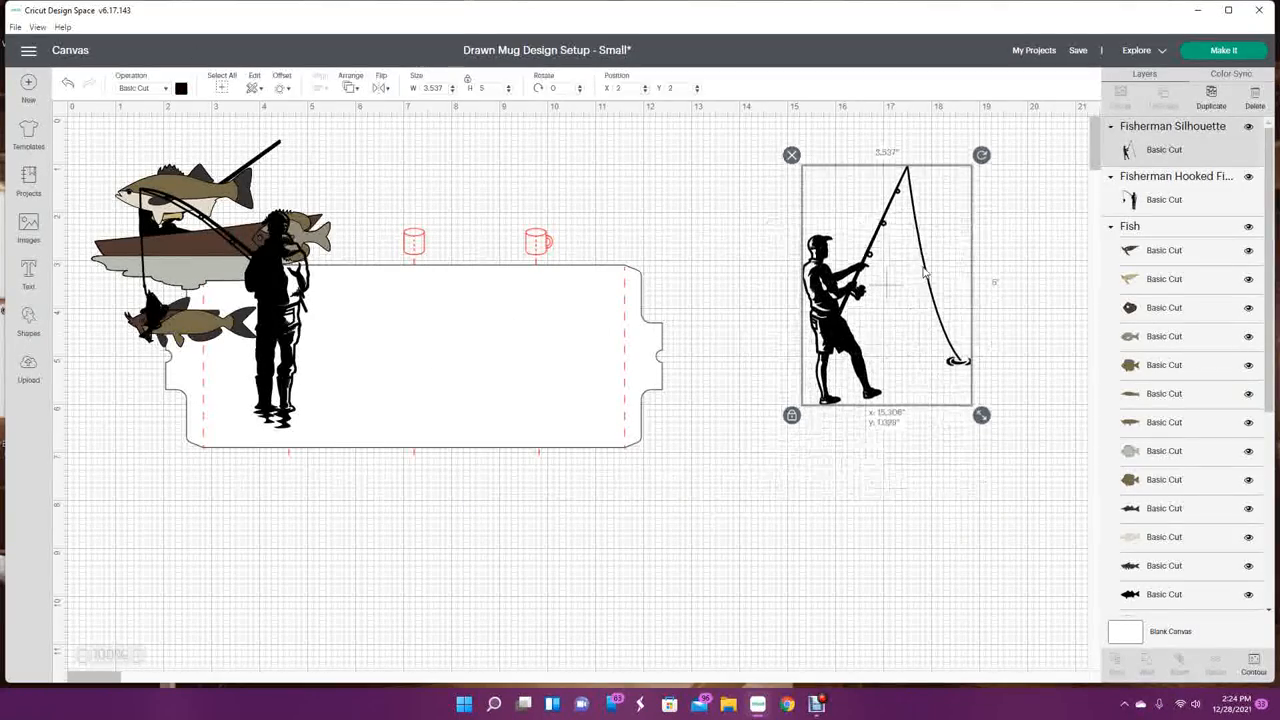
Separate the piled images and make the fisherman-in-a-boat image solid black
drag(884, 284, 796, 544)
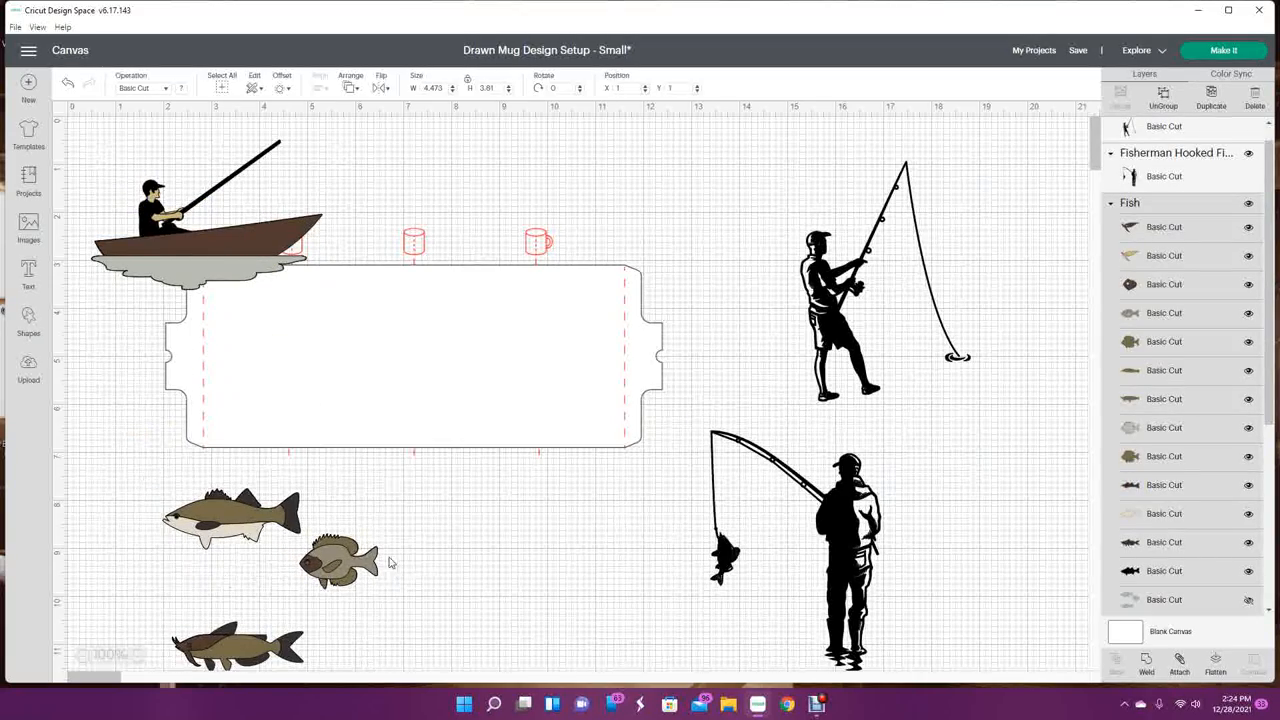
click(230, 520)
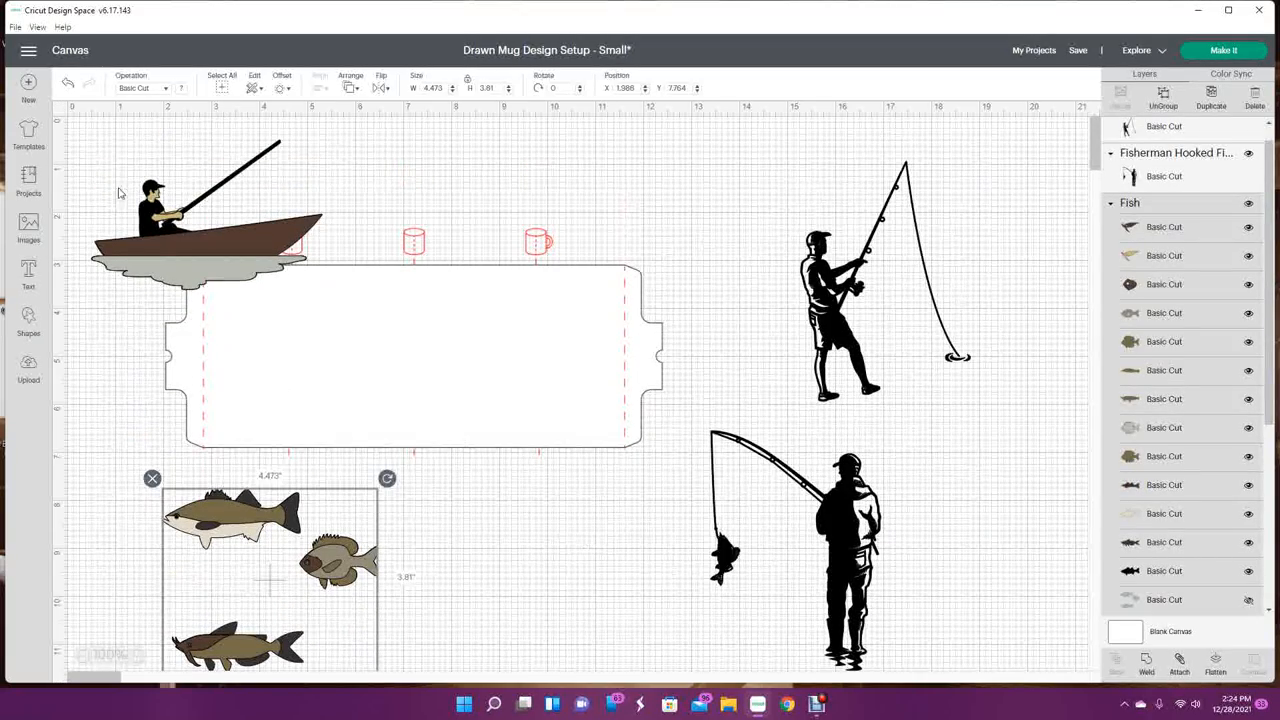
click(204, 216)
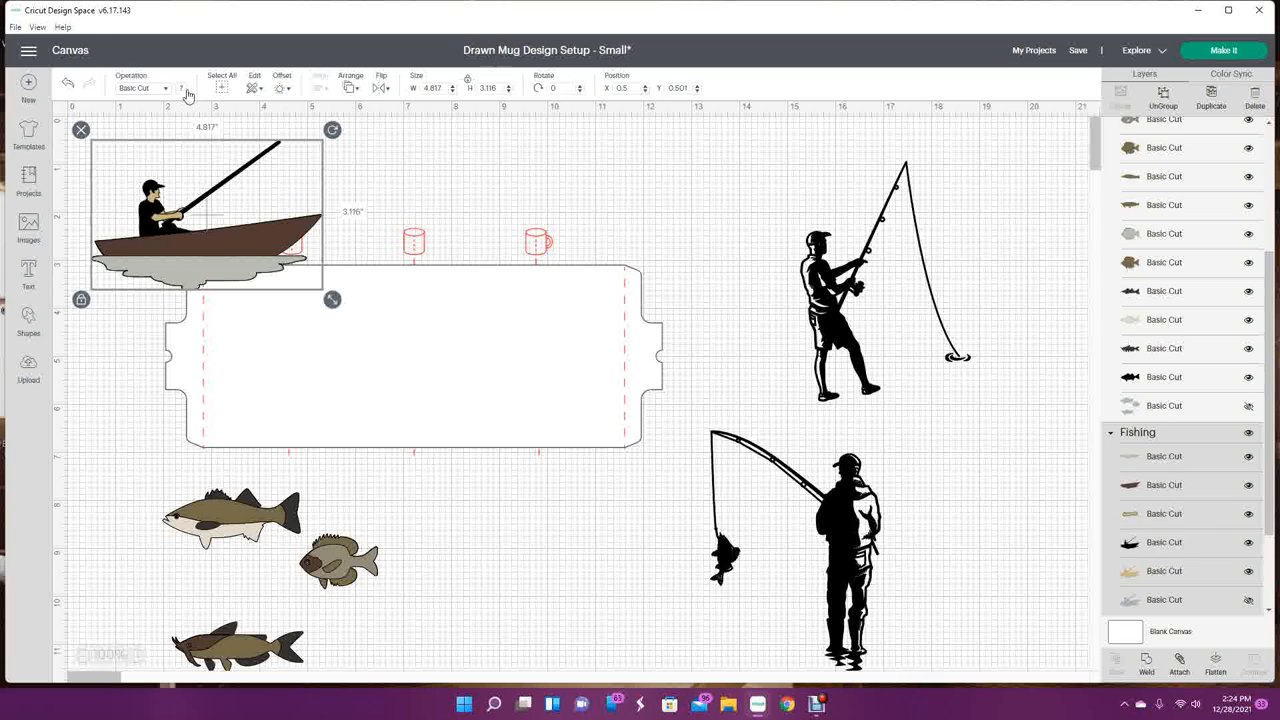
click(180, 88)
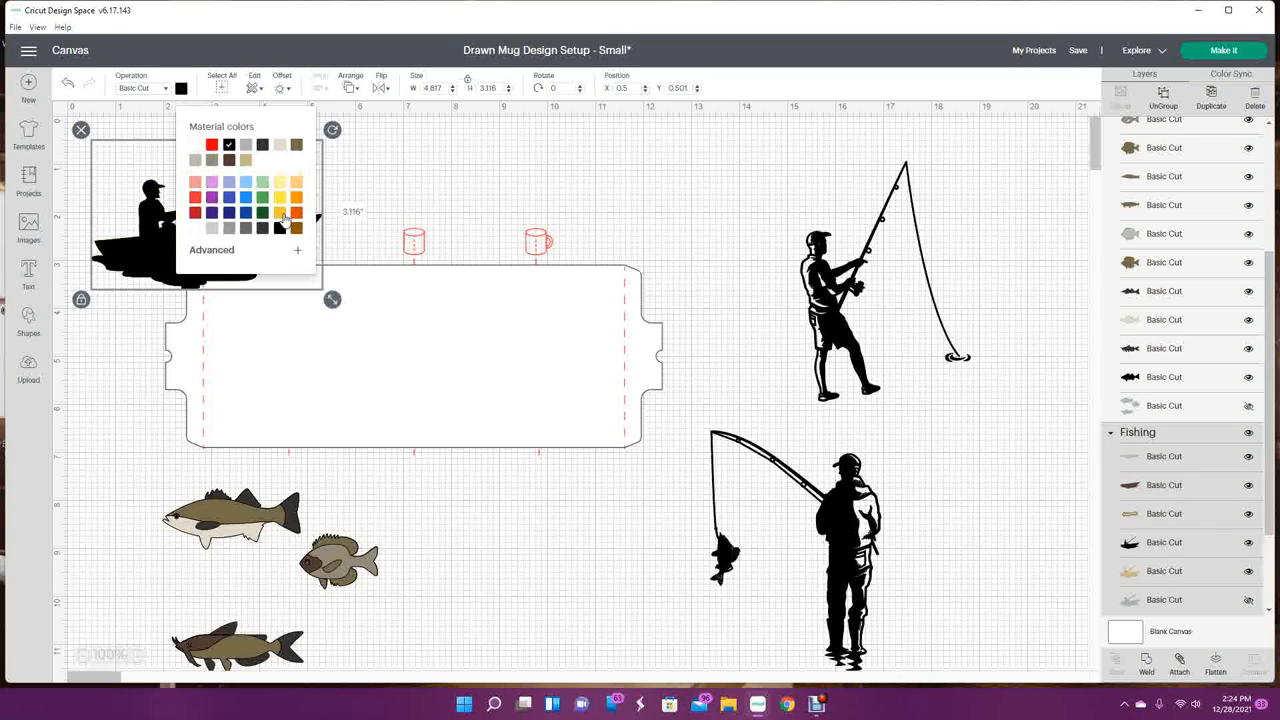
click(140, 88)
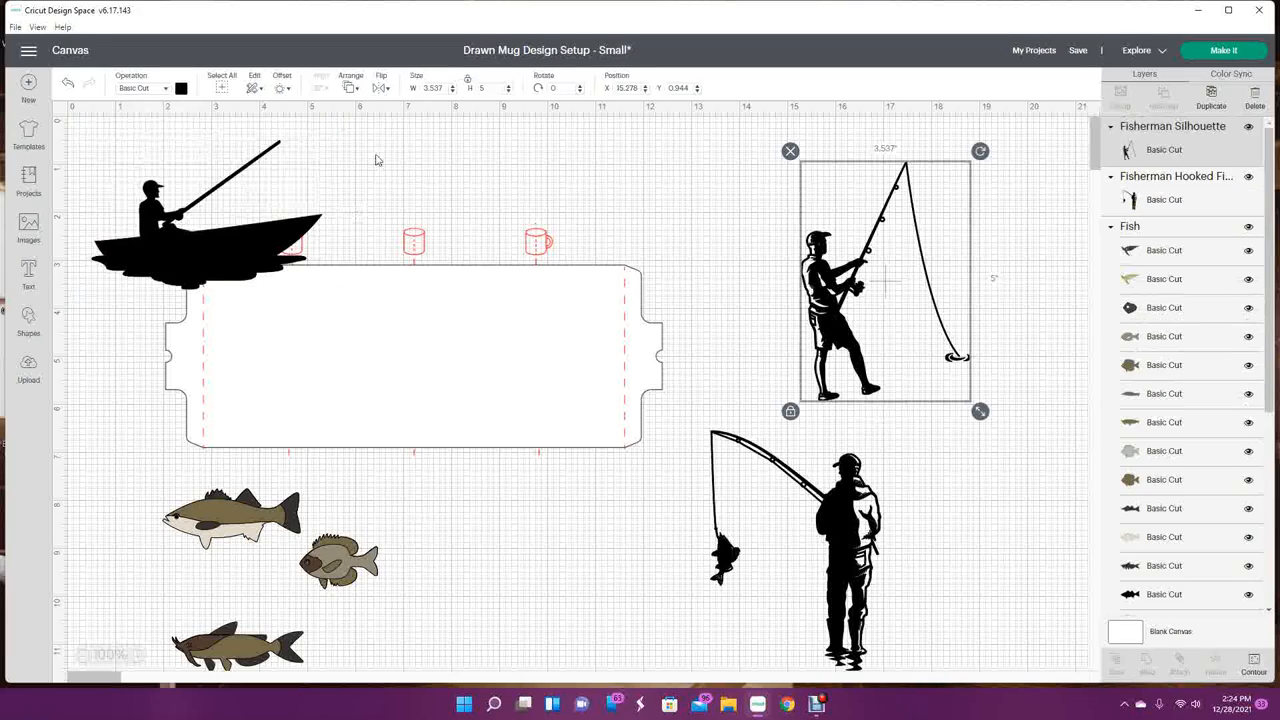
Set the hooked-fish fisherman to Print Then Cut and place the small fisherman at the mug's left edge
click(140, 88)
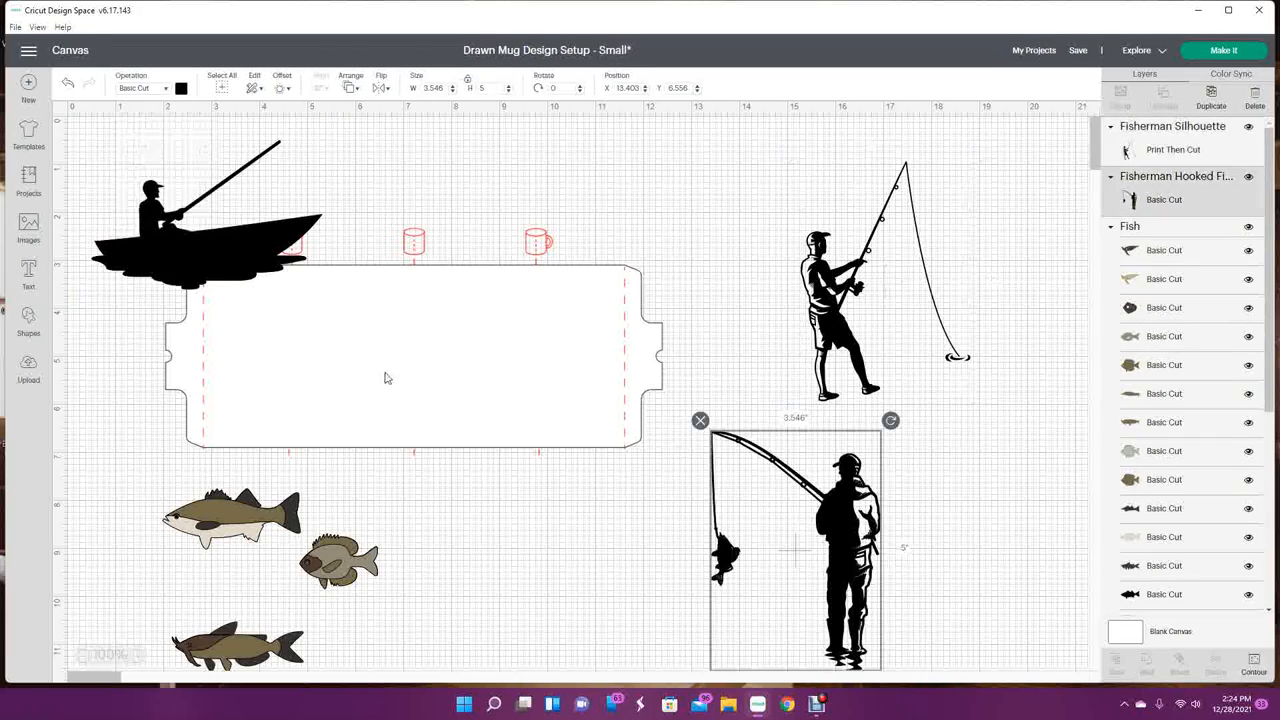
click(144, 88)
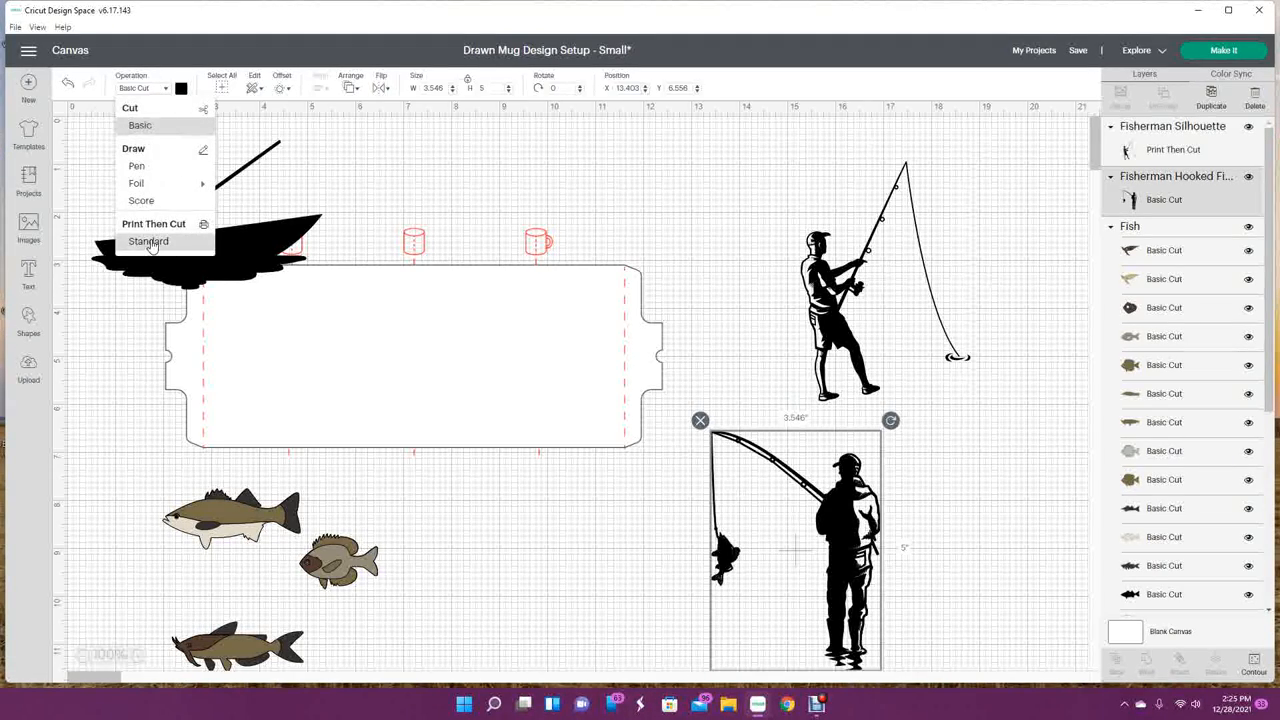
click(152, 224)
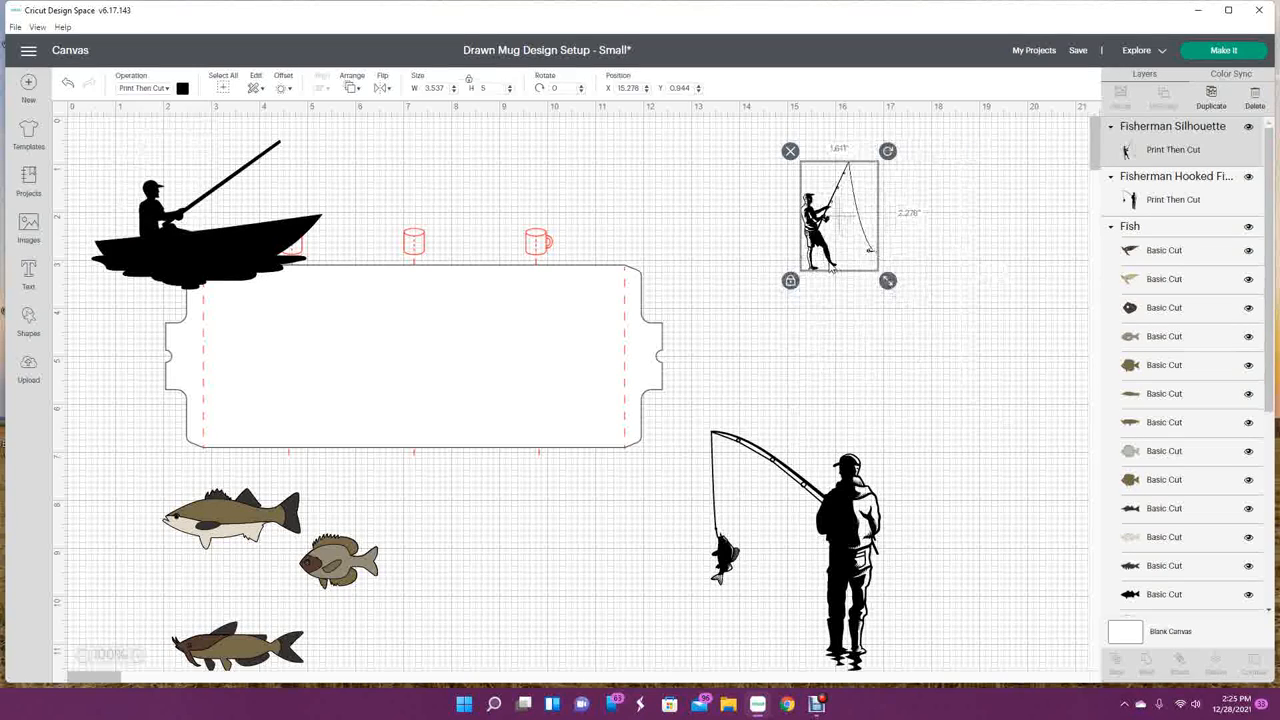
drag(838, 216, 240, 414)
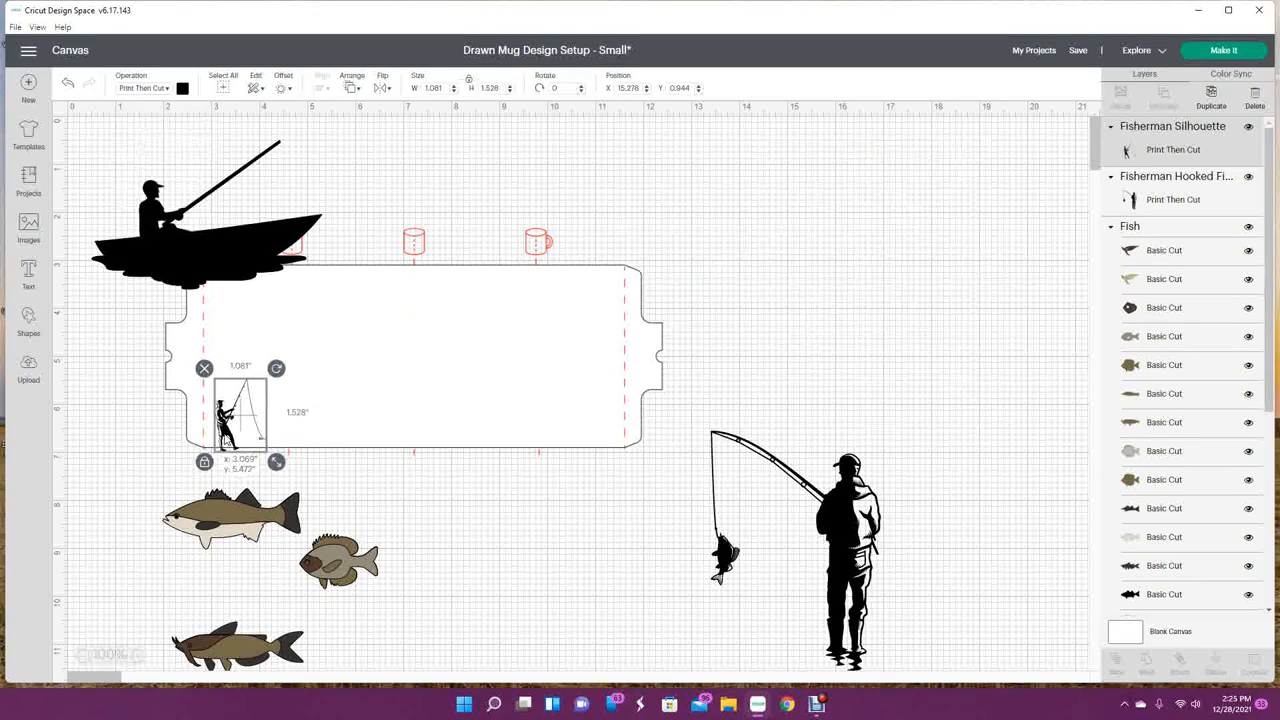
click(424, 504)
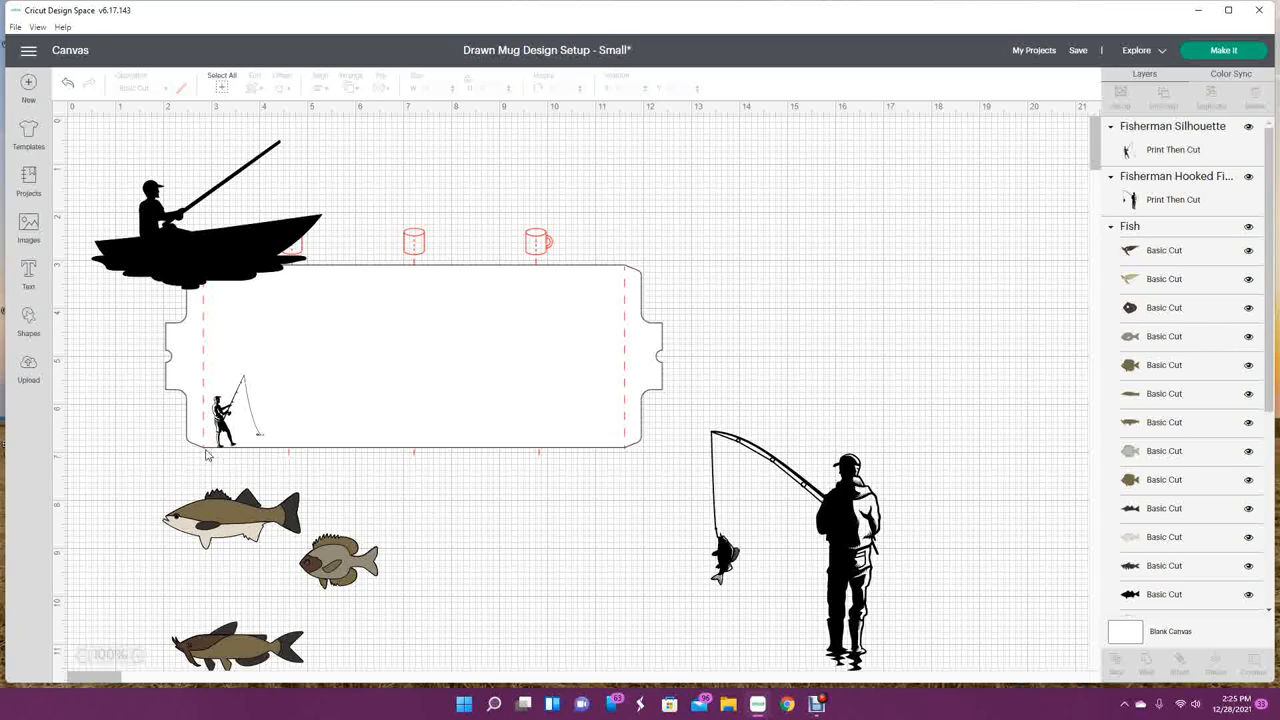
mouse_move(584, 428)
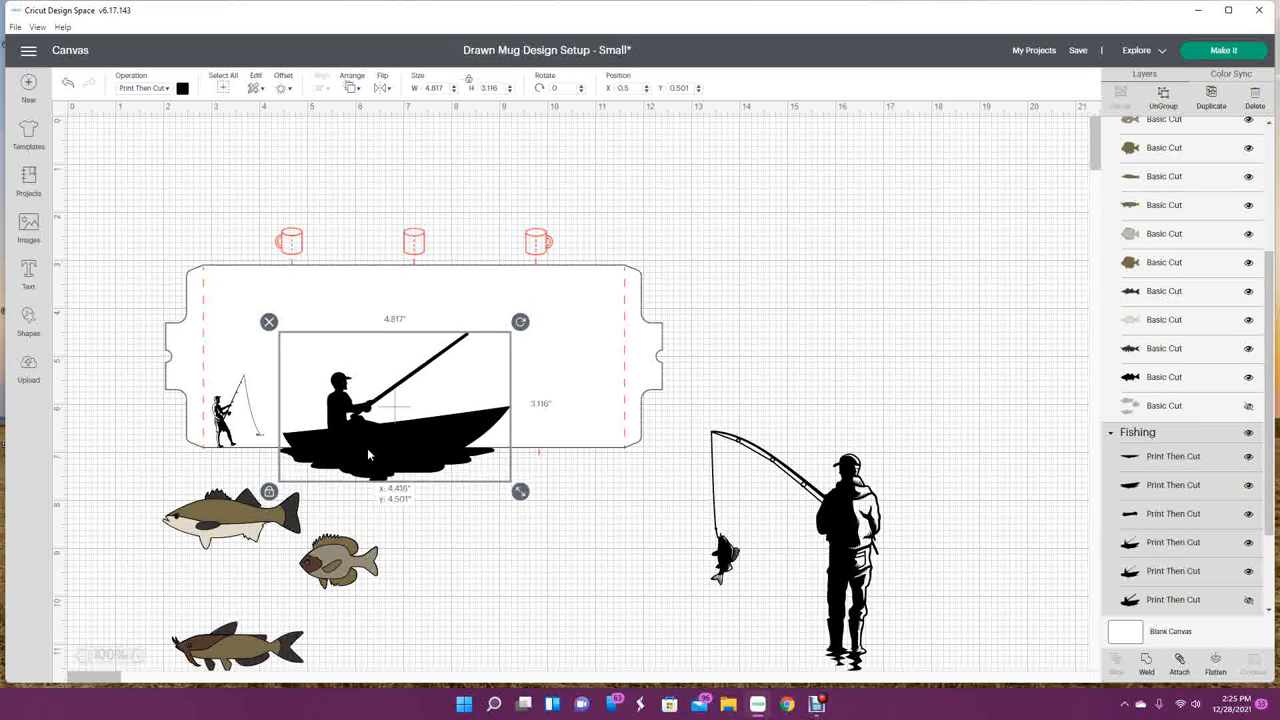
Nudge the fisherman-in-a-boat silhouette into the centre of the mug wrap
drag(370, 456, 370, 438)
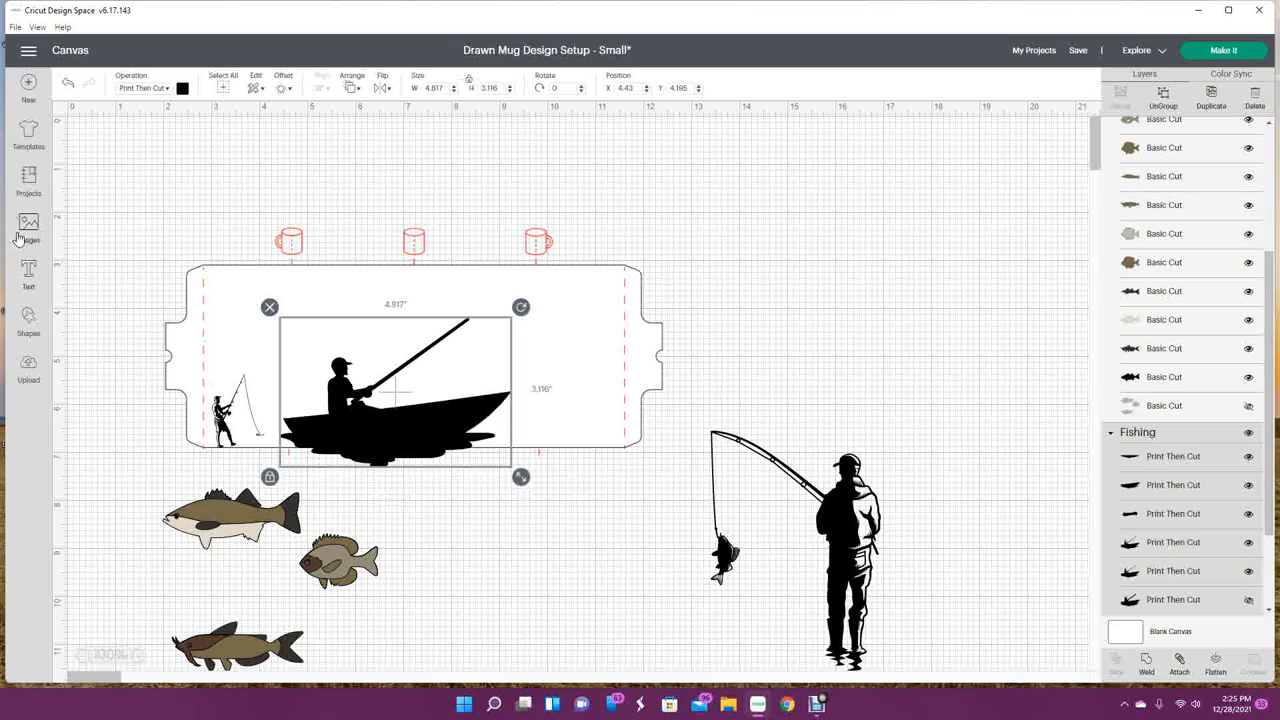
mouse_move(24, 300)
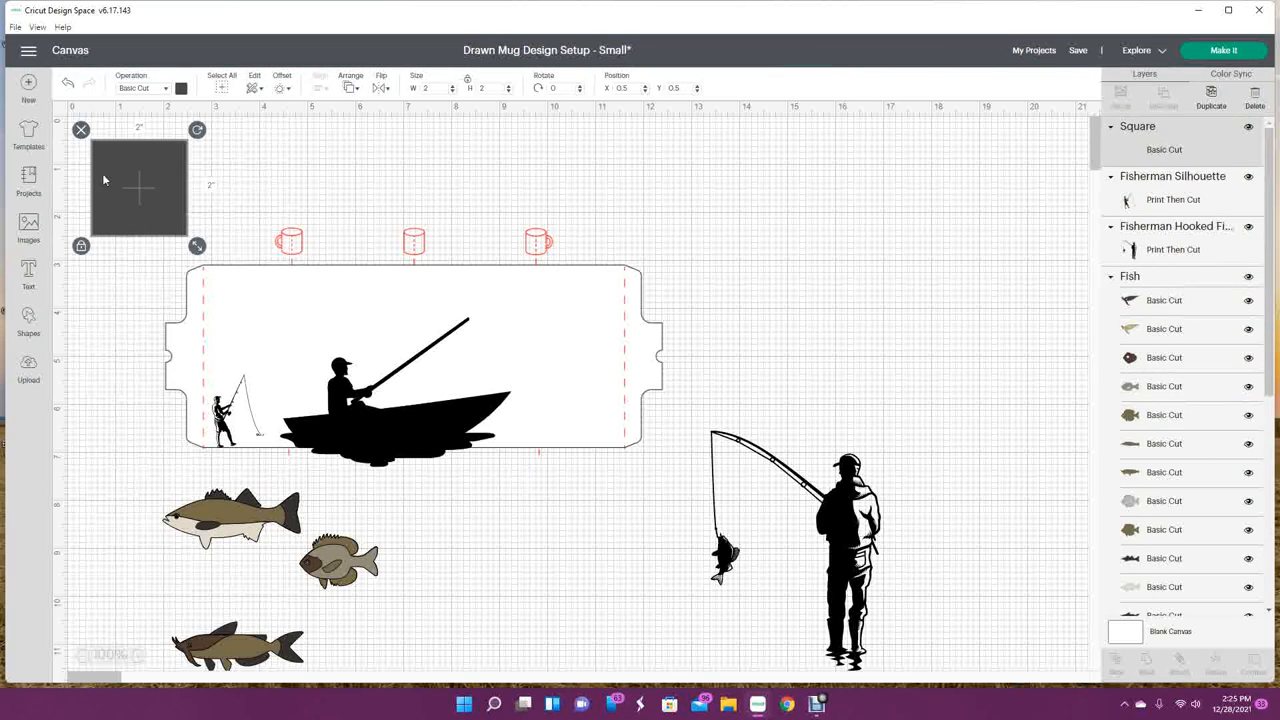
Position and enlarge a square over the water beneath the boat, then move both off the mug
drag(140, 184, 338, 496)
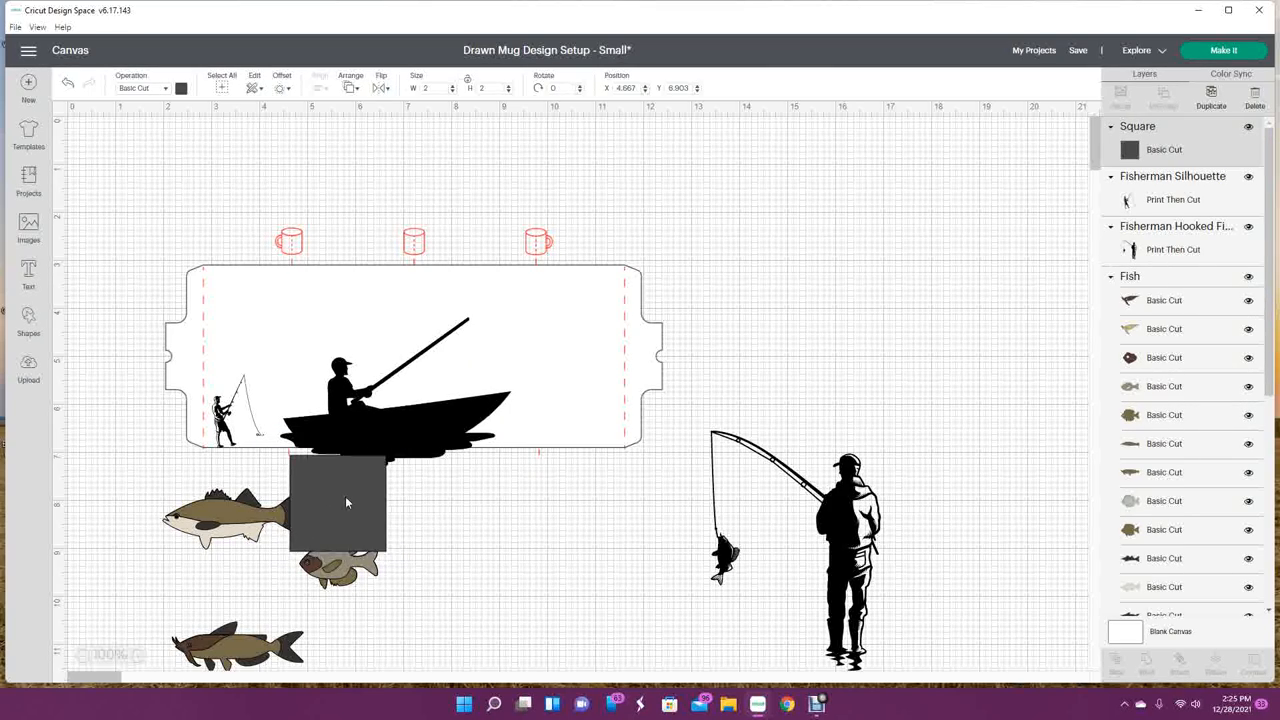
click(336, 496)
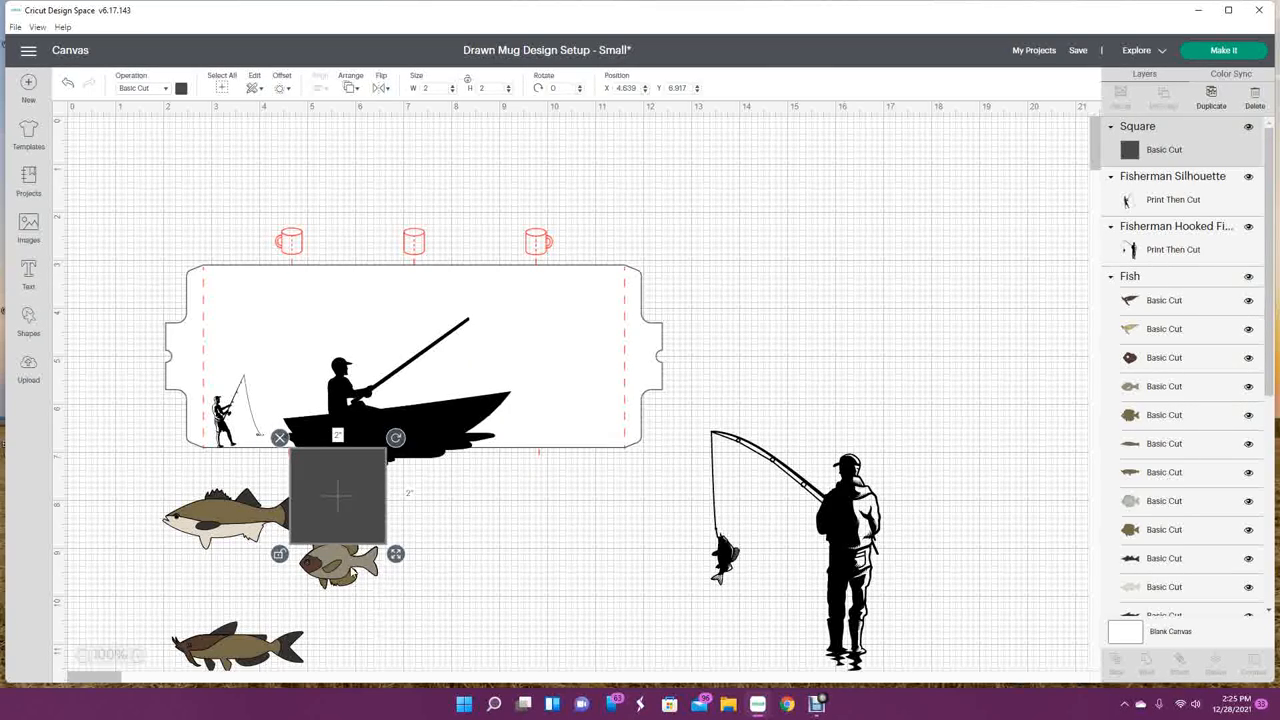
drag(396, 552, 488, 544)
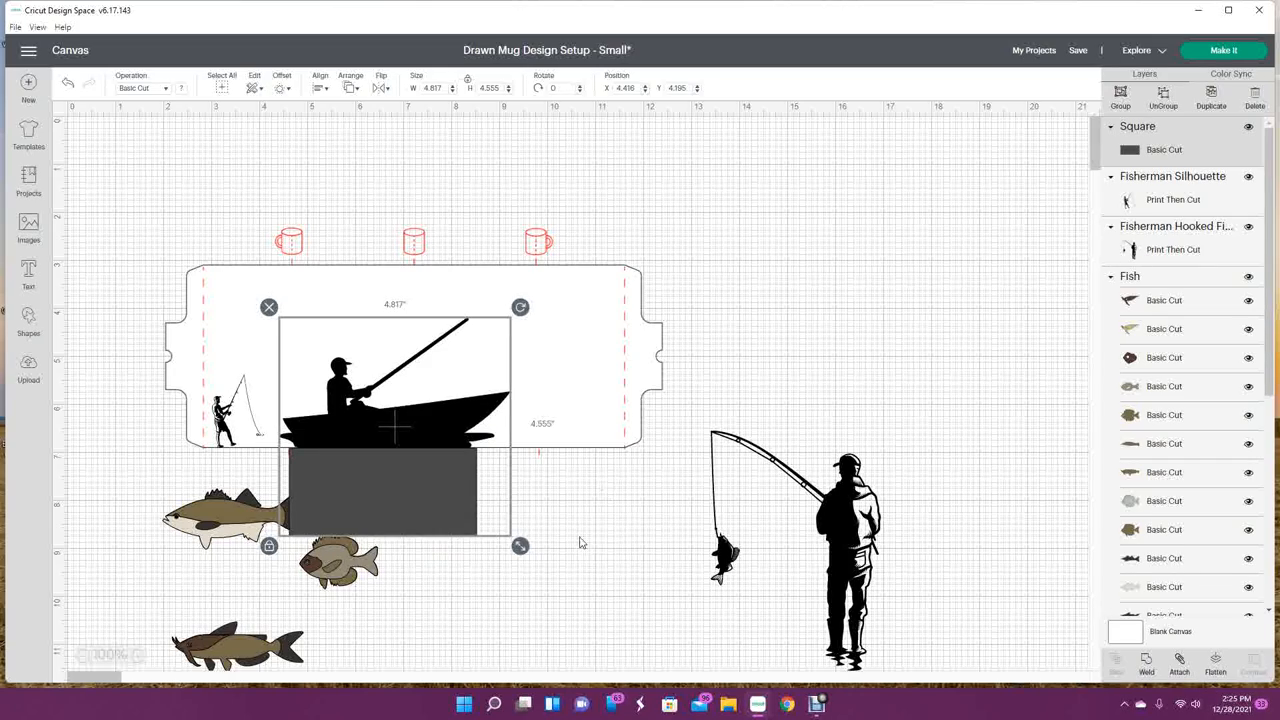
drag(396, 424, 856, 490)
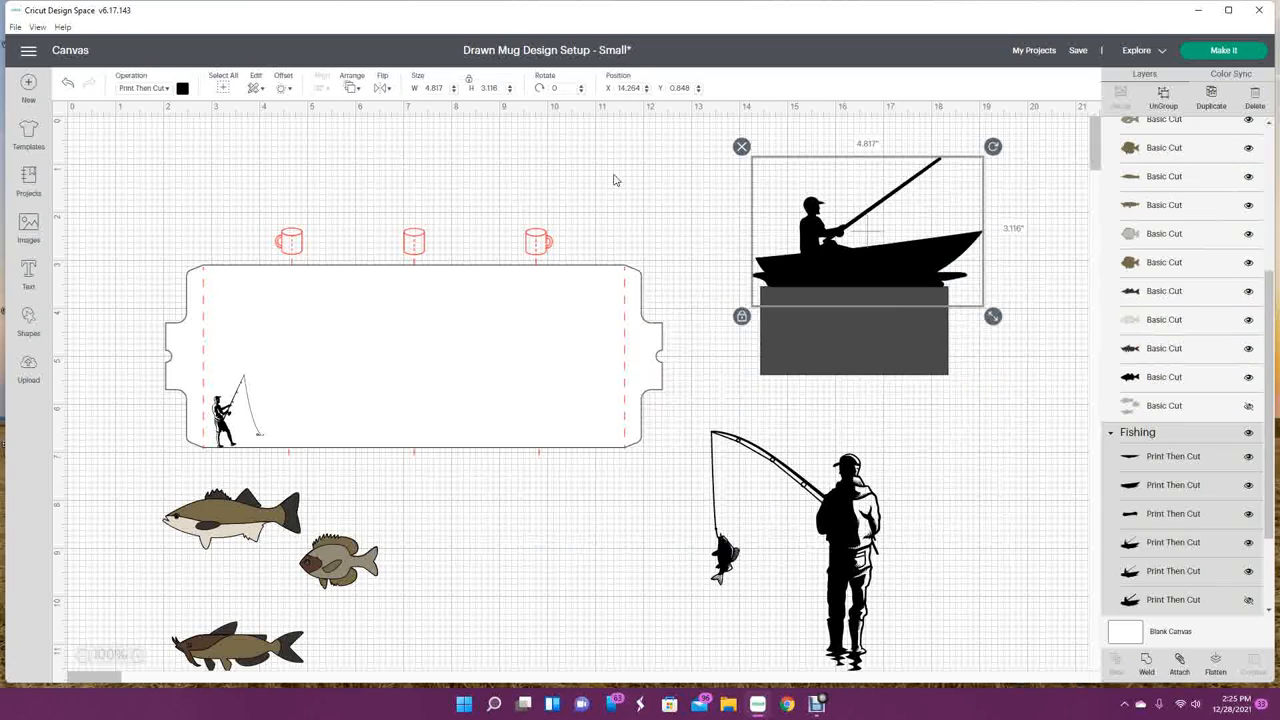
Set the boat to Basic Cut and slice the square away for a flat-bottomed boat
click(144, 88)
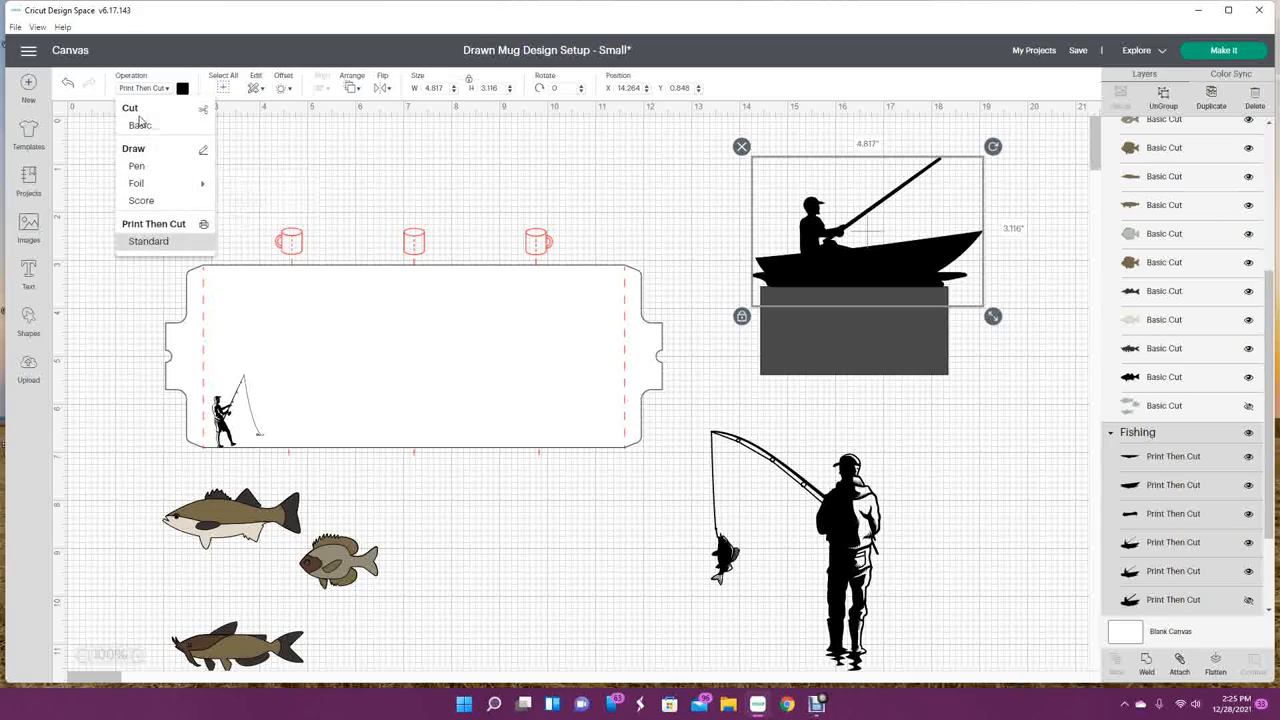
click(140, 124)
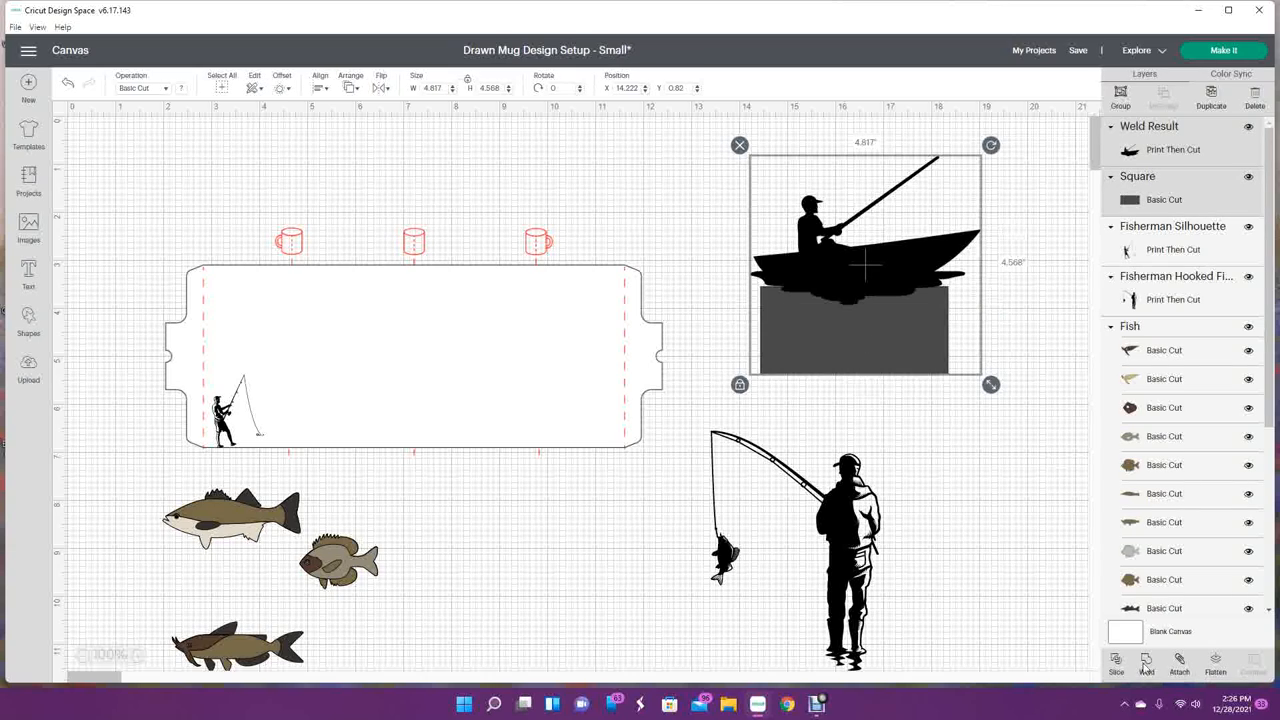
click(1116, 664)
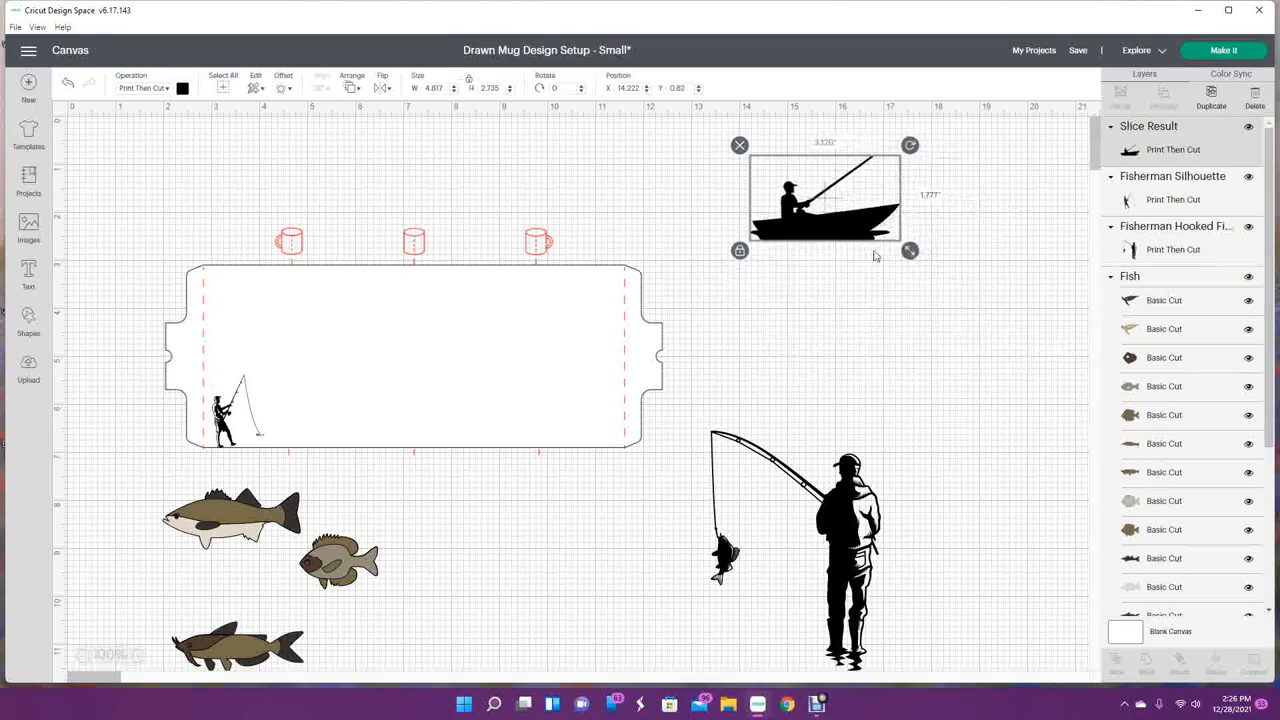
Centre the trimmed boat on the mug and place a shrunk hooked-fish fisherman at the right end
drag(824, 200, 360, 404)
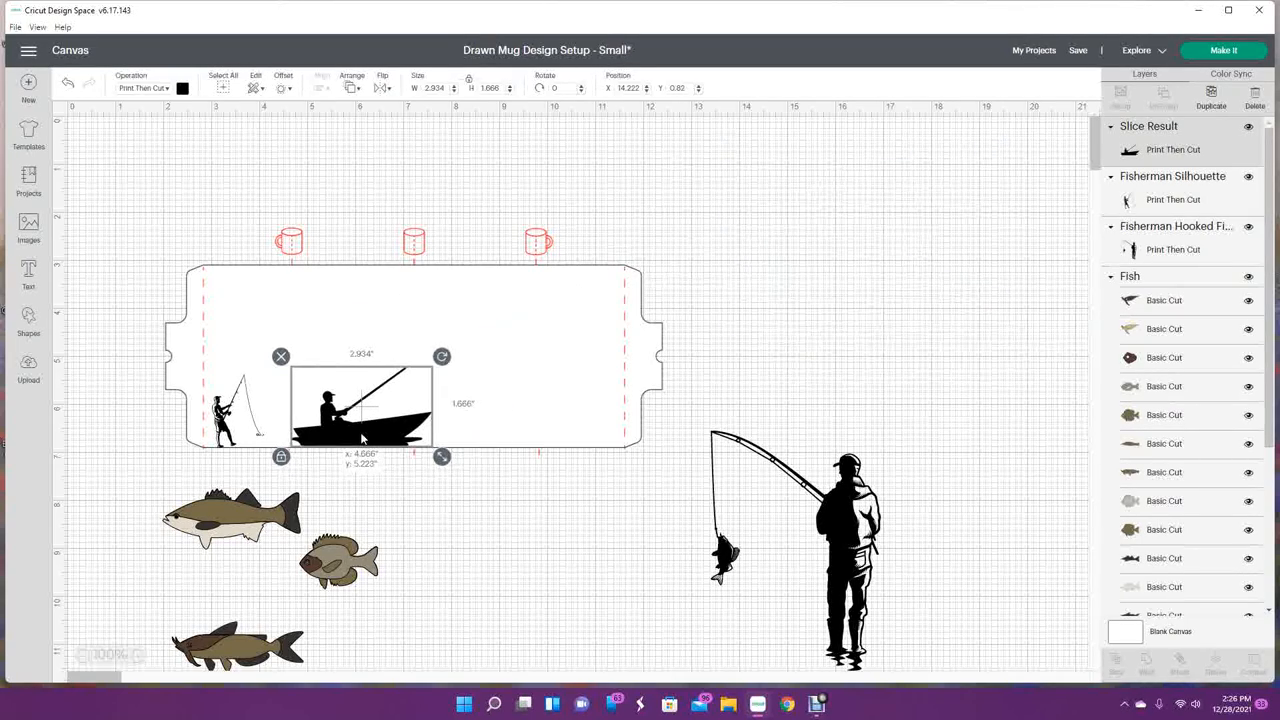
click(492, 500)
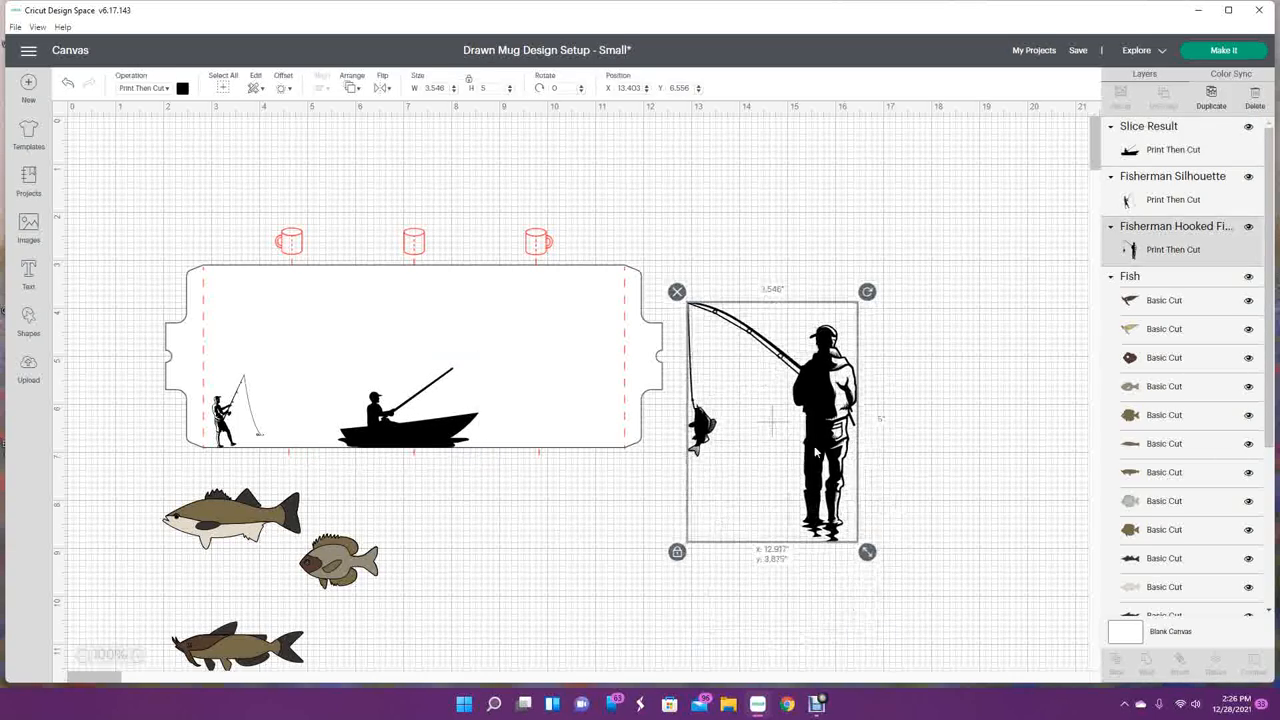
drag(868, 552, 768, 408)
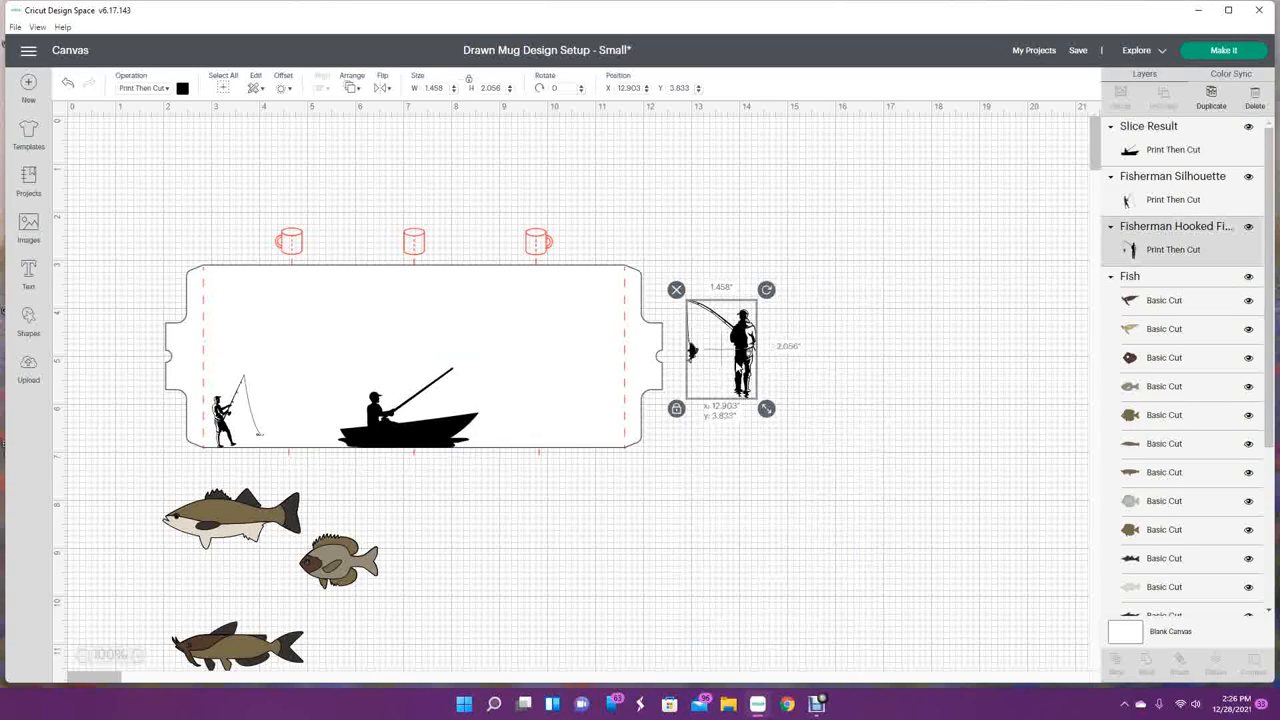
drag(720, 350, 590, 396)
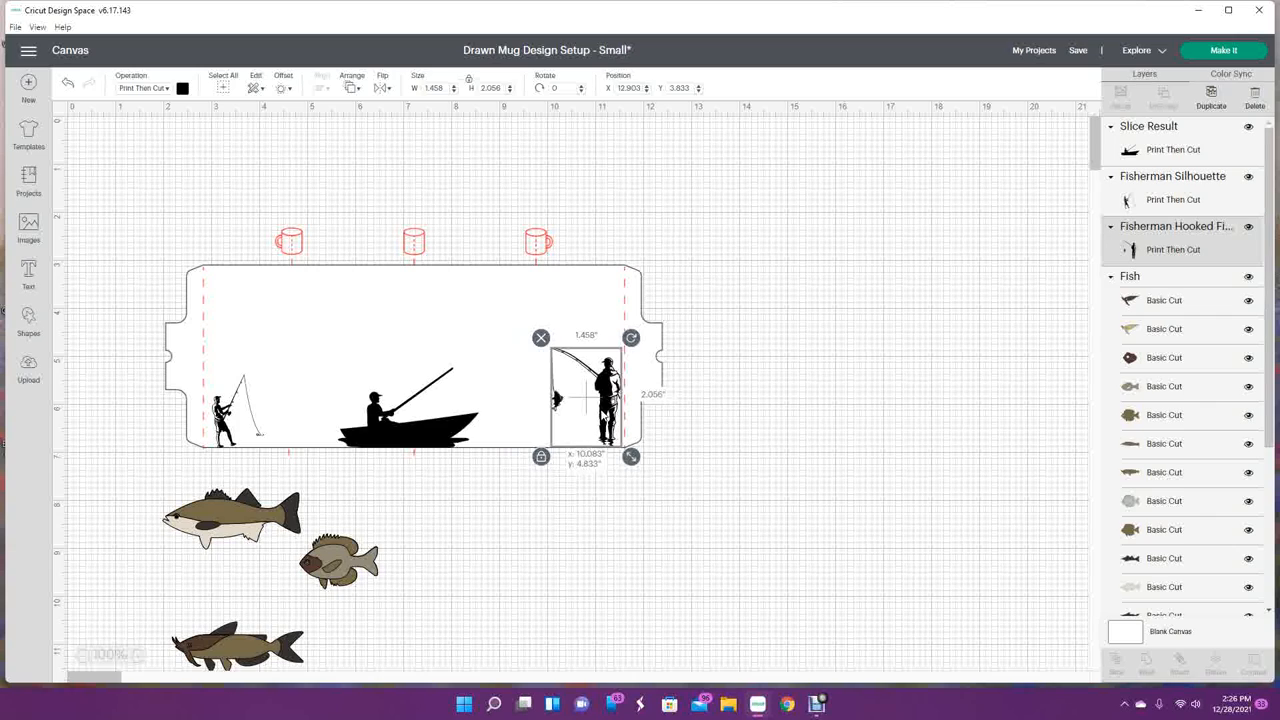
drag(600, 400, 600, 410)
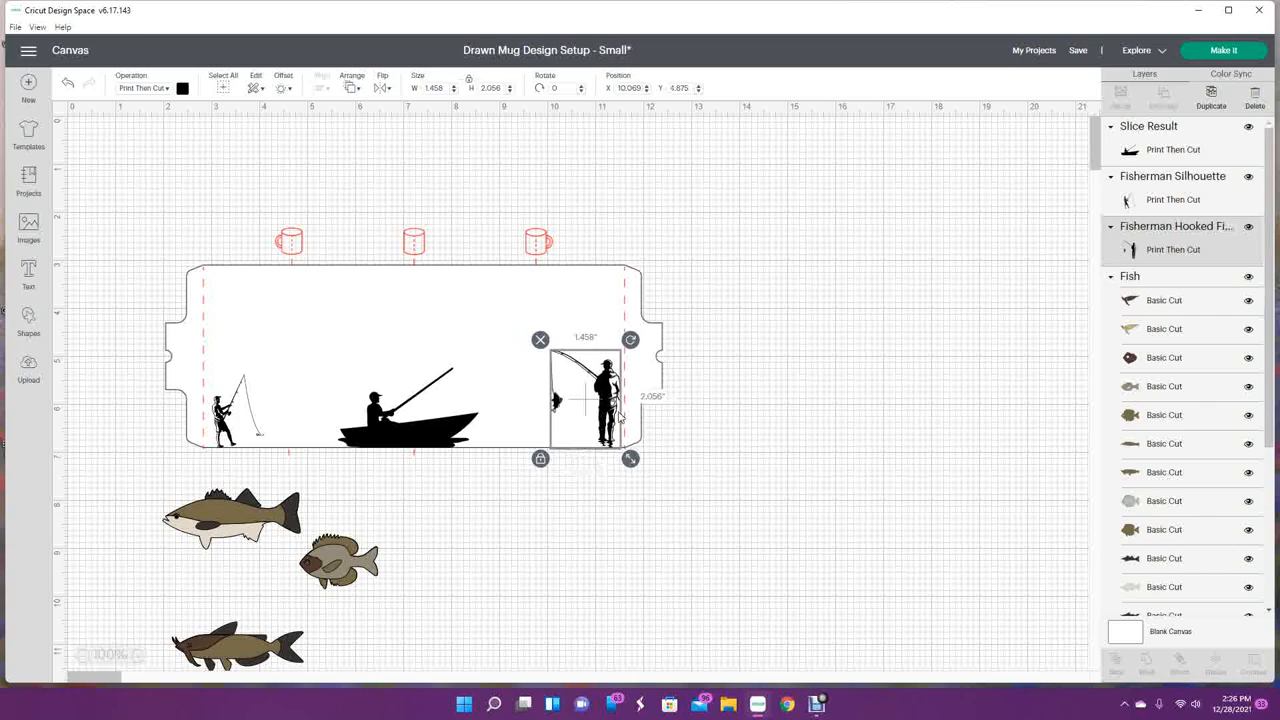
click(248, 468)
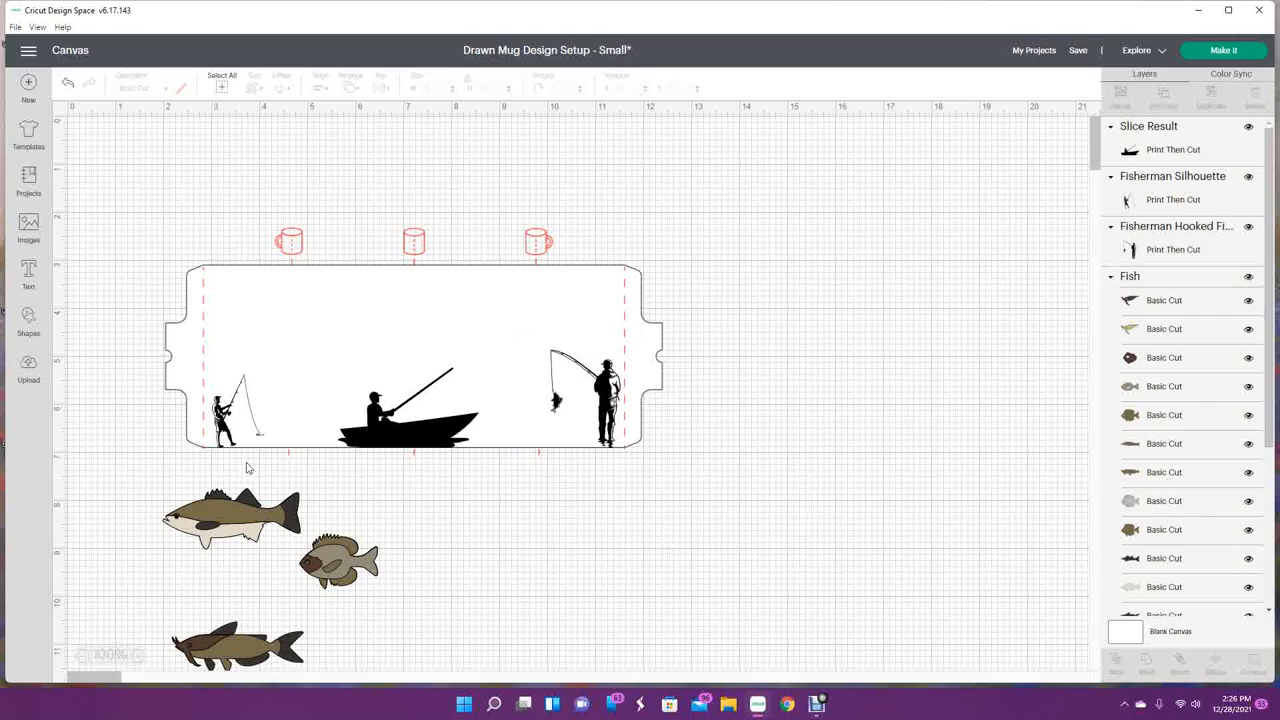
Enlarge the casting fisherman and settle it at the left end of the mug
click(224, 410)
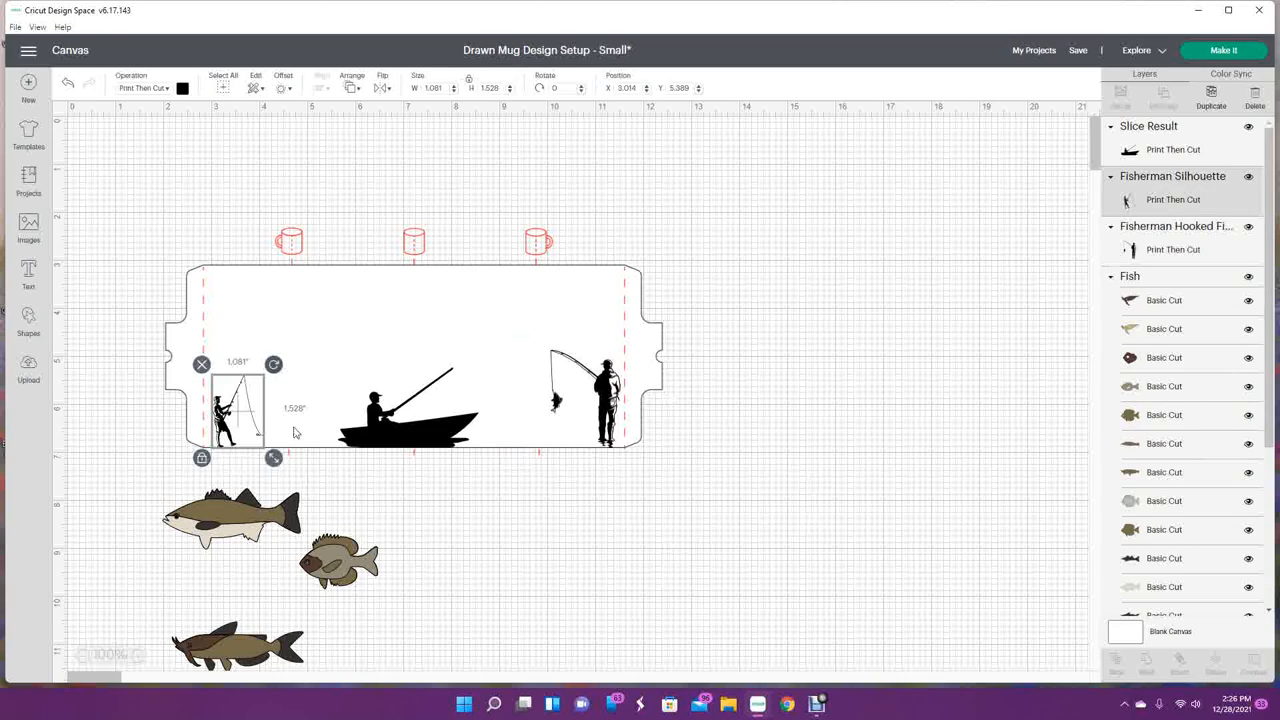
drag(274, 456, 304, 500)
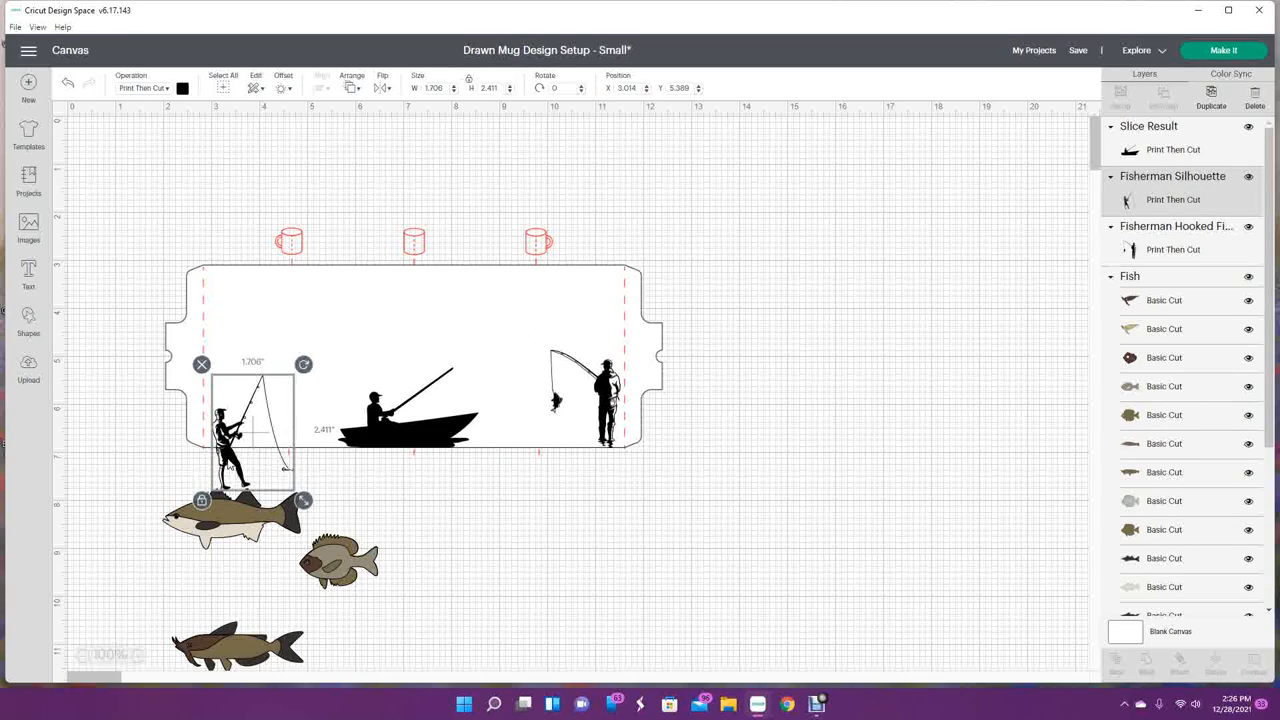
drag(250, 430, 650, 384)
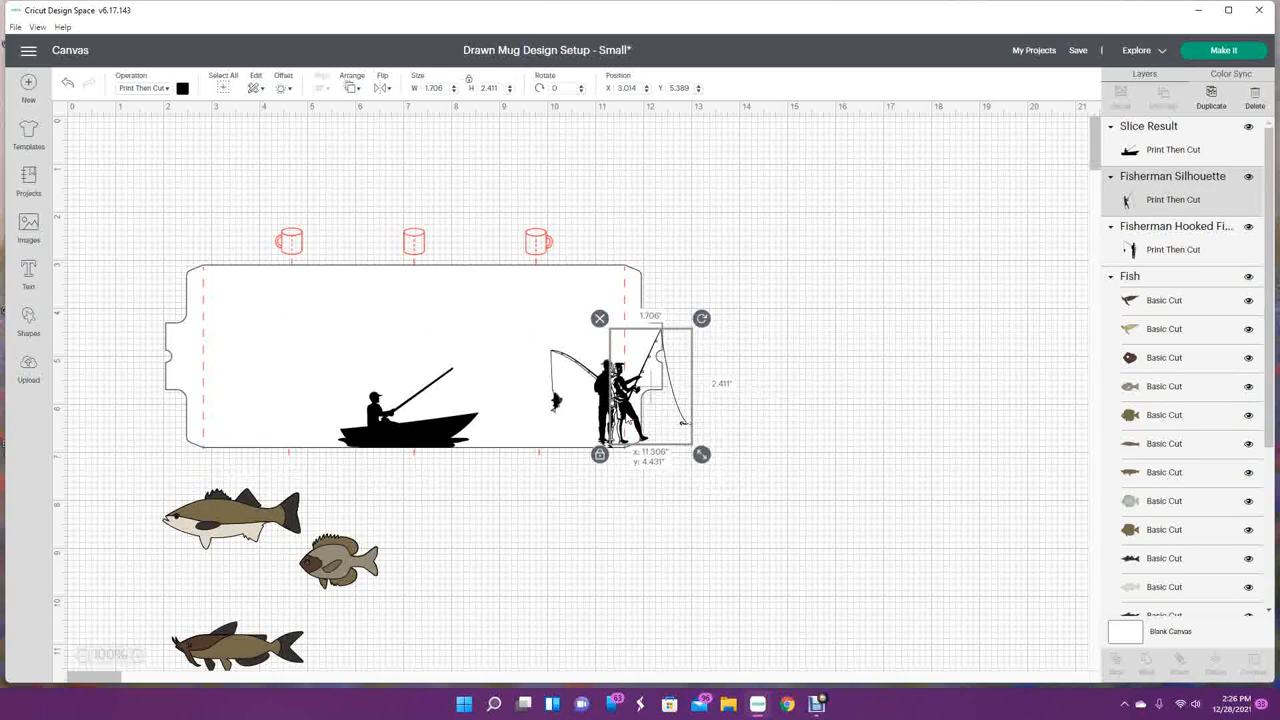
drag(650, 384, 284, 400)
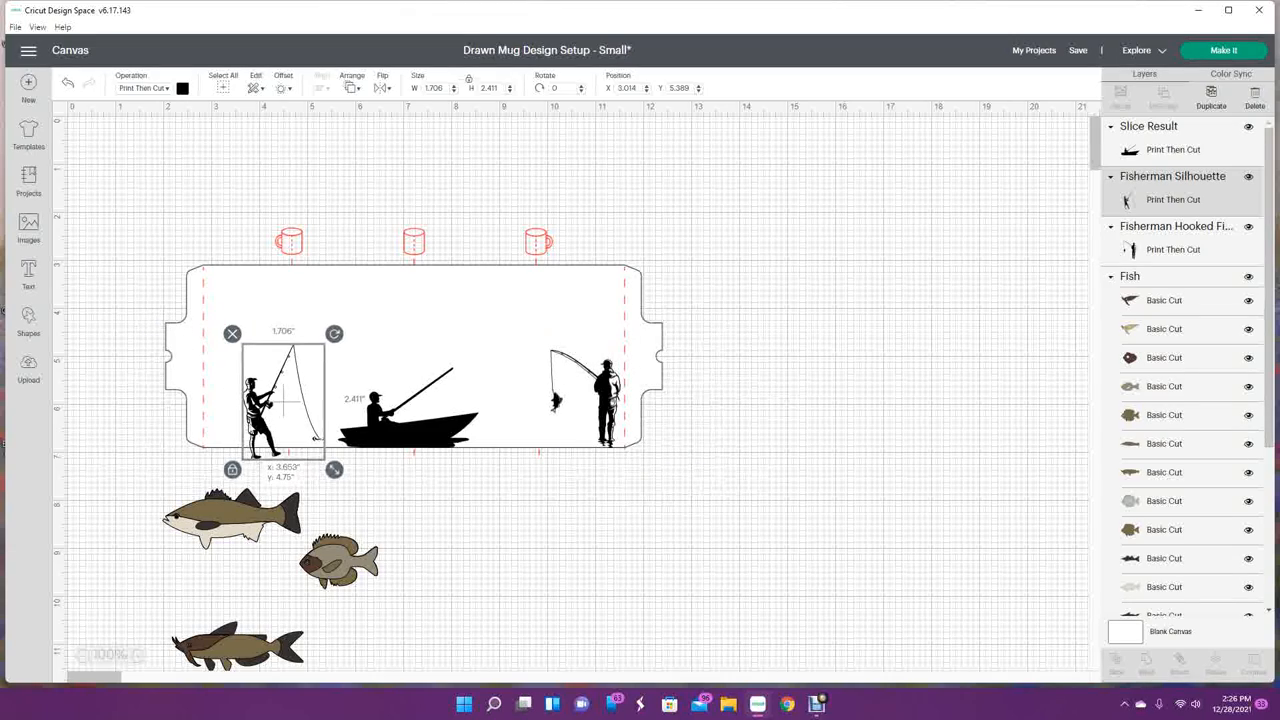
click(408, 544)
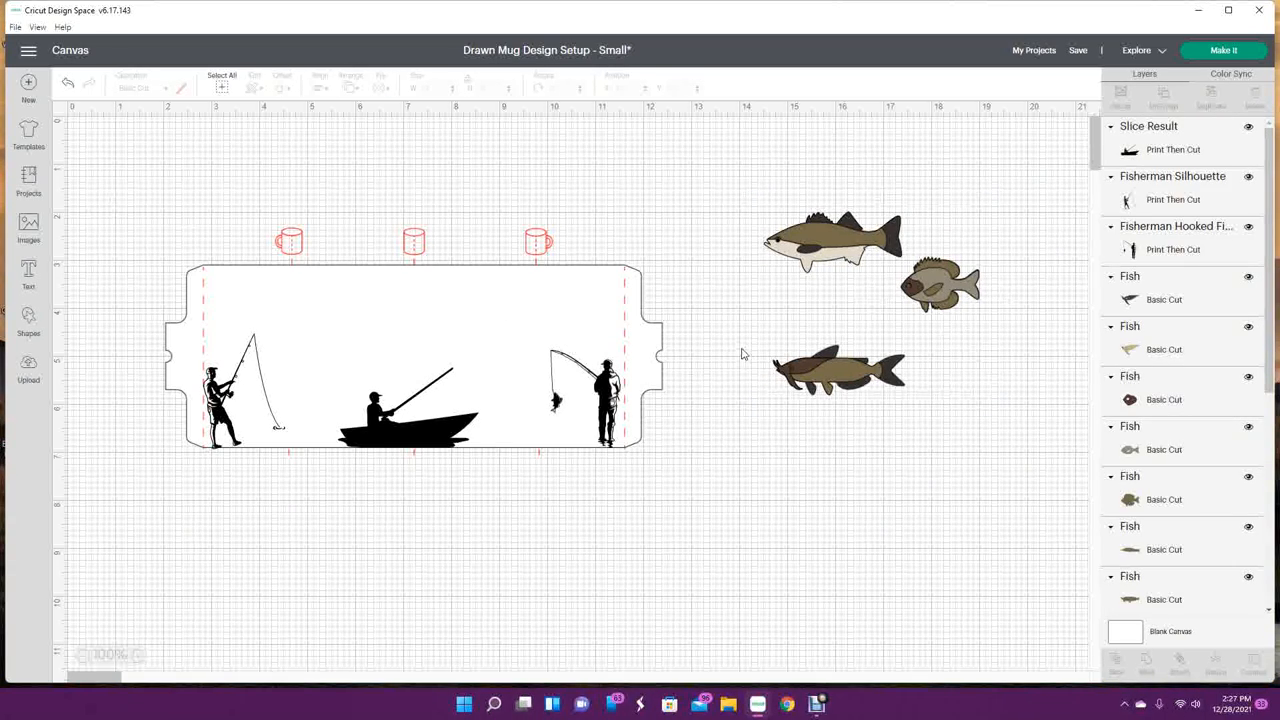
Select the catfish and shrink it down to a small size
click(838, 370)
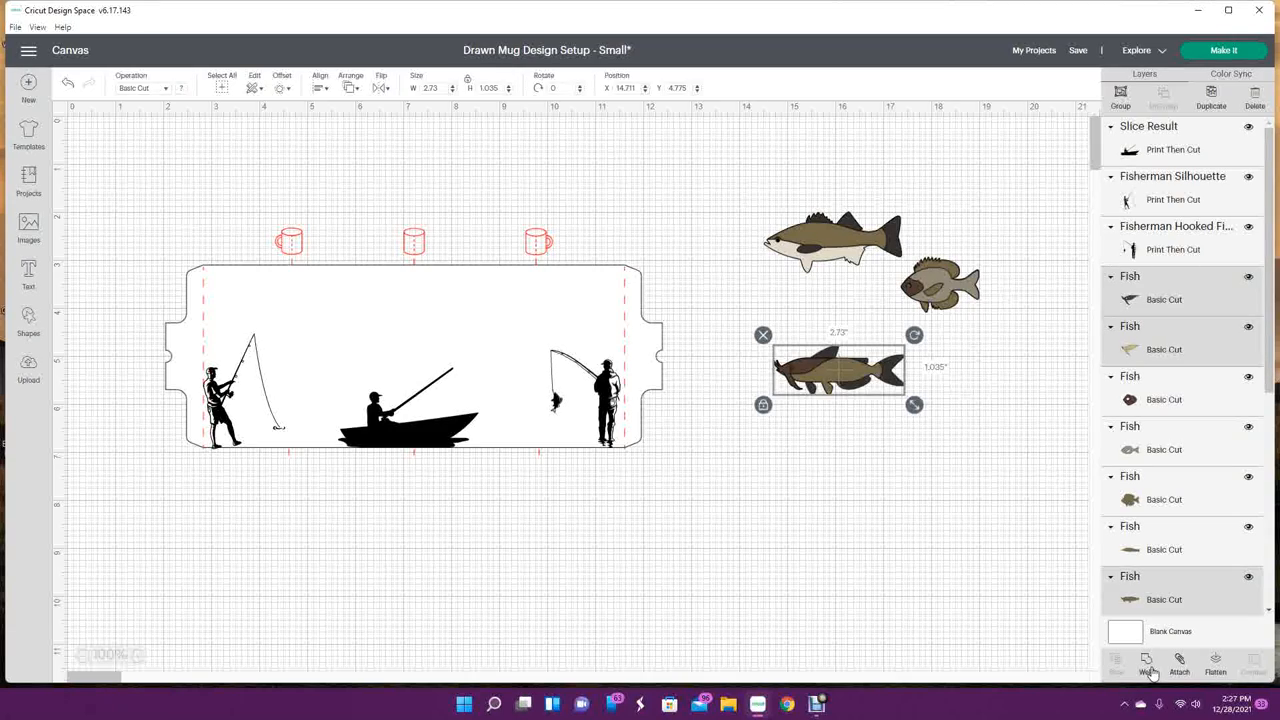
click(1146, 664)
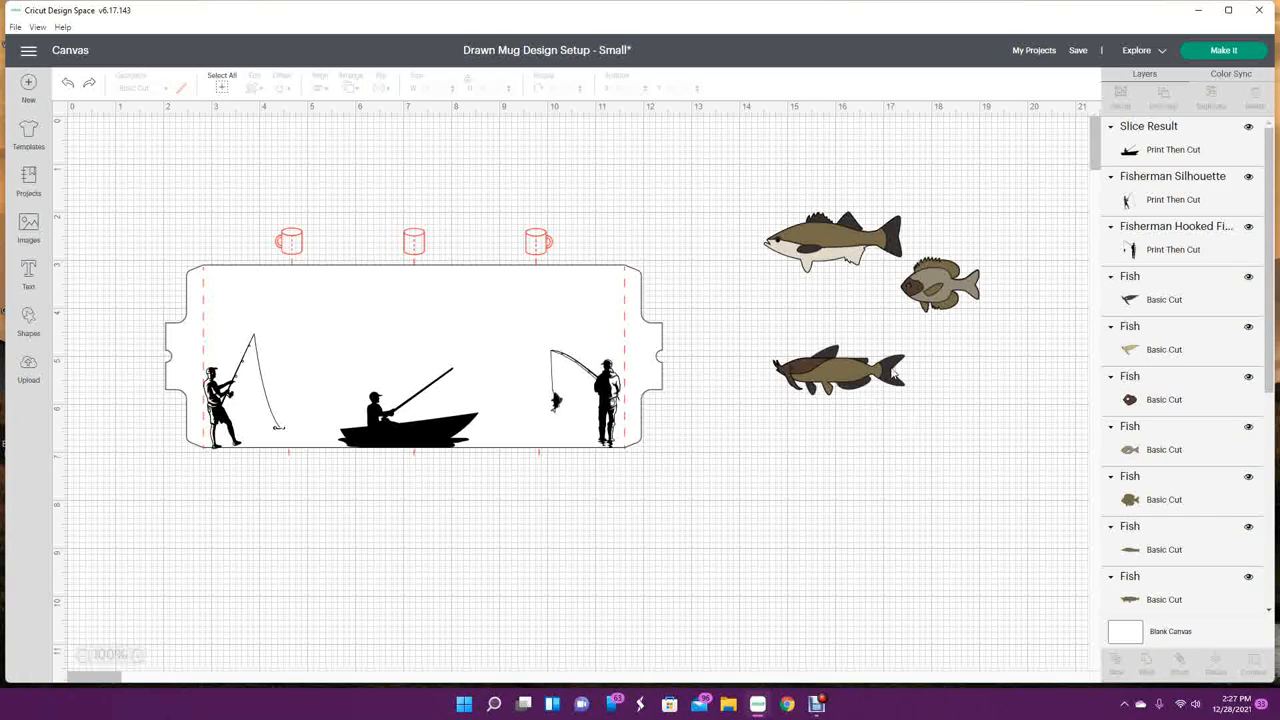
click(838, 372)
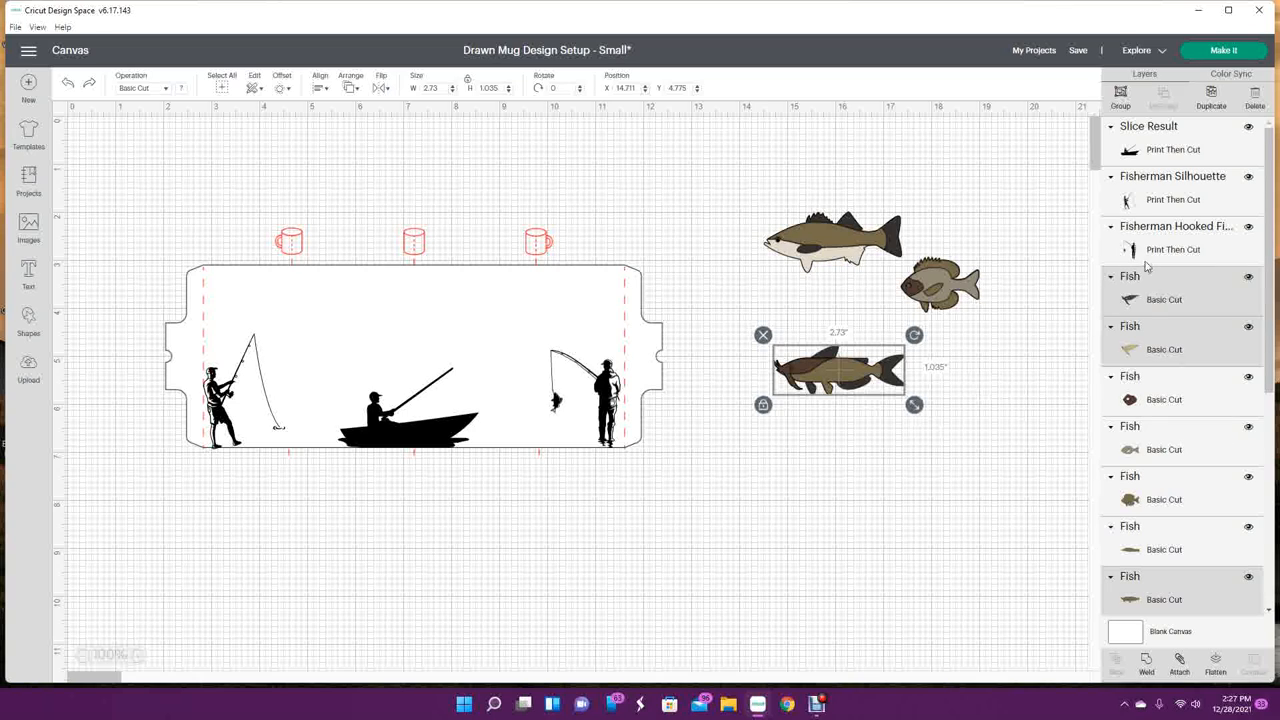
drag(914, 404, 844, 380)
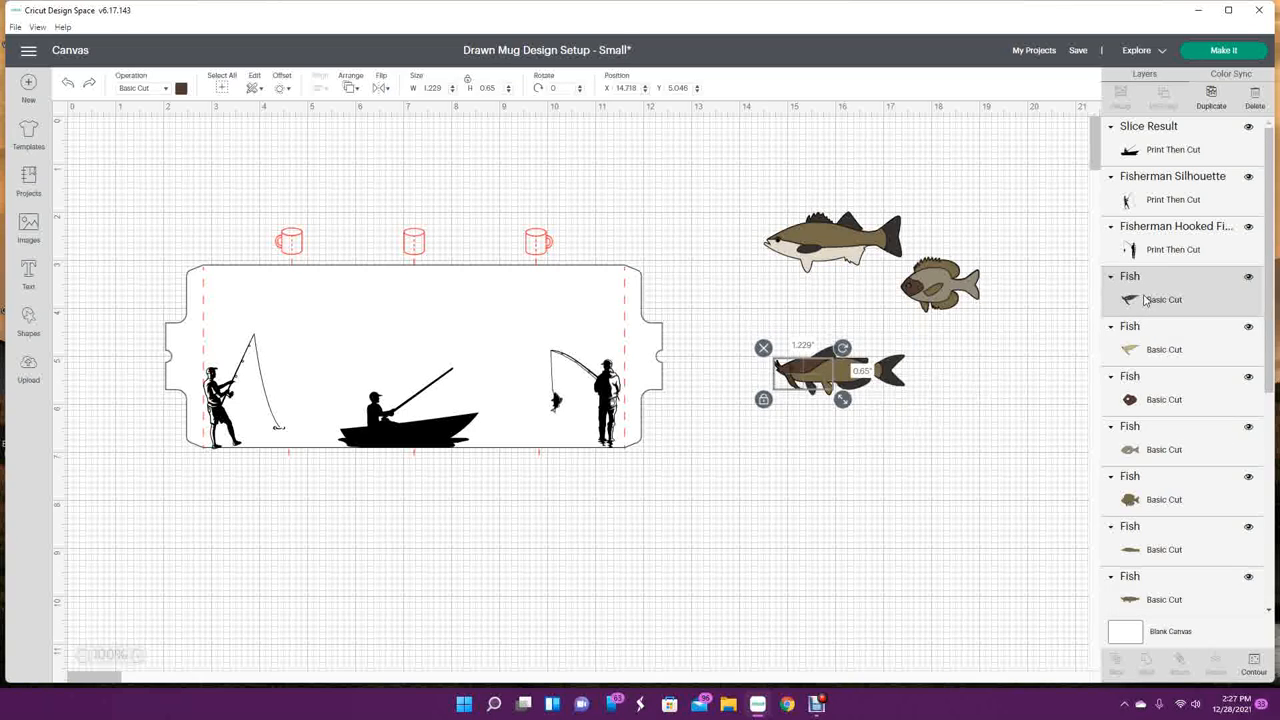
Recolour the catfish to black from the Material colors palette
click(180, 88)
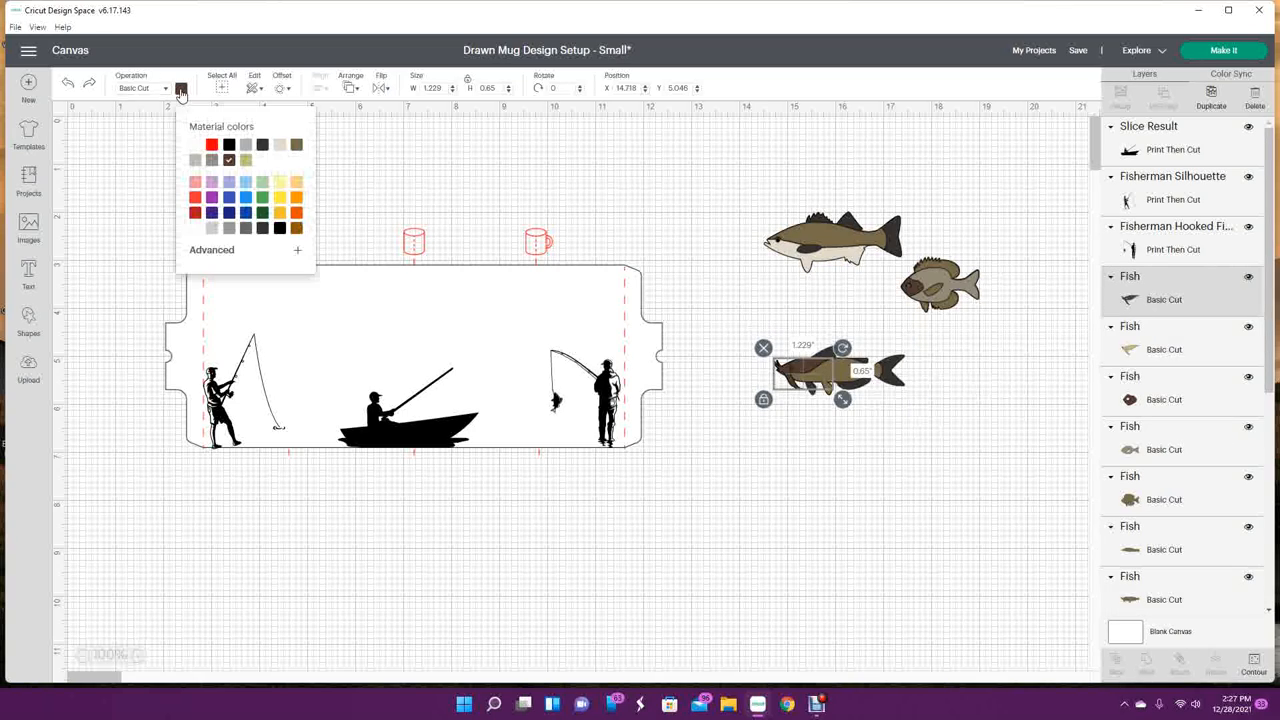
click(246, 160)
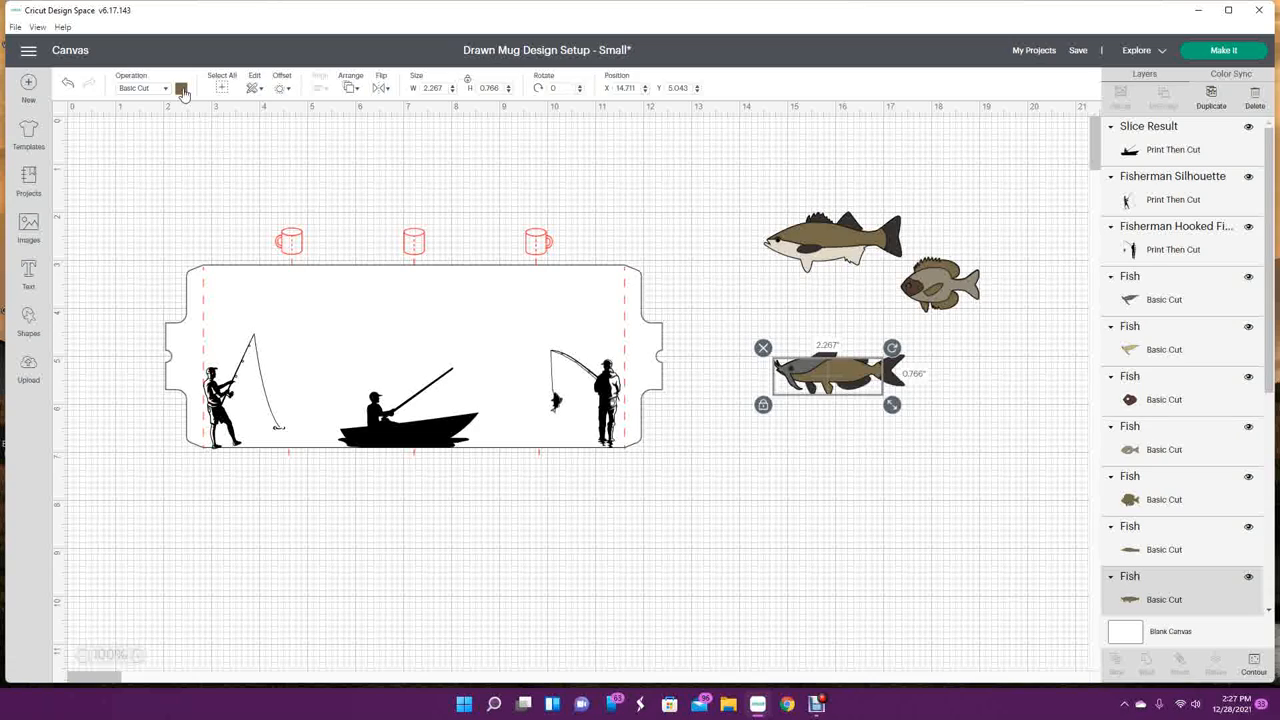
click(180, 88)
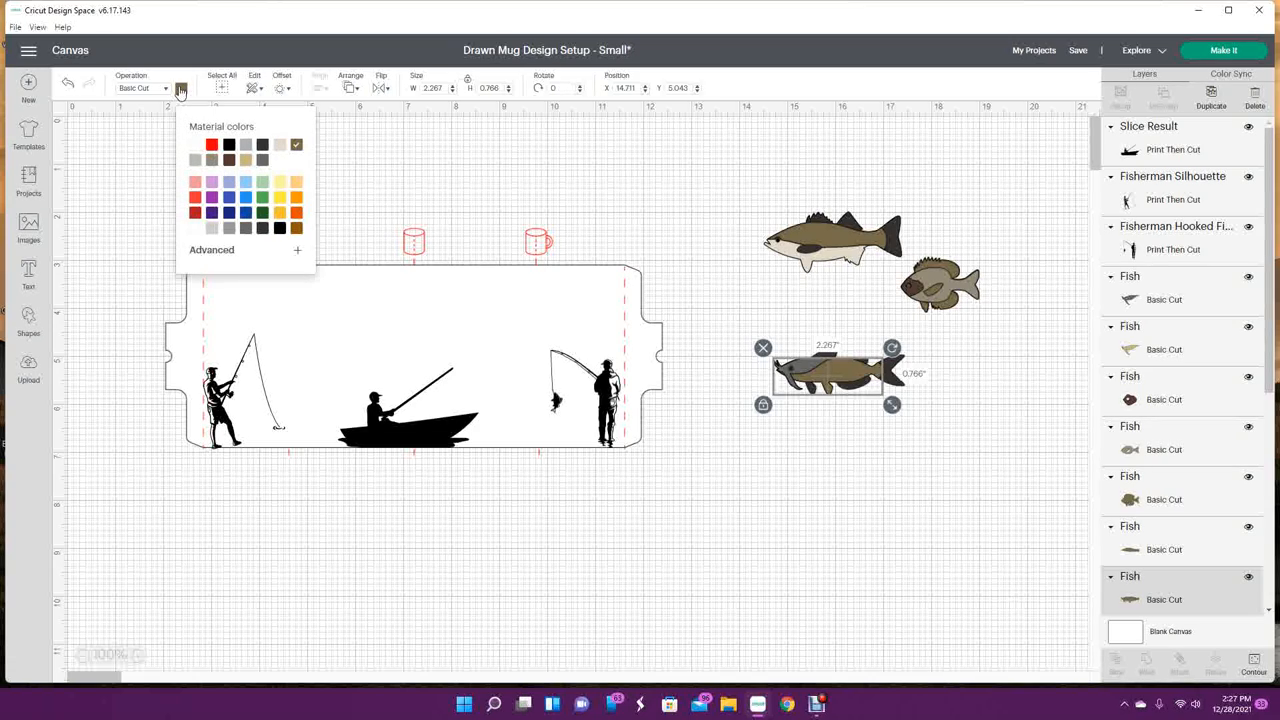
click(196, 228)
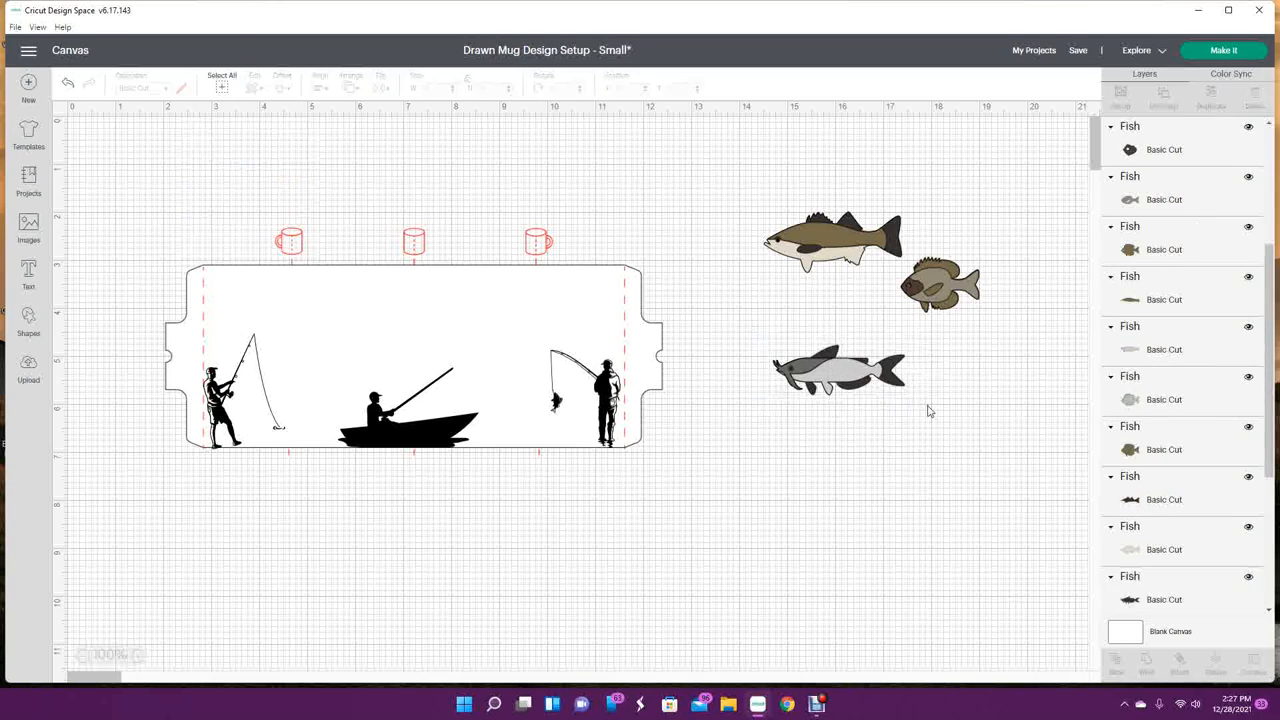
click(838, 372)
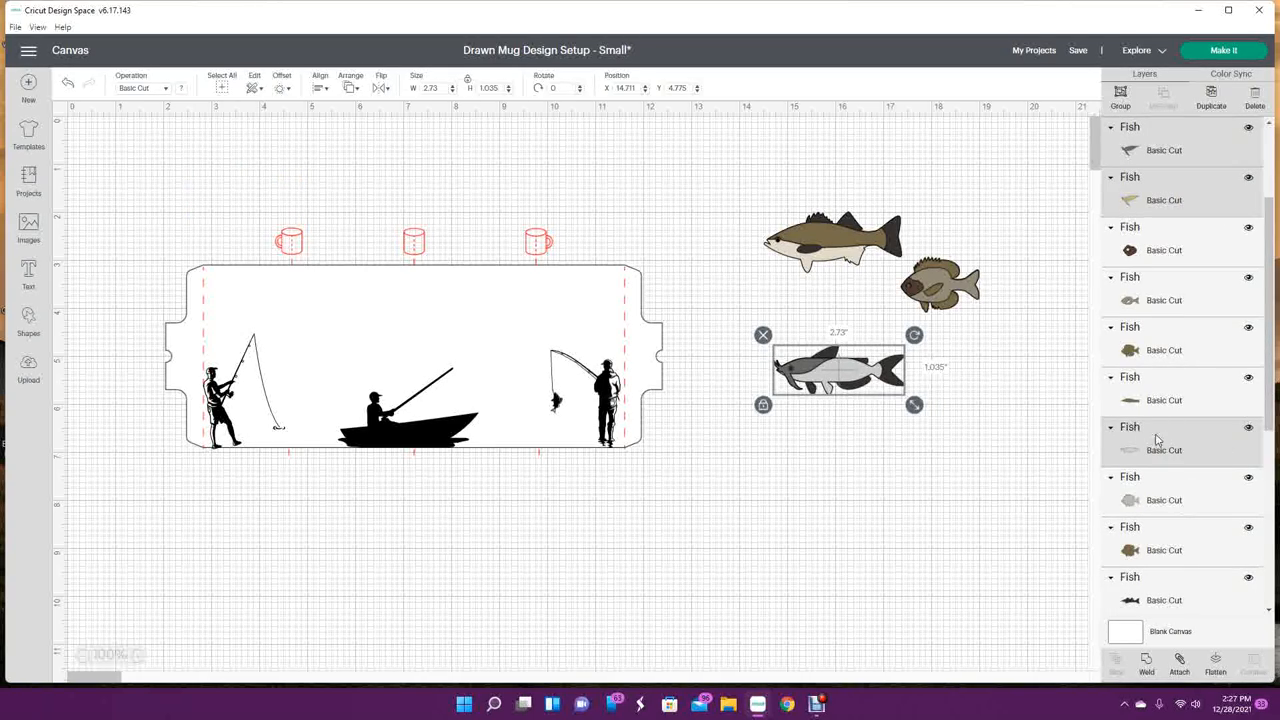
click(180, 88)
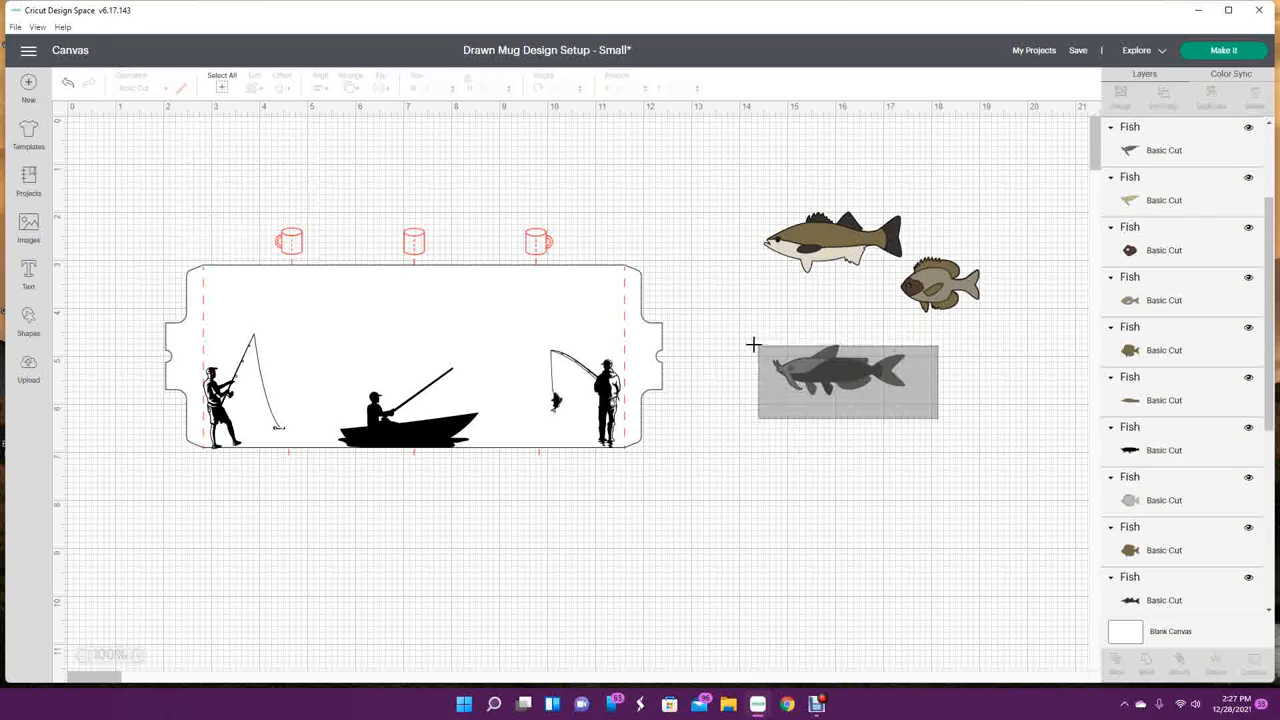
Switch the fish to Print Then Cut, place and tilt it on the angler's line, then select the spare round fish
click(848, 380)
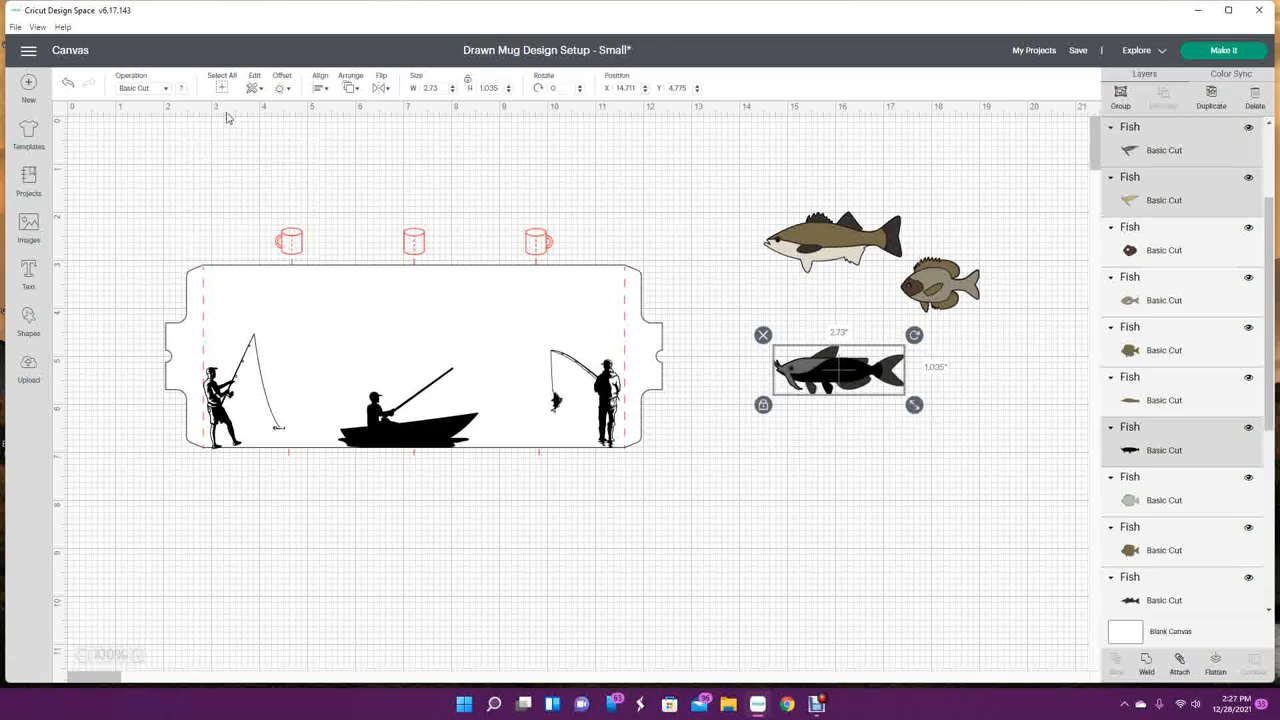
click(140, 88)
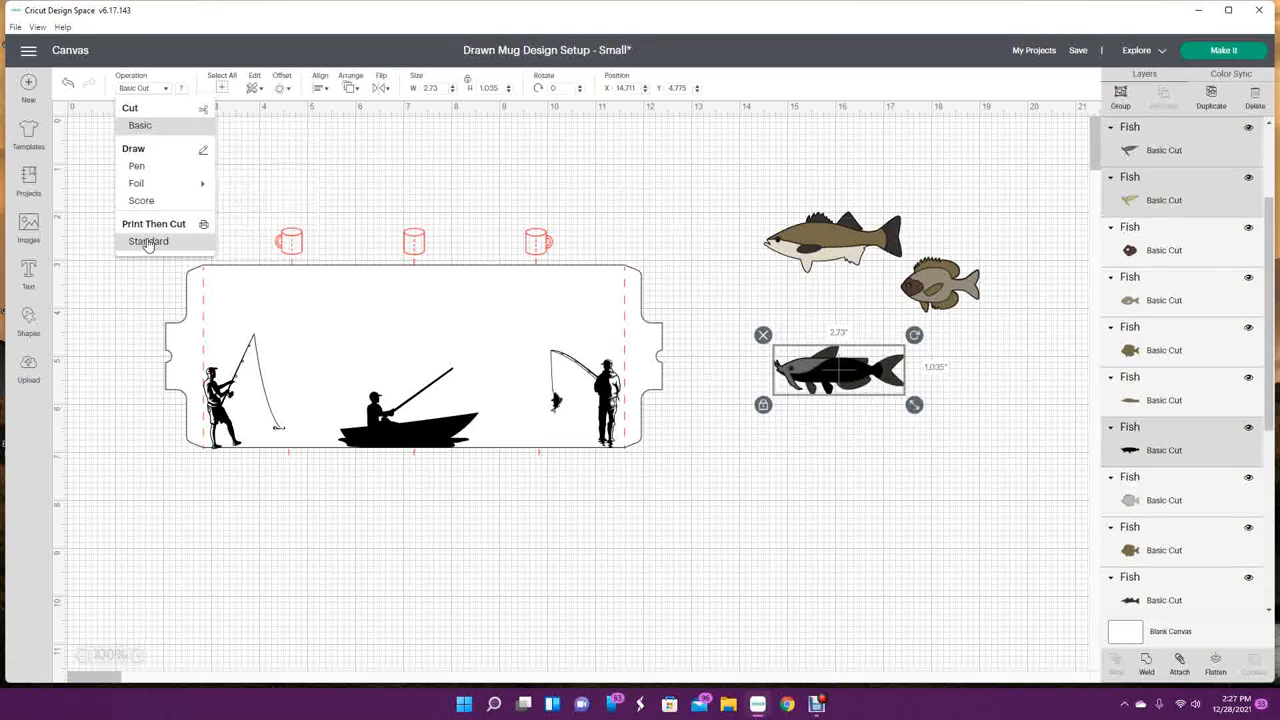
click(152, 224)
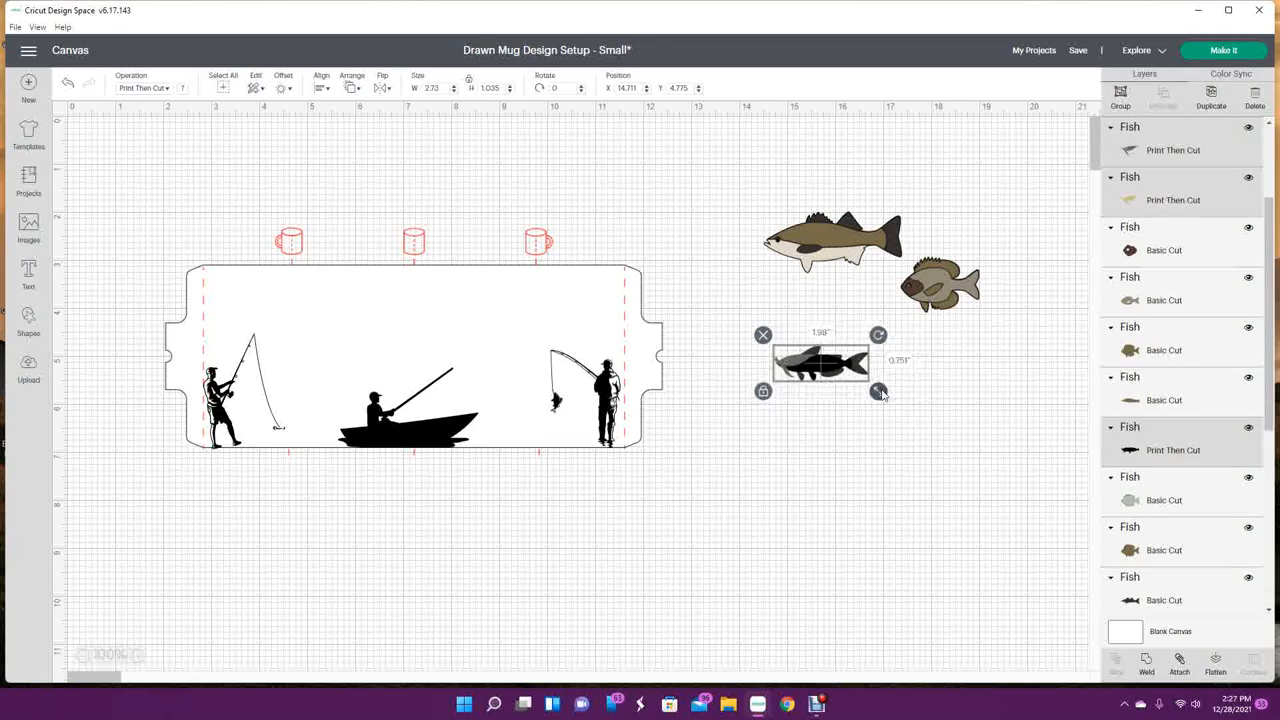
drag(820, 362, 528, 430)
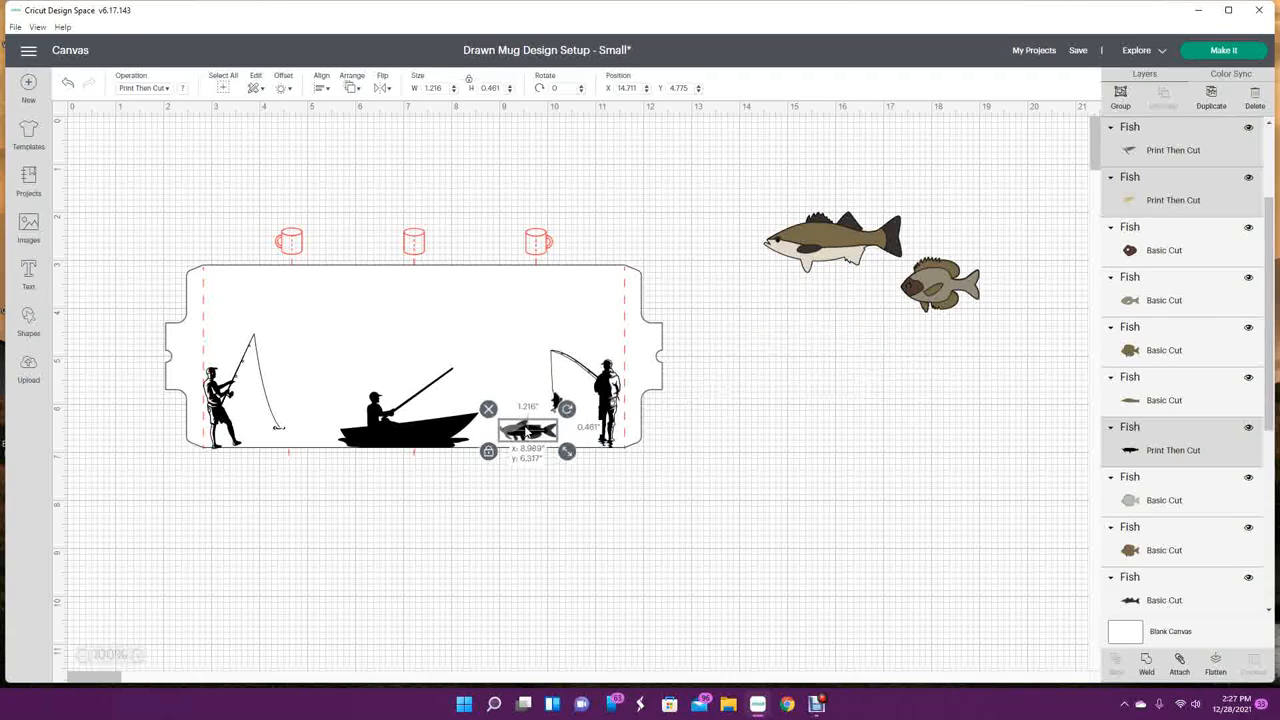
drag(528, 430, 524, 430)
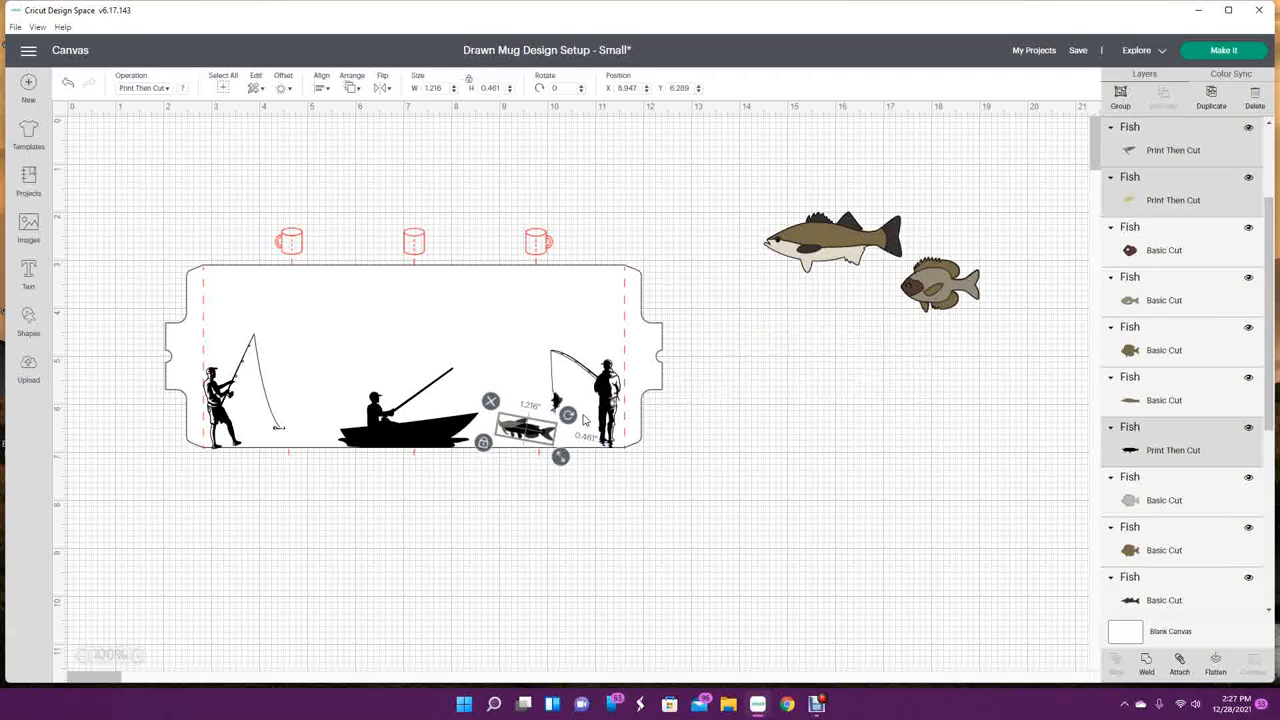
click(878, 338)
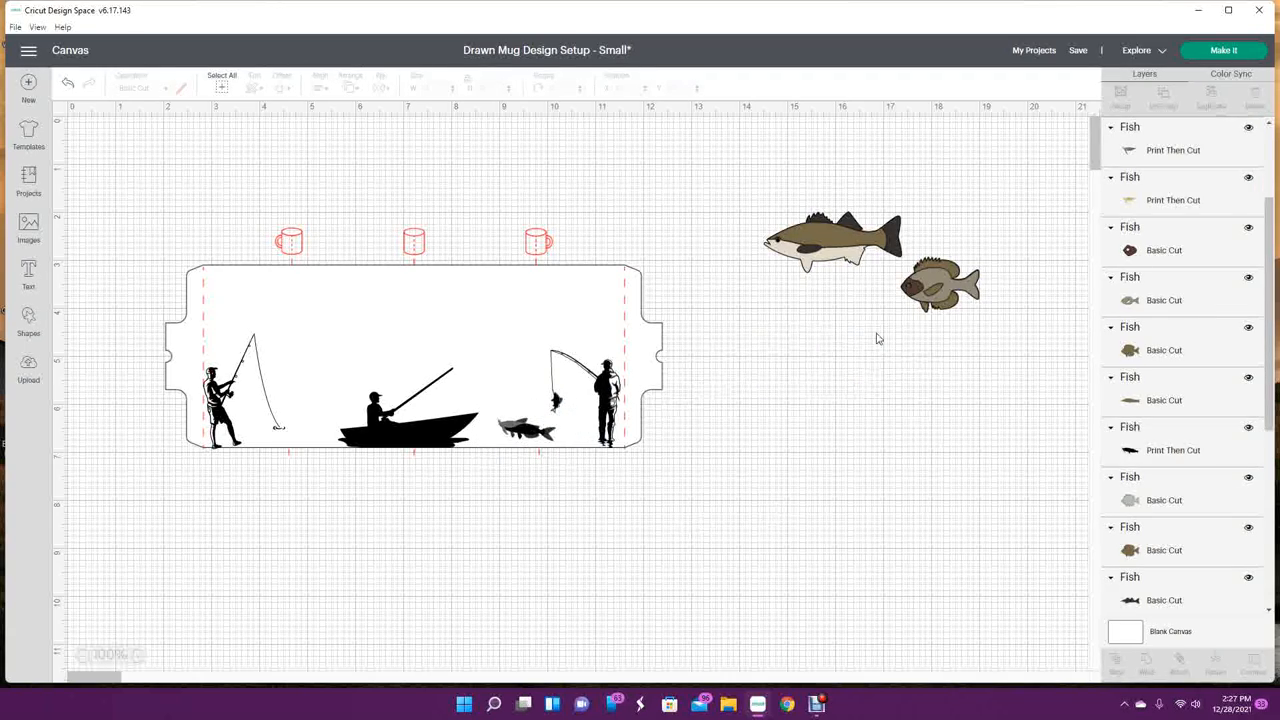
click(940, 284)
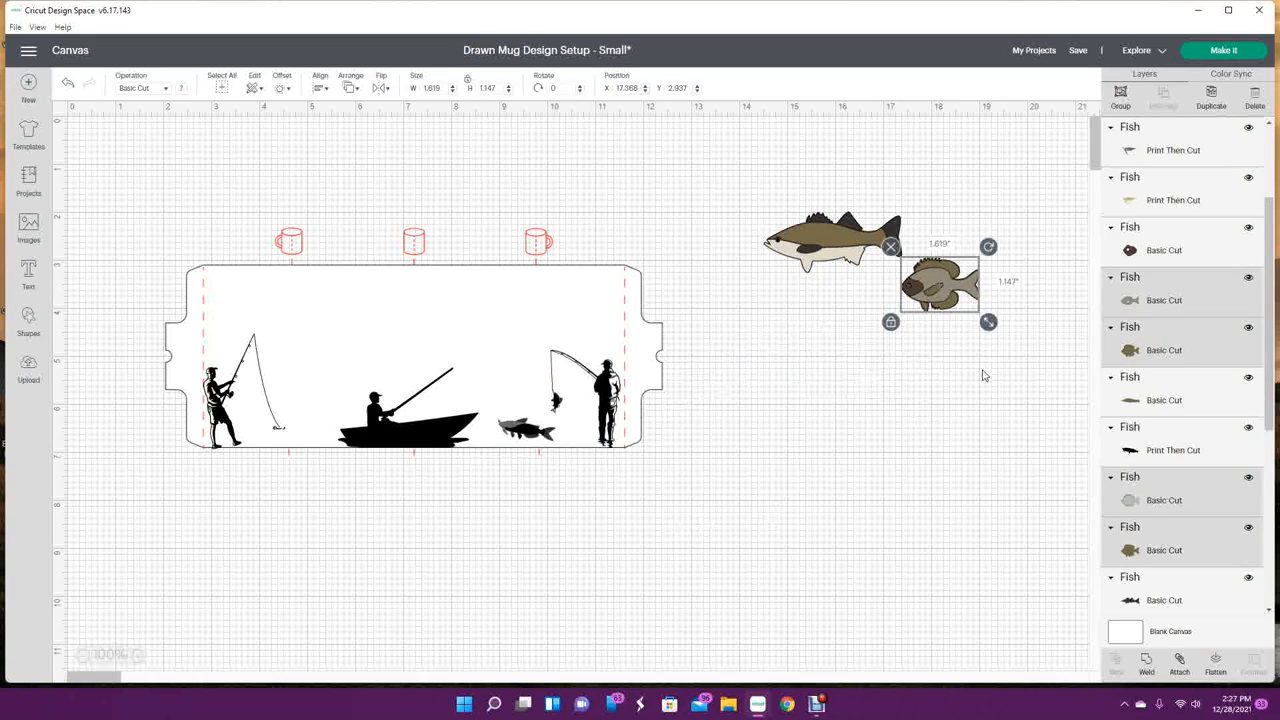
mouse_move(966, 428)
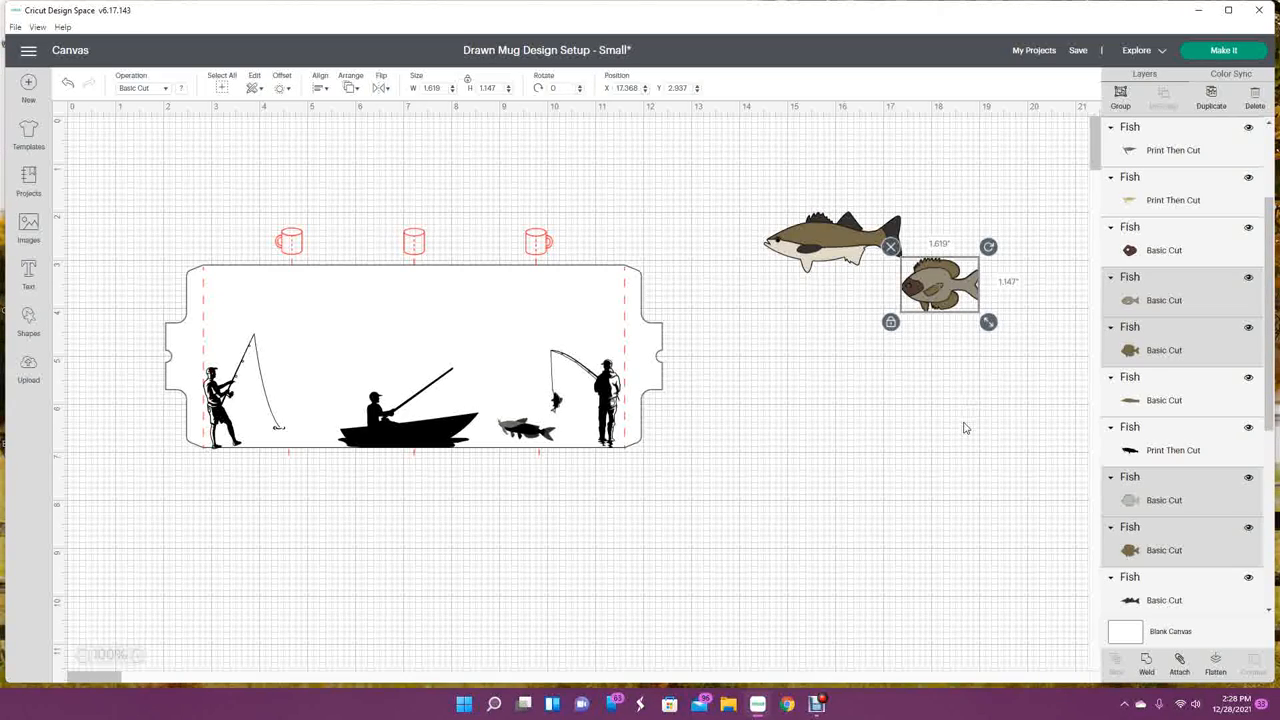
mouse_move(896, 408)
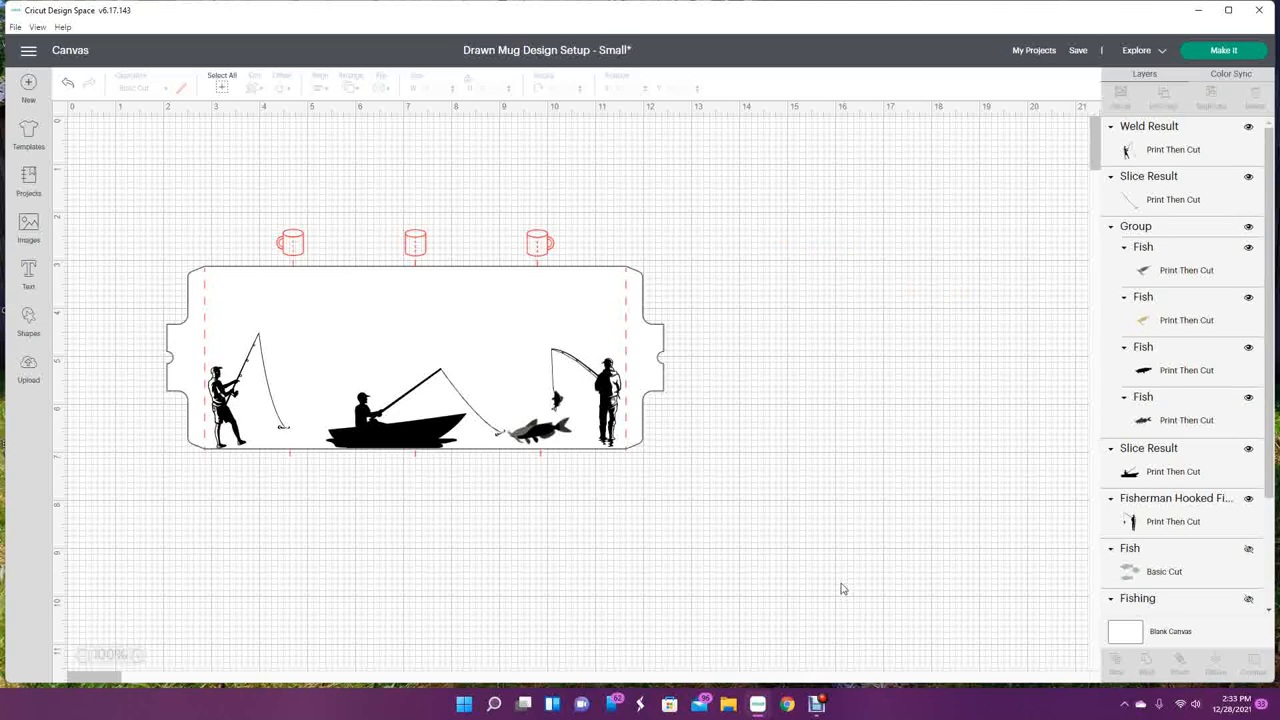
mouse_move(444, 400)
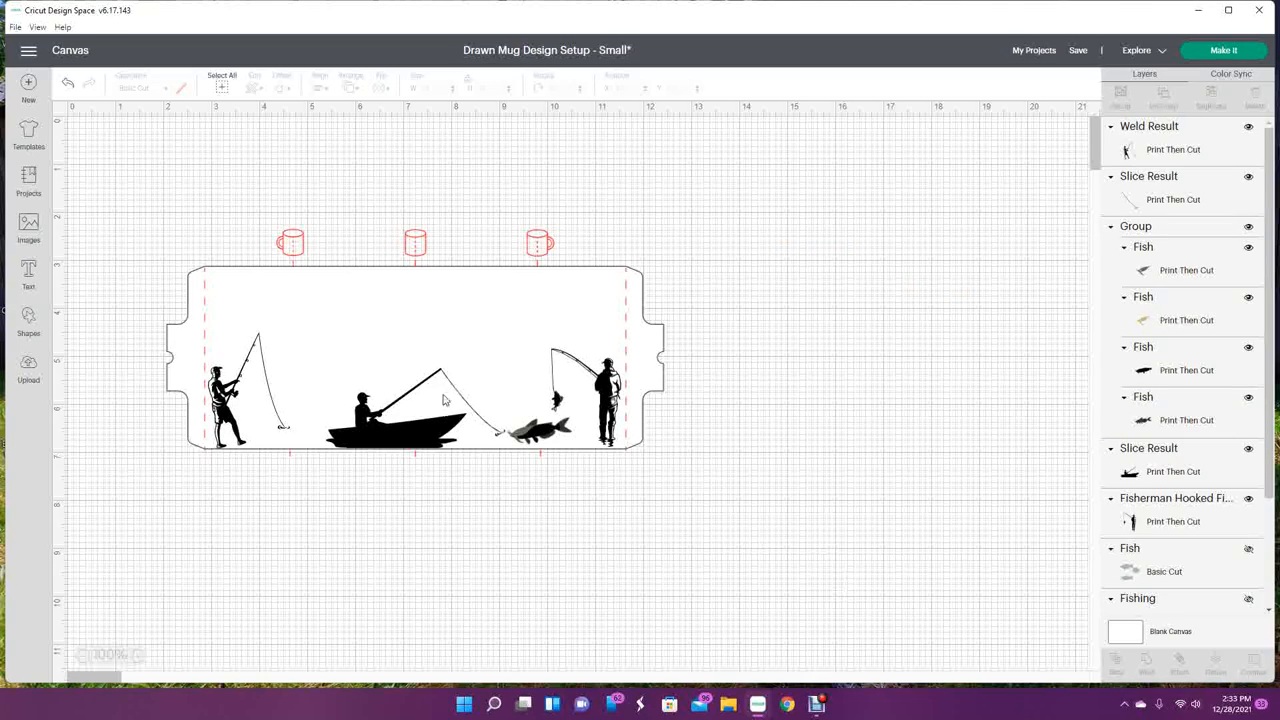
mouse_move(504, 432)
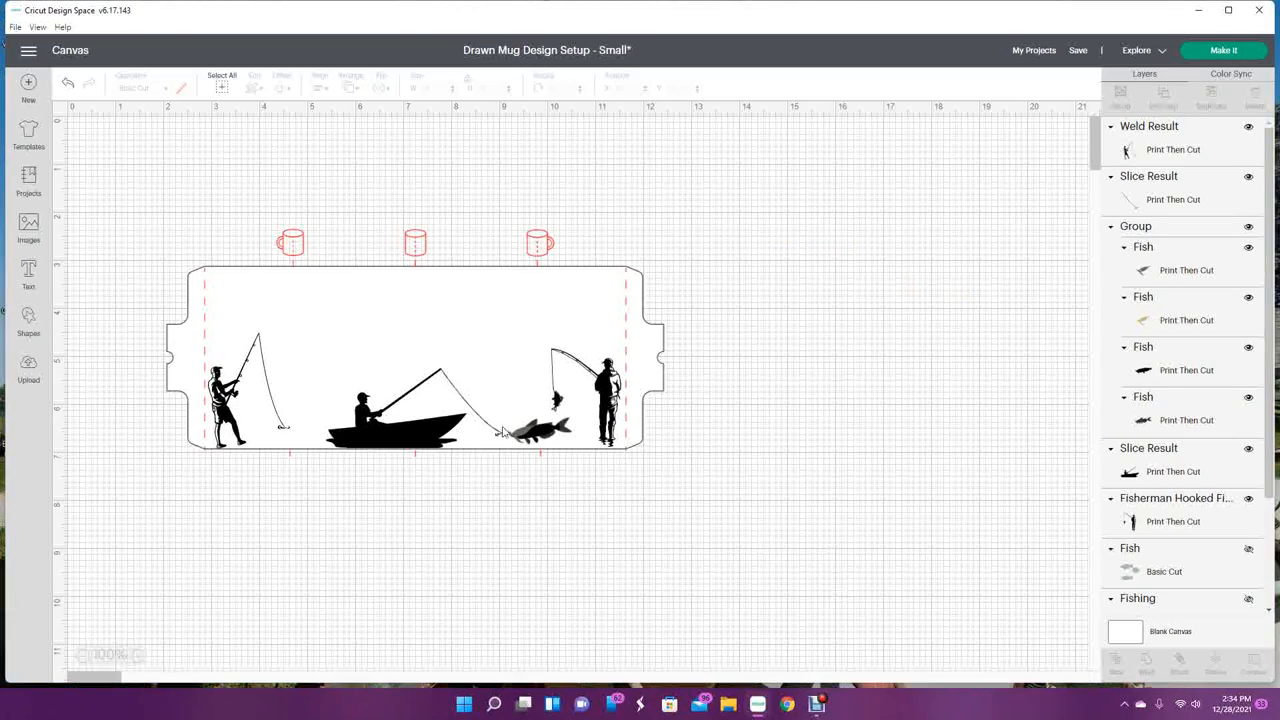
mouse_move(1064, 148)
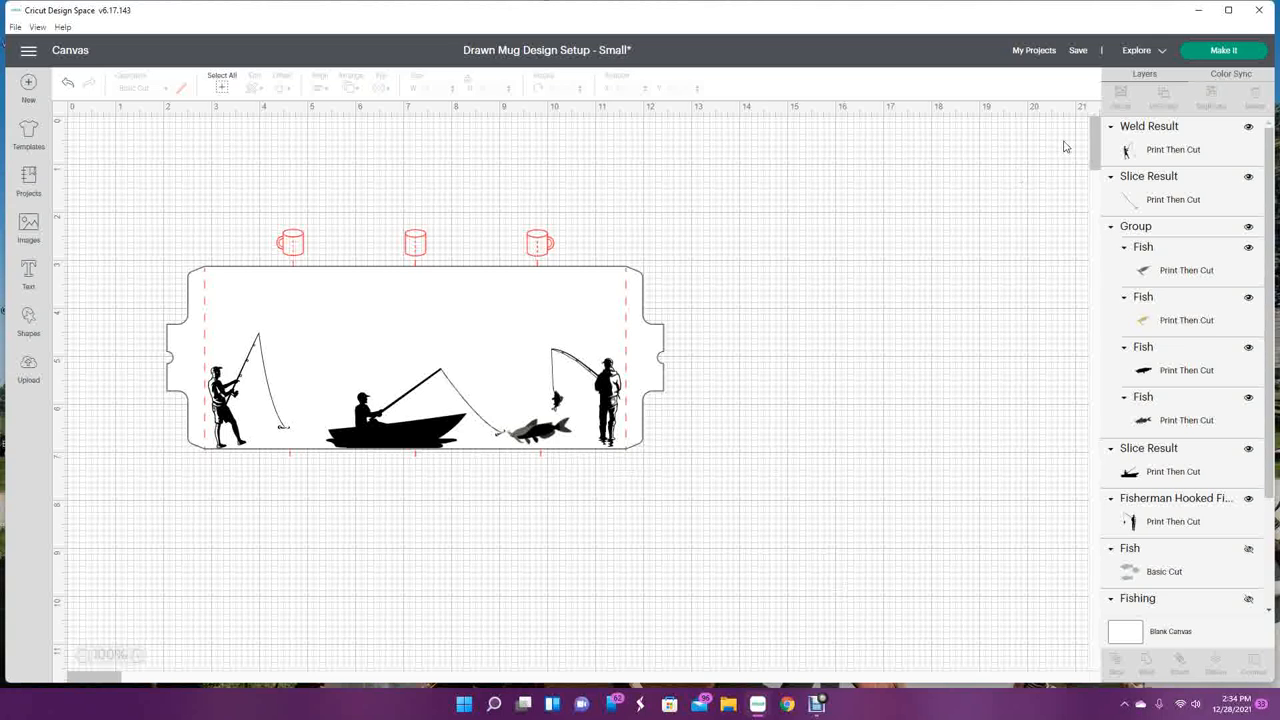
Marquee-select the whole fishing scene on the mug template for attaching and saving as 'Fisher Silhouette Mug'
drag(484, 364, 724, 500)
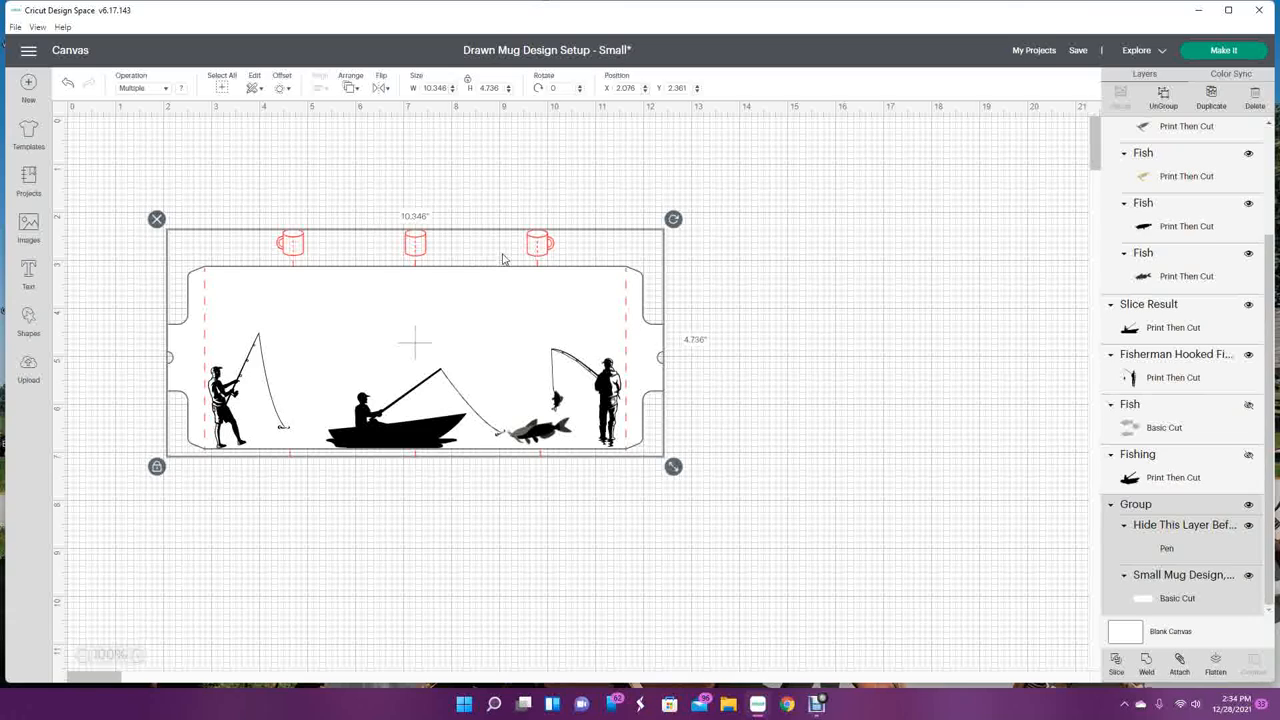
drag(414, 344, 592, 336)
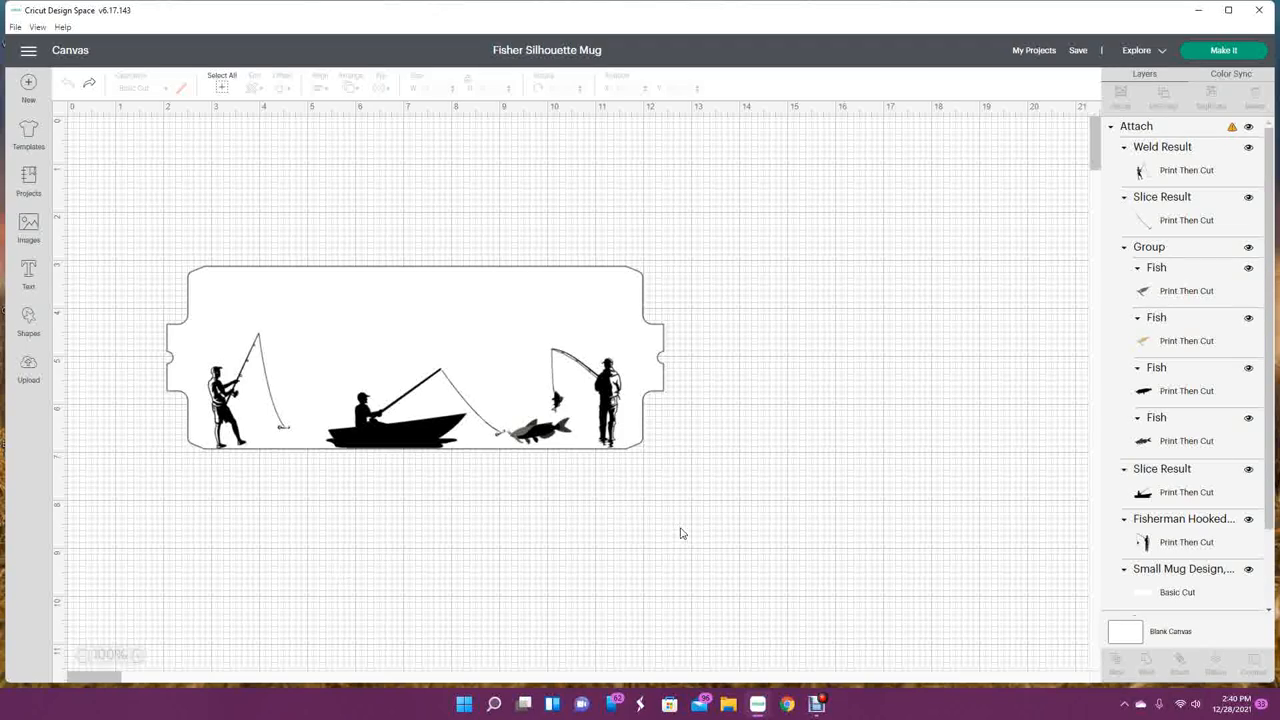
Select the mug template outline and drag it away from the fishing silhouettes
click(416, 356)
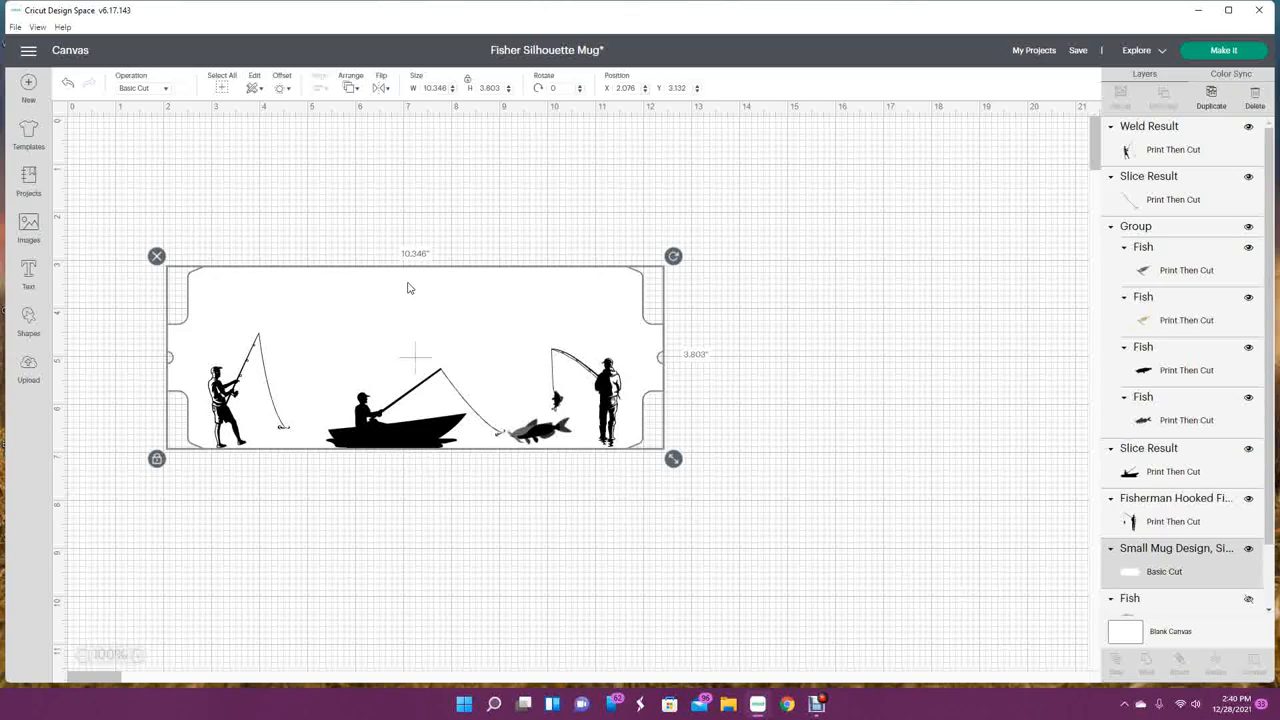
drag(416, 360, 876, 276)
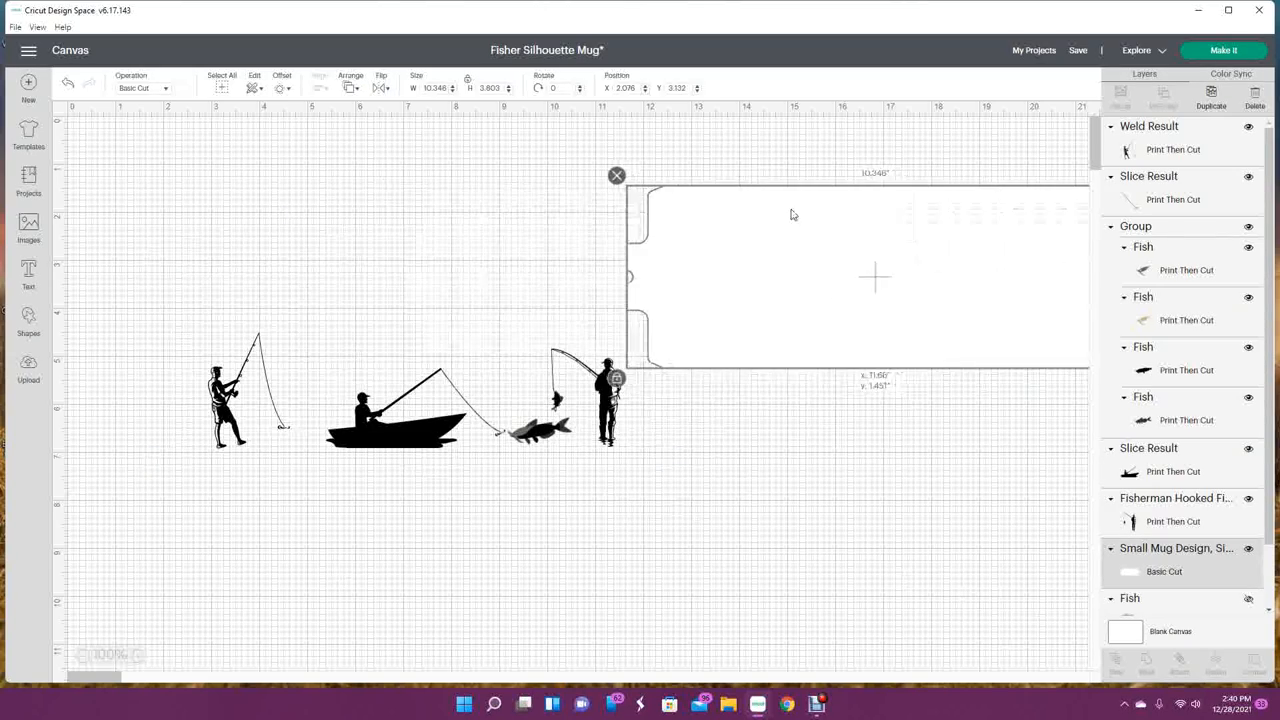
drag(860, 280, 670, 590)
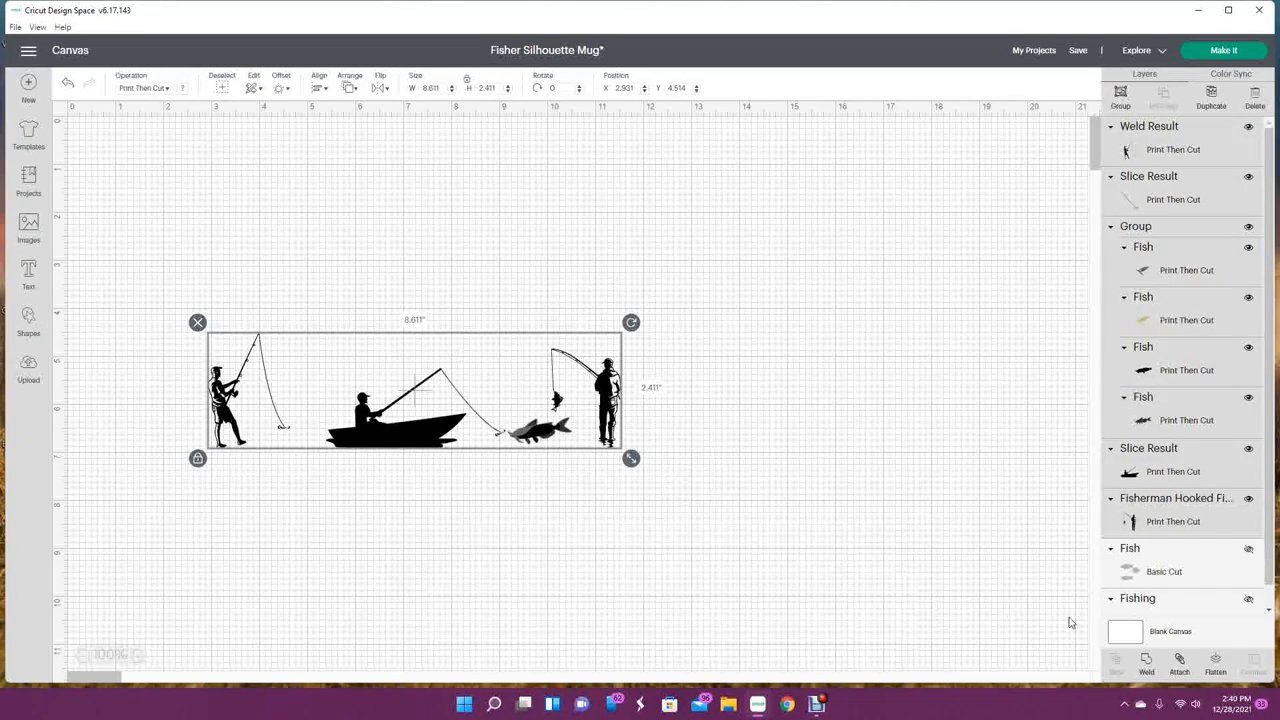
Attach the standalone fishing silhouettes together as one piece
click(1178, 664)
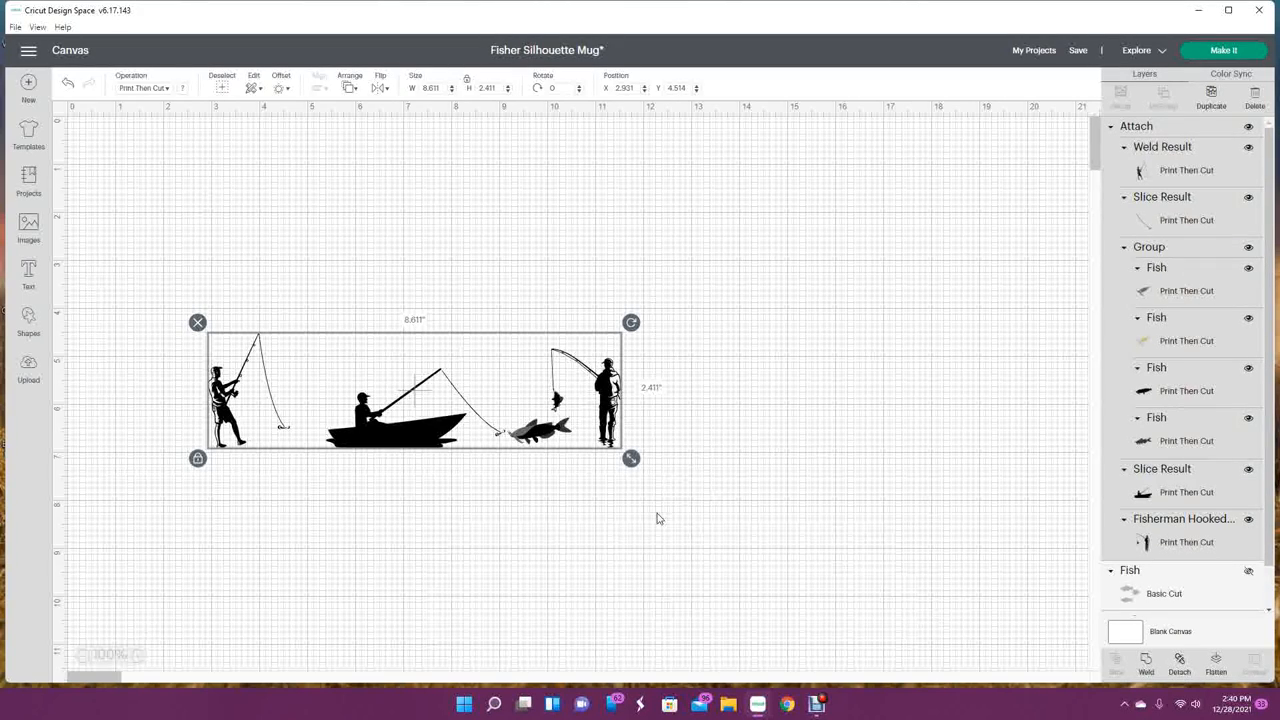
mouse_move(770, 304)
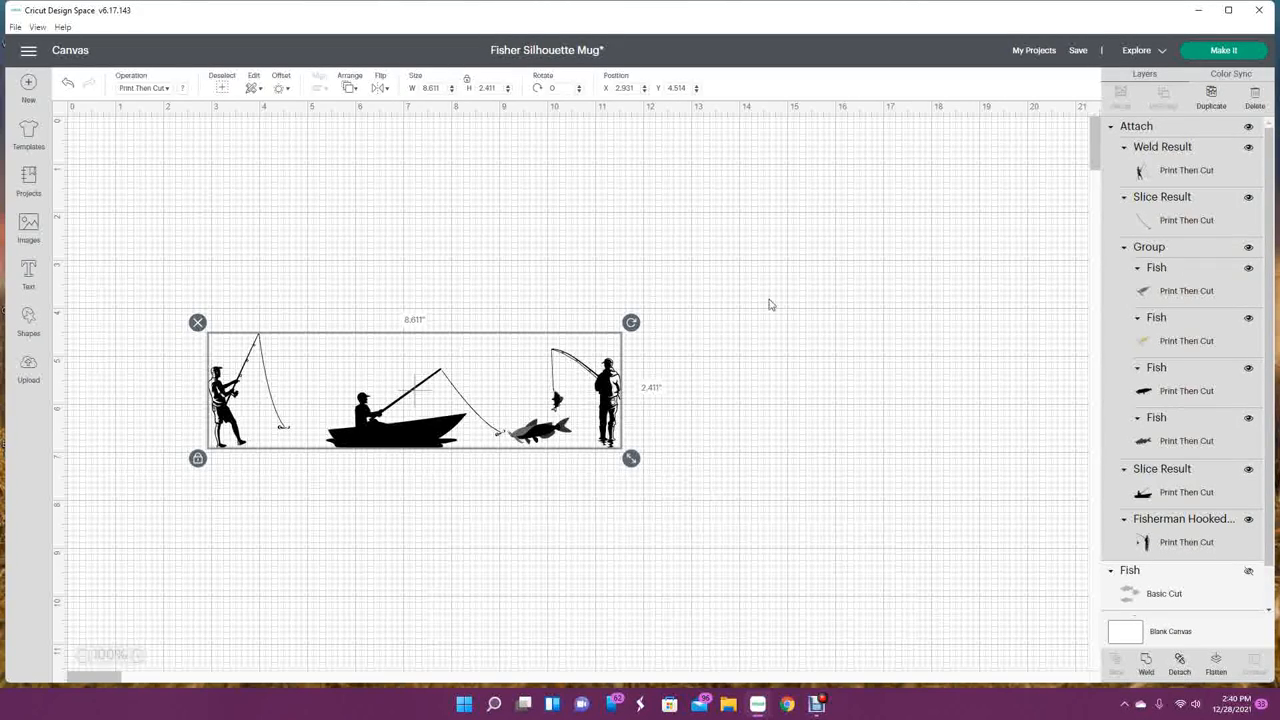
mouse_move(656, 414)
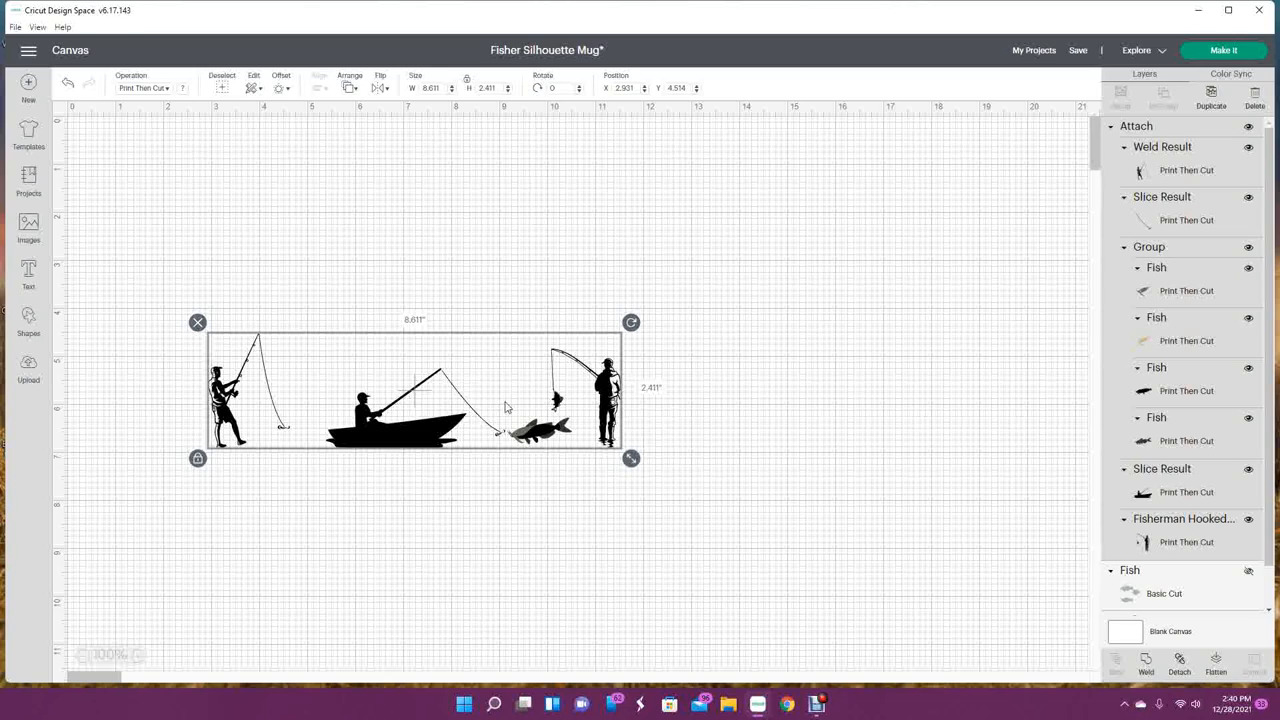
mouse_move(392, 512)
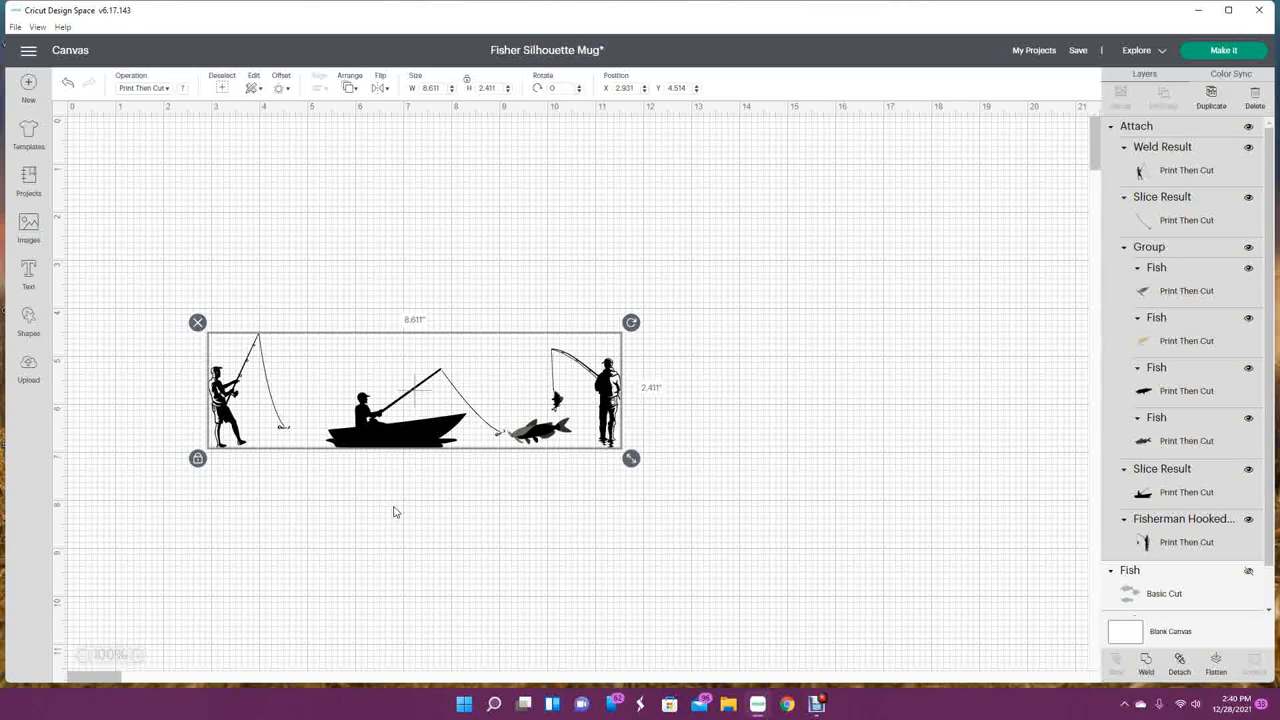
mouse_move(564, 476)
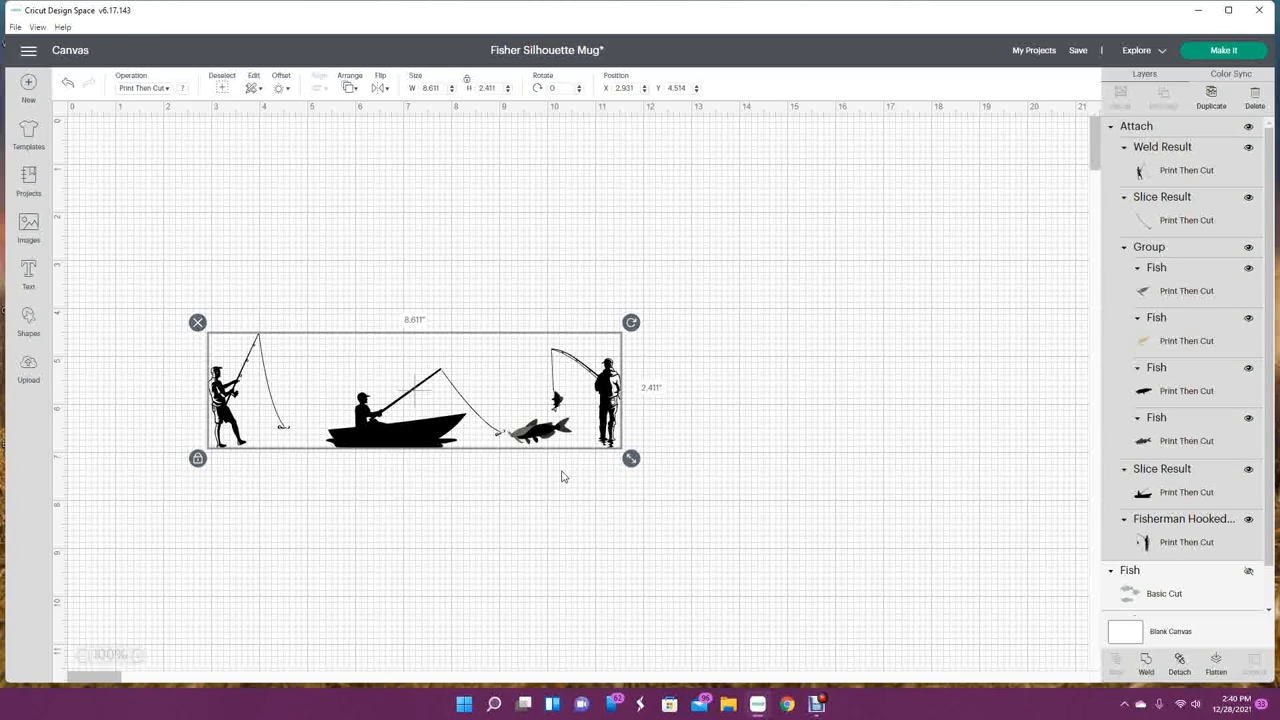
mouse_move(584, 504)
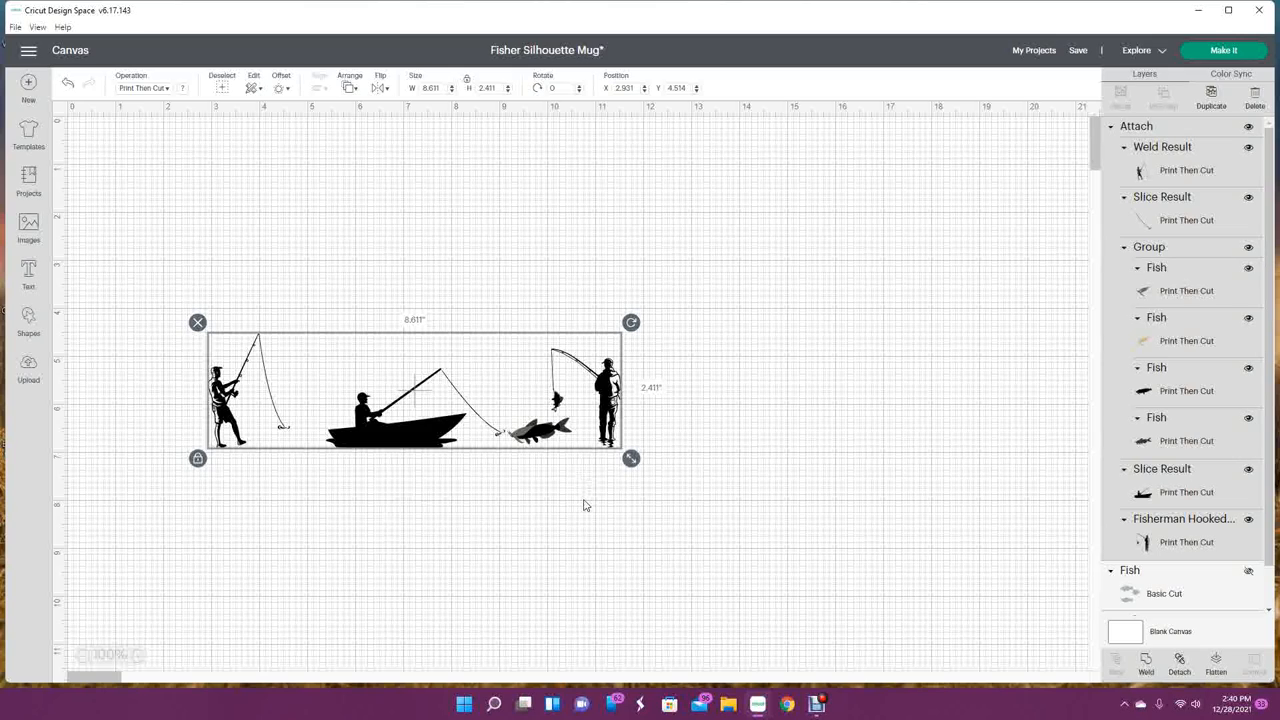
mouse_move(604, 516)
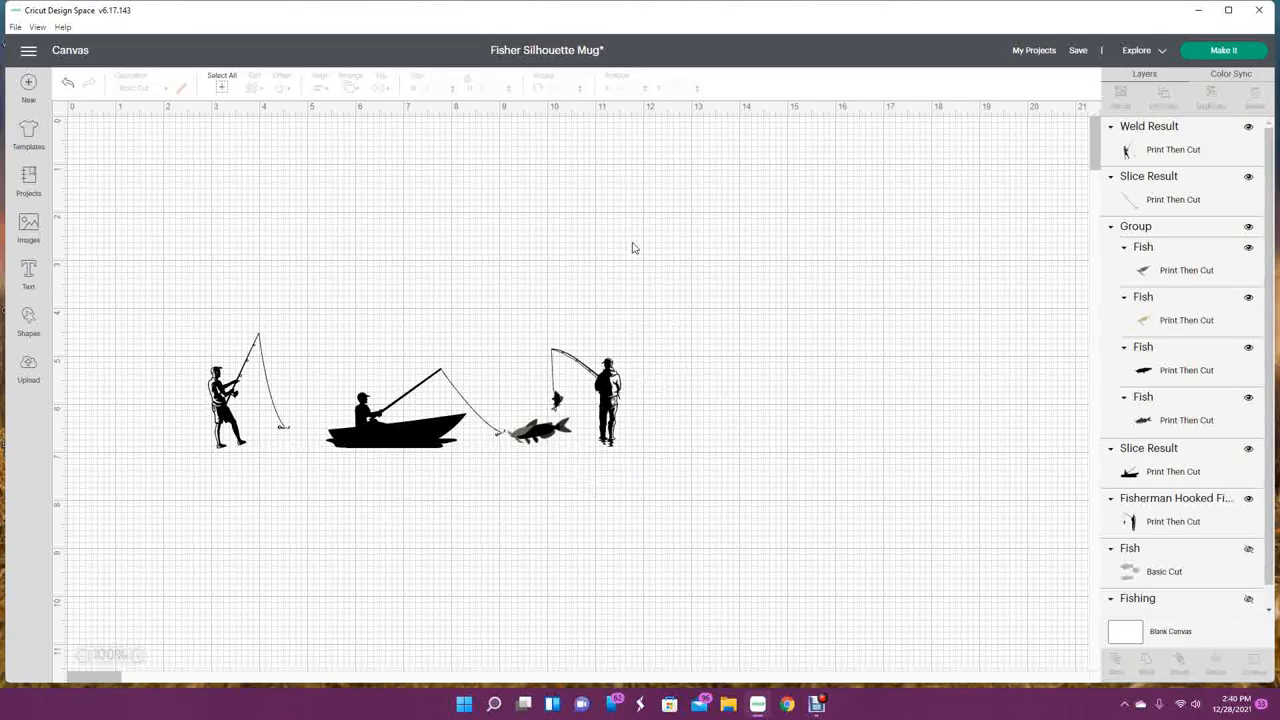
mouse_move(224, 620)
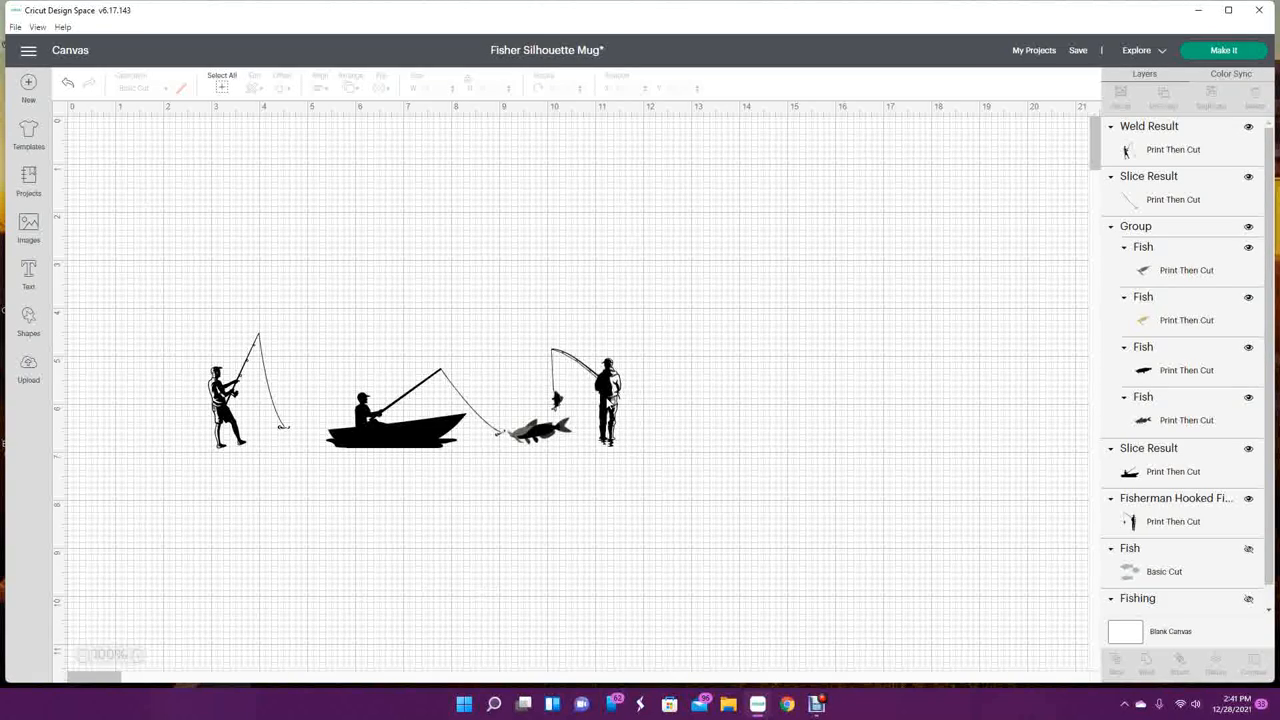
Flip the Fisherman Hooked Fish layer horizontally
click(604, 396)
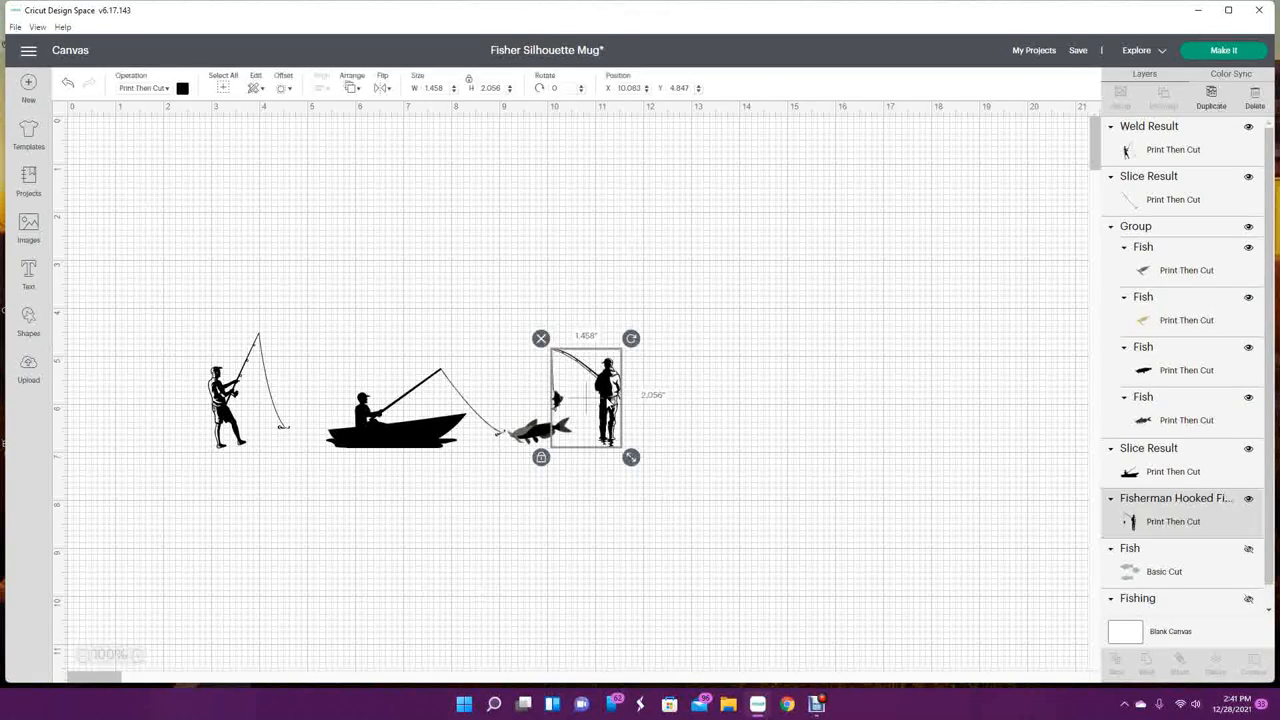
mouse_move(778, 528)
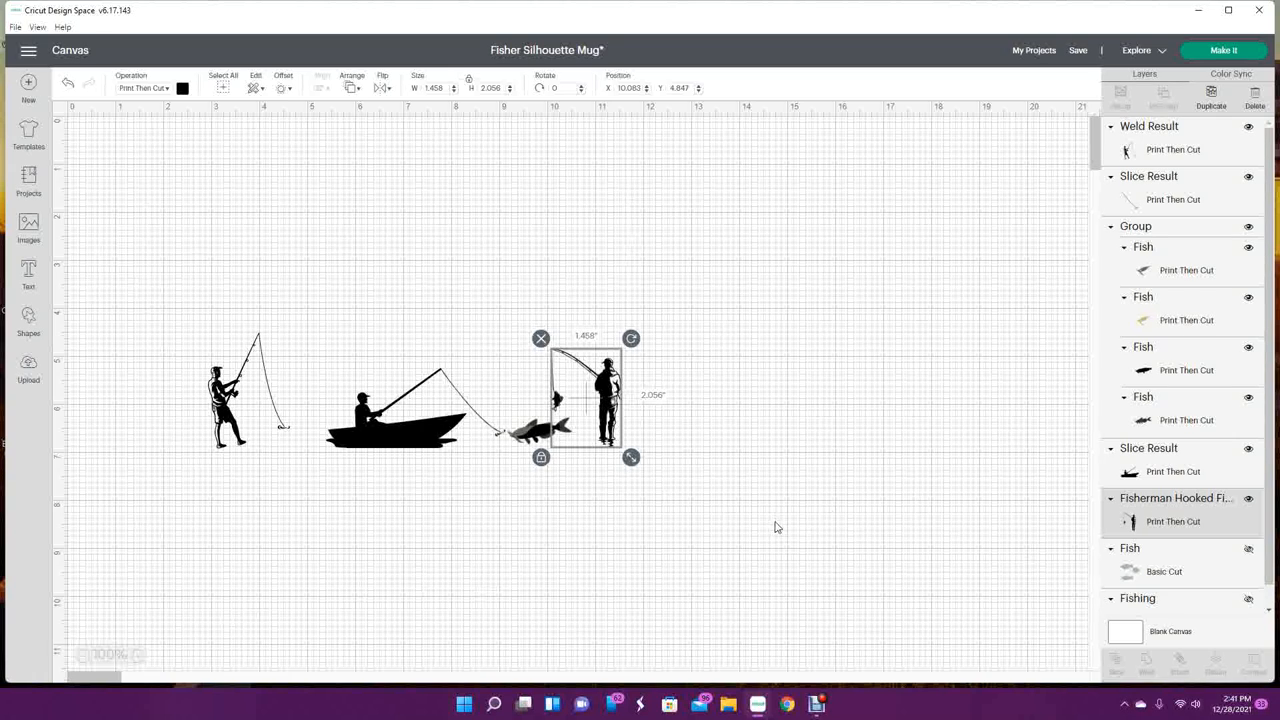
click(384, 88)
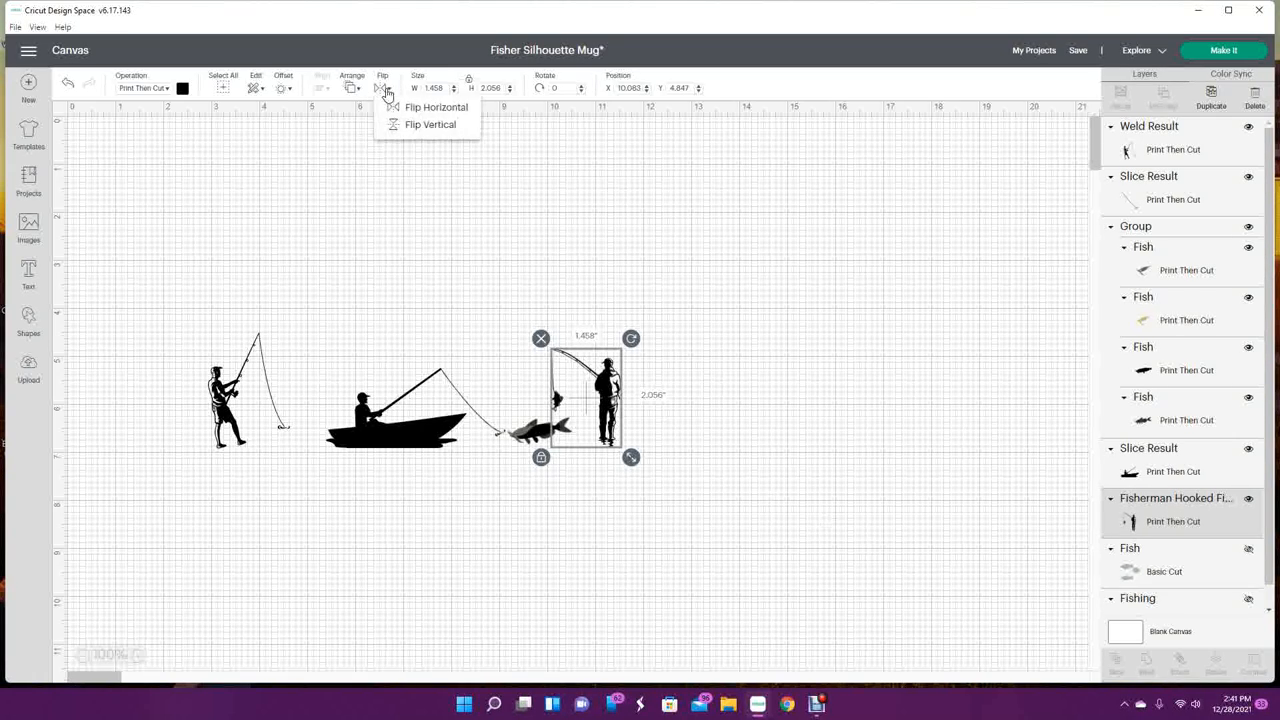
mouse_move(400, 108)
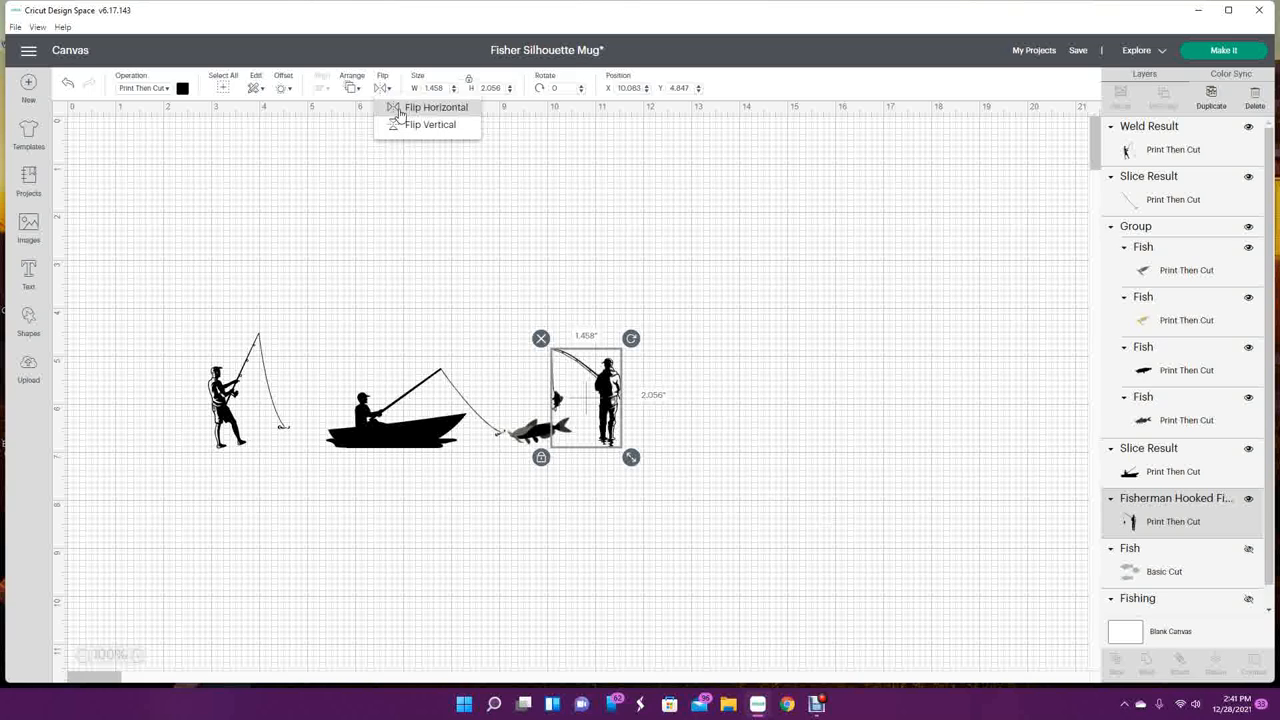
click(436, 108)
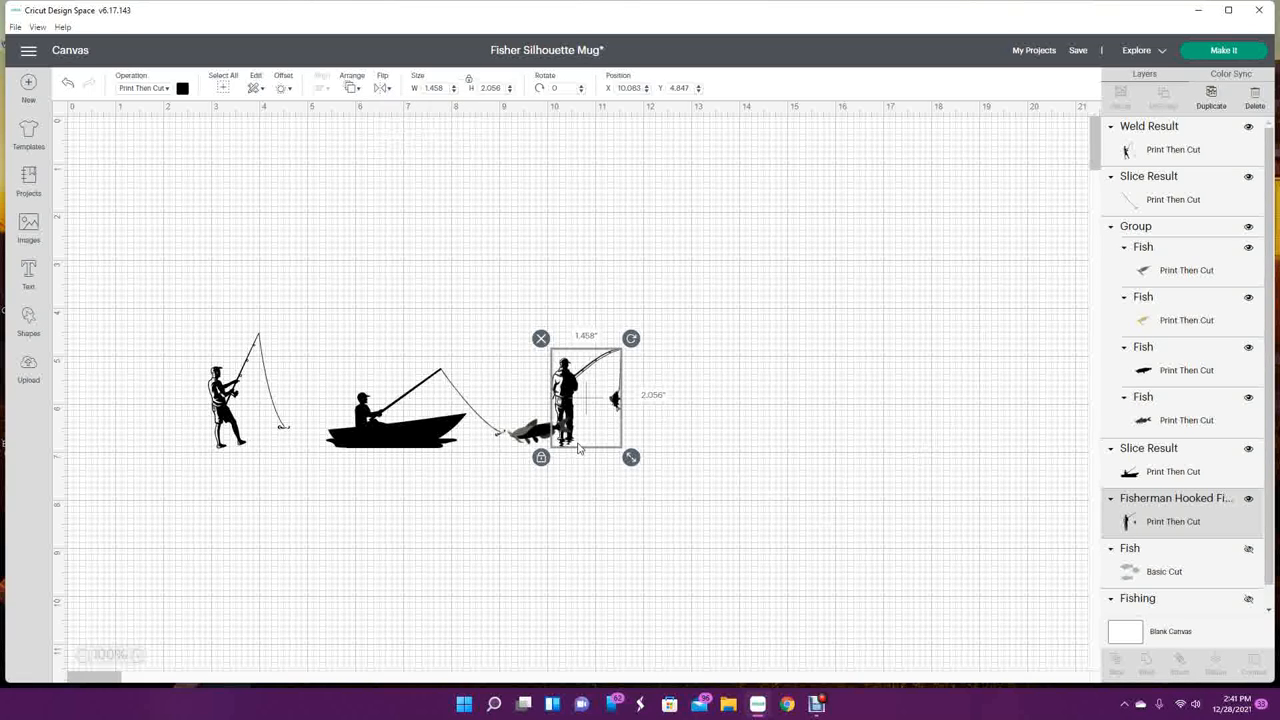
mouse_move(488, 444)
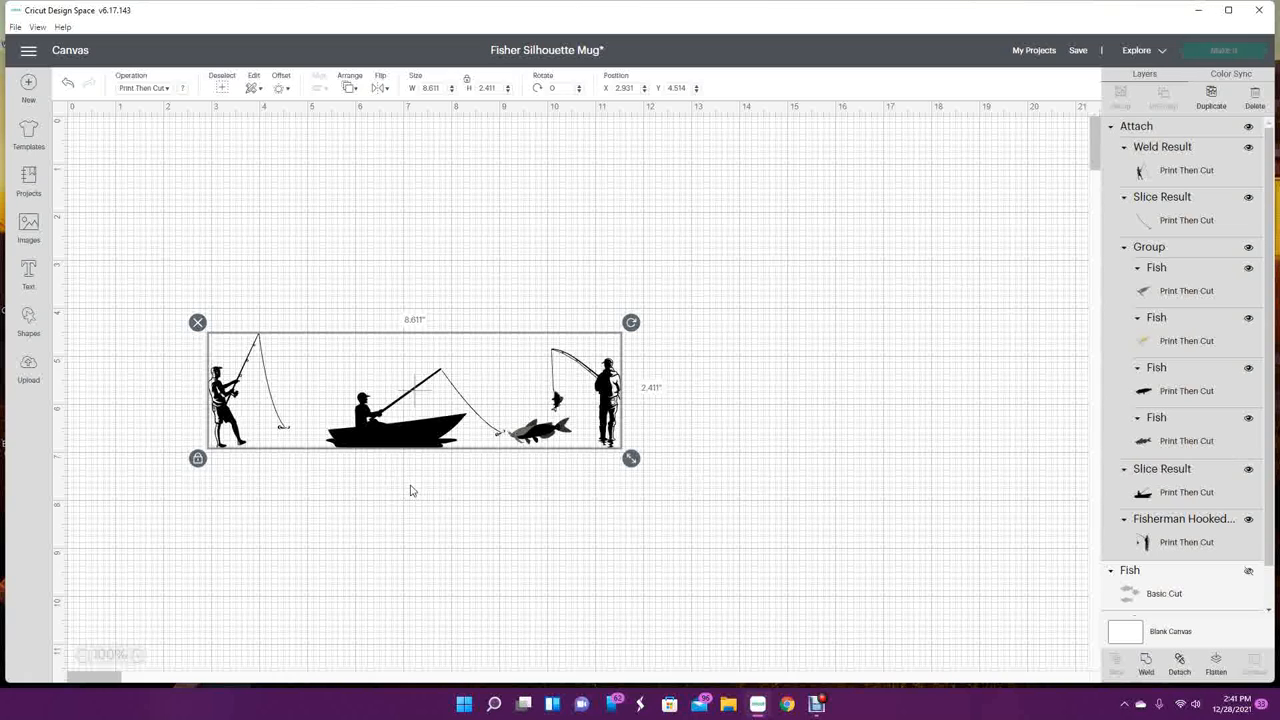
Go to Make It, turn Mirror on for the mat and continue to Print setup
click(1224, 50)
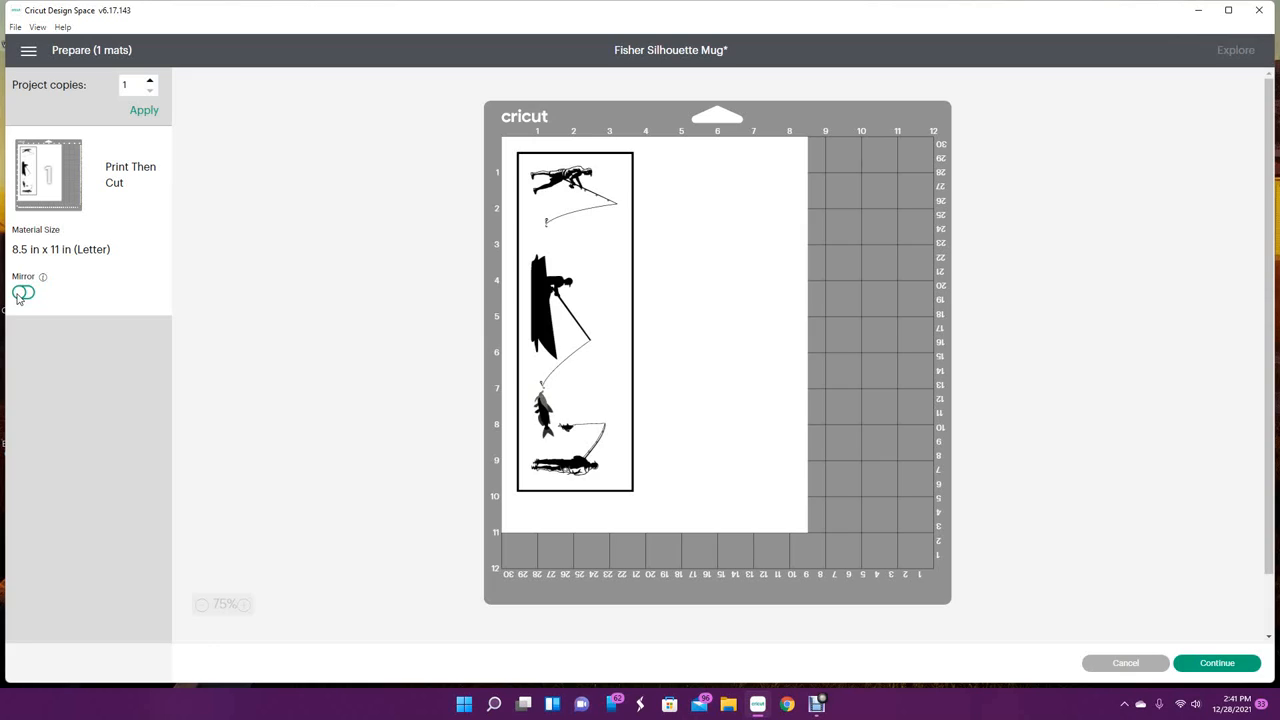
click(24, 292)
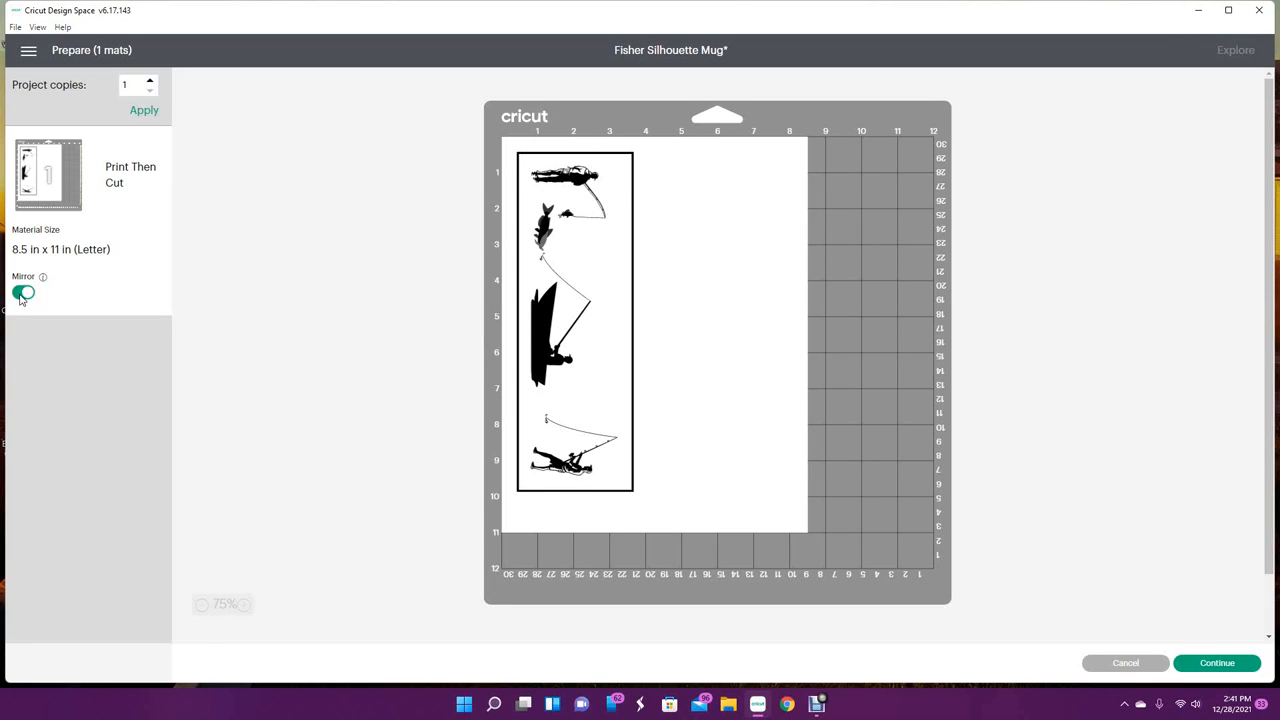
mouse_move(304, 388)
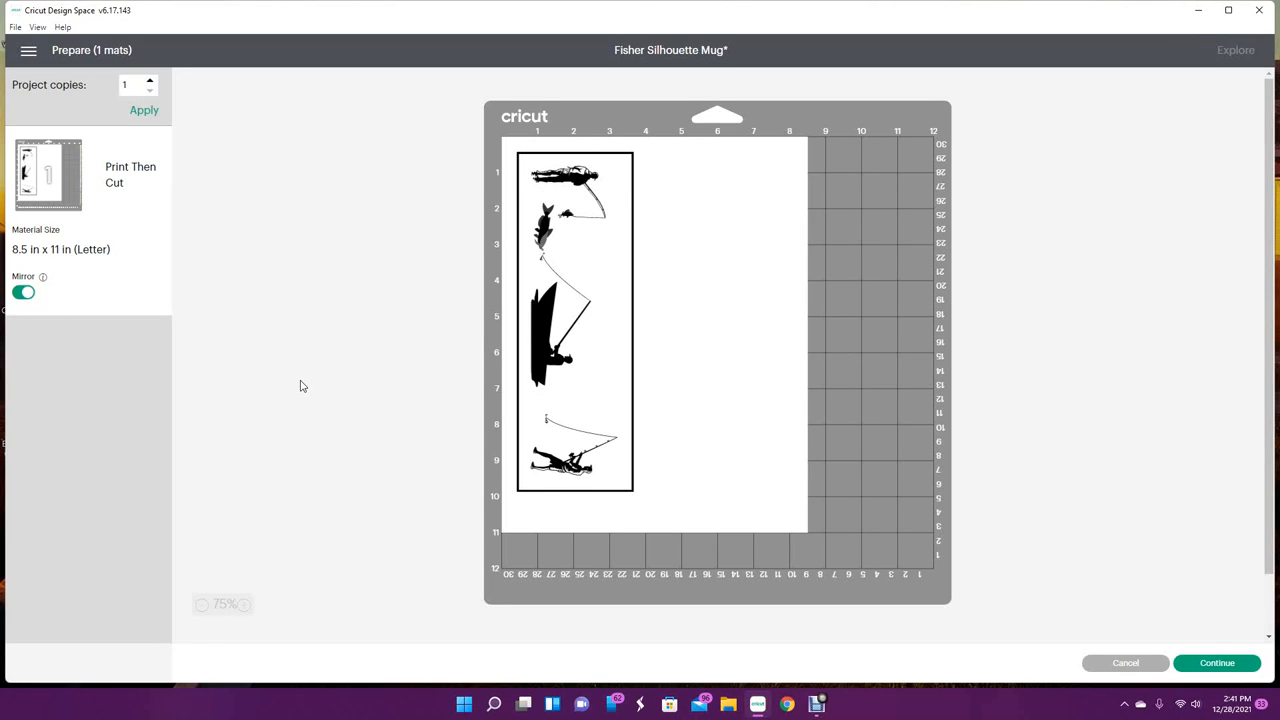
mouse_move(1234, 680)
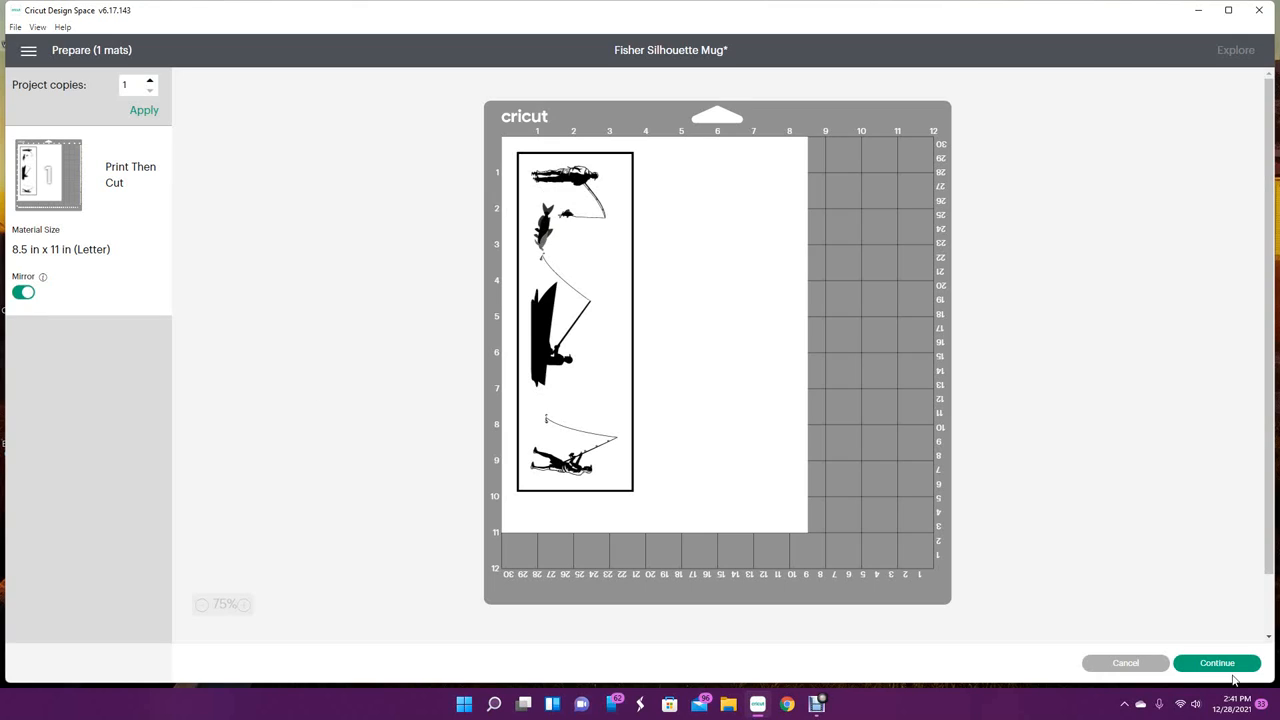
click(1216, 662)
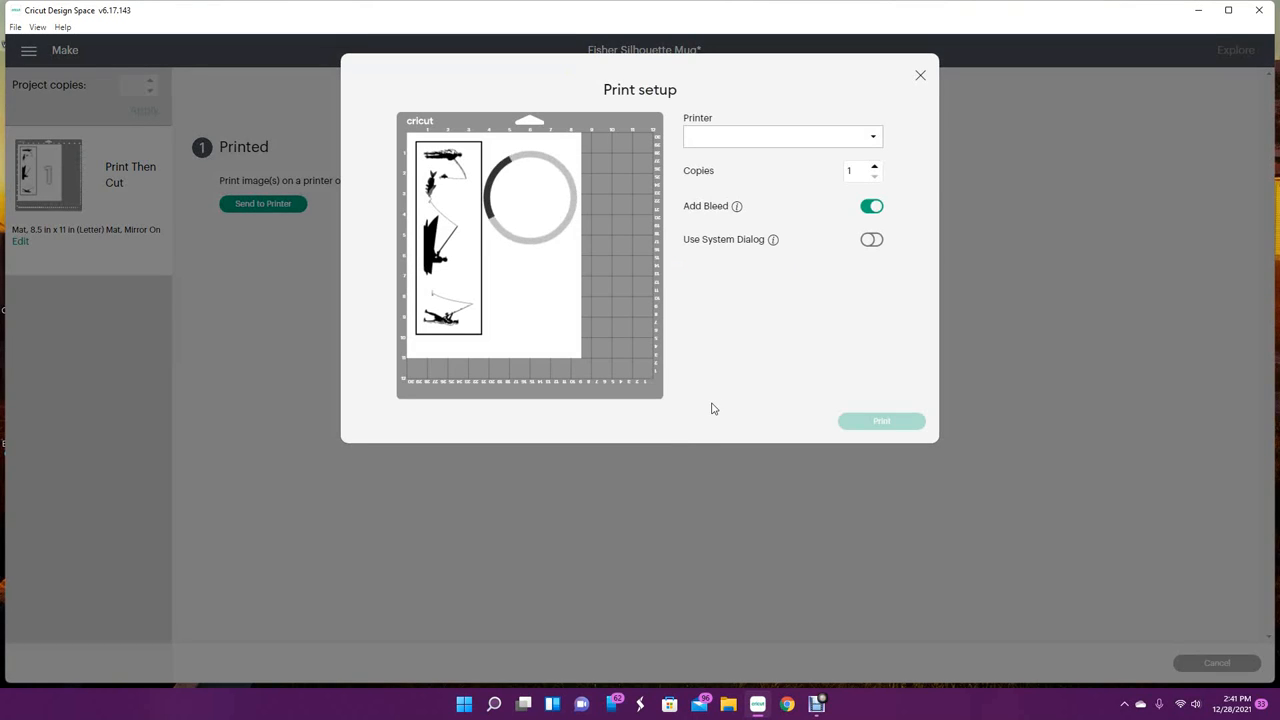
Choose the EPSON ET-2710 printer, turn Add Bleed off and Use System Dialog on, and send to print
click(784, 136)
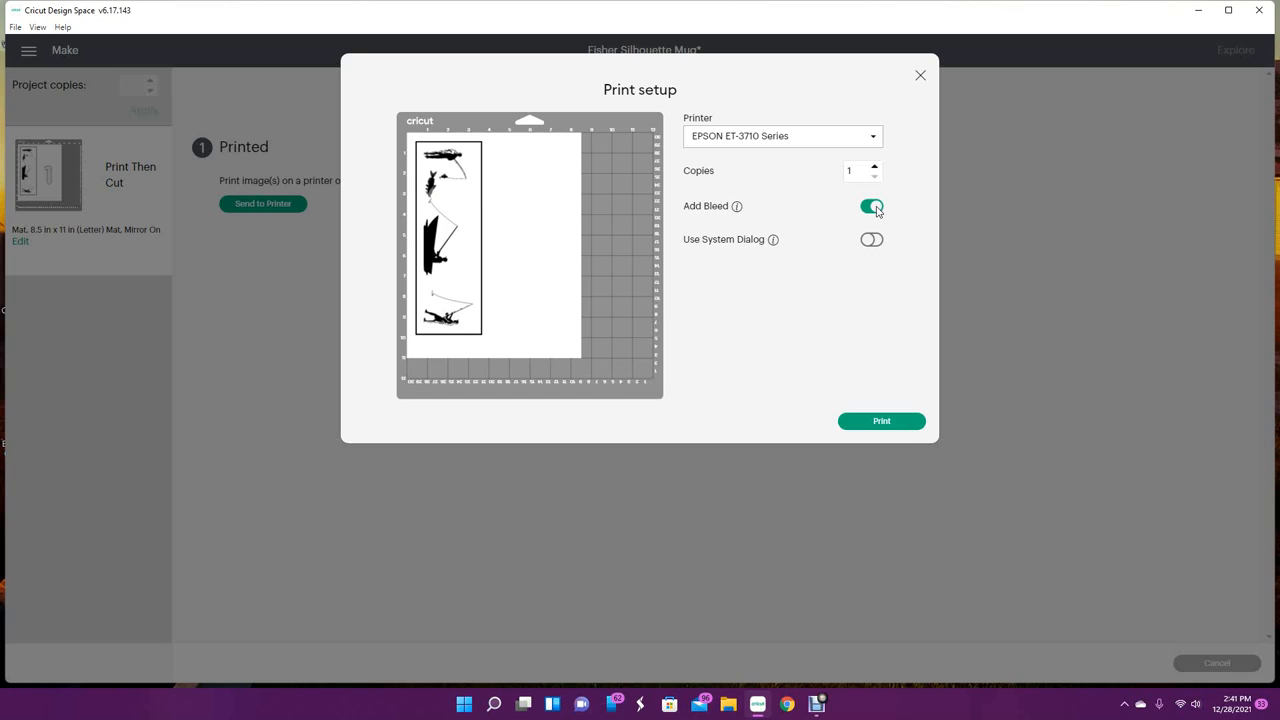
click(872, 206)
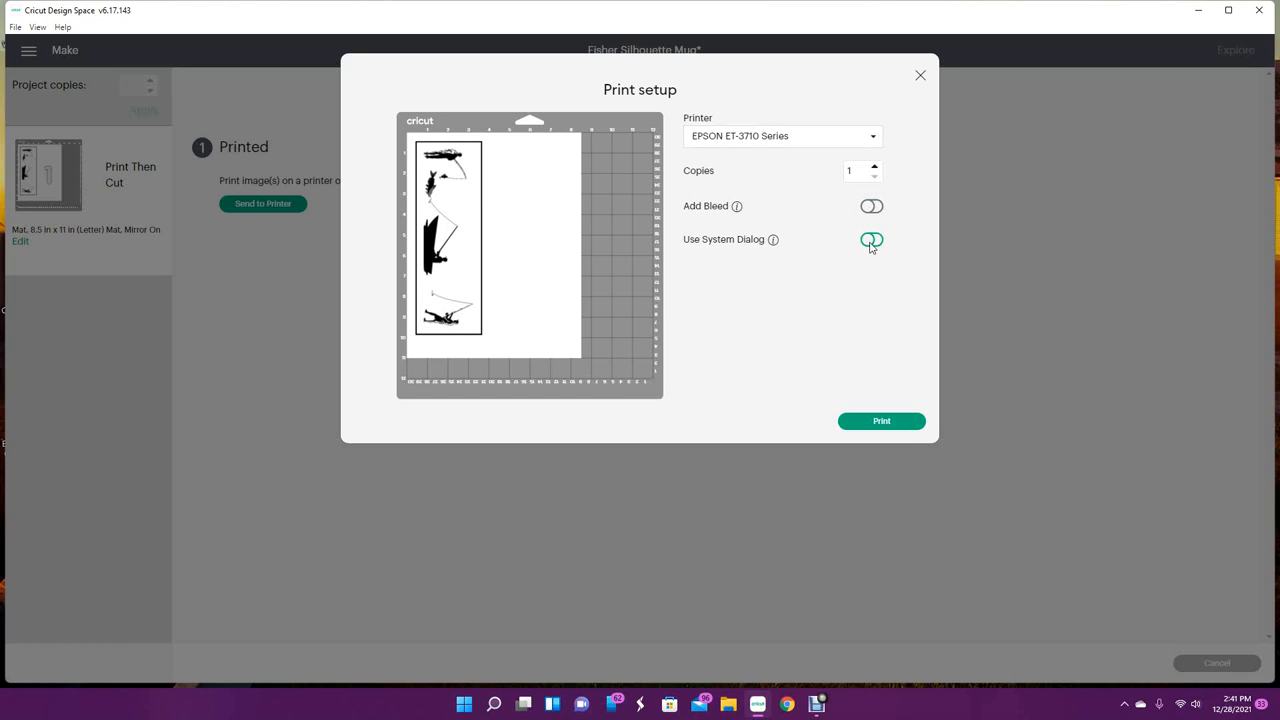
click(872, 240)
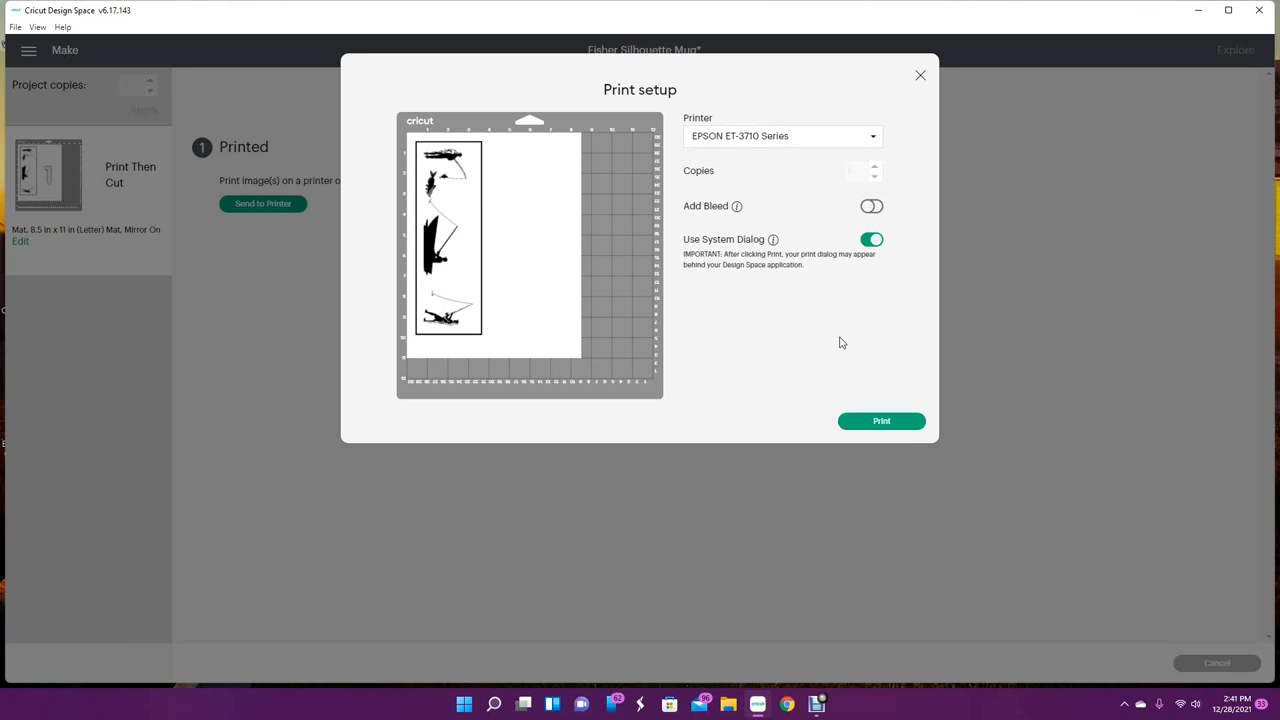
click(880, 420)
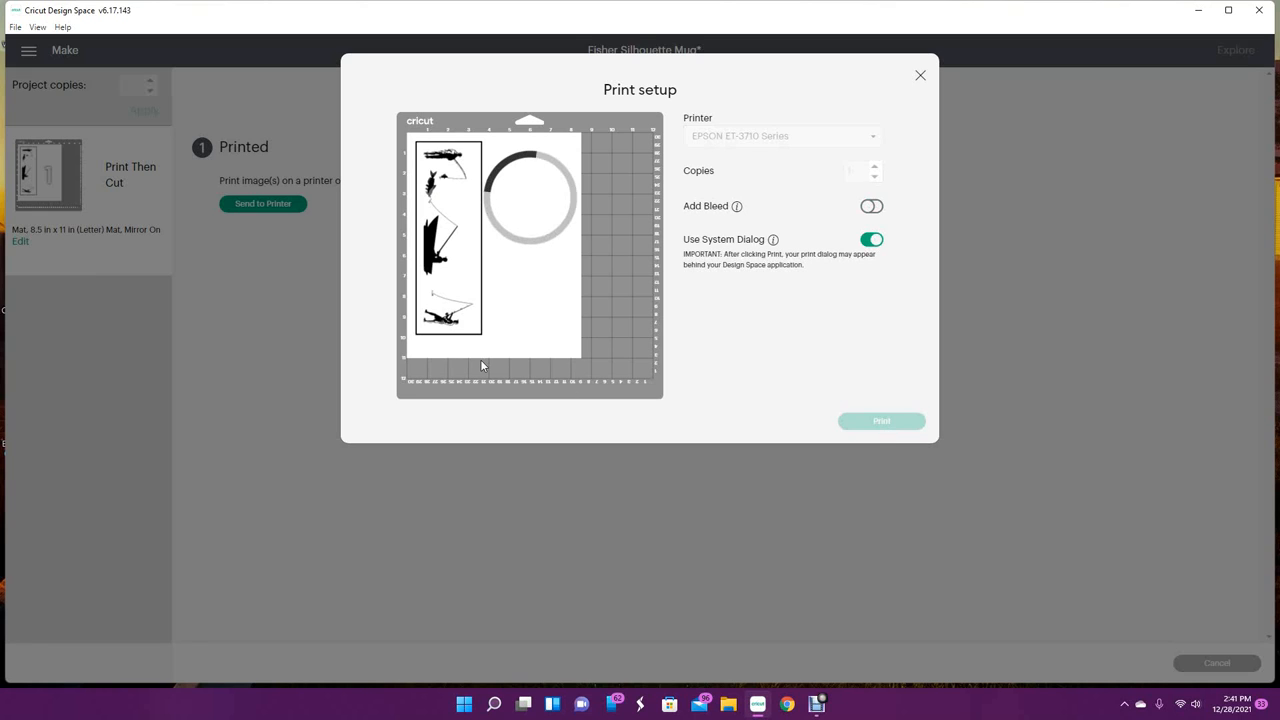
click(880, 420)
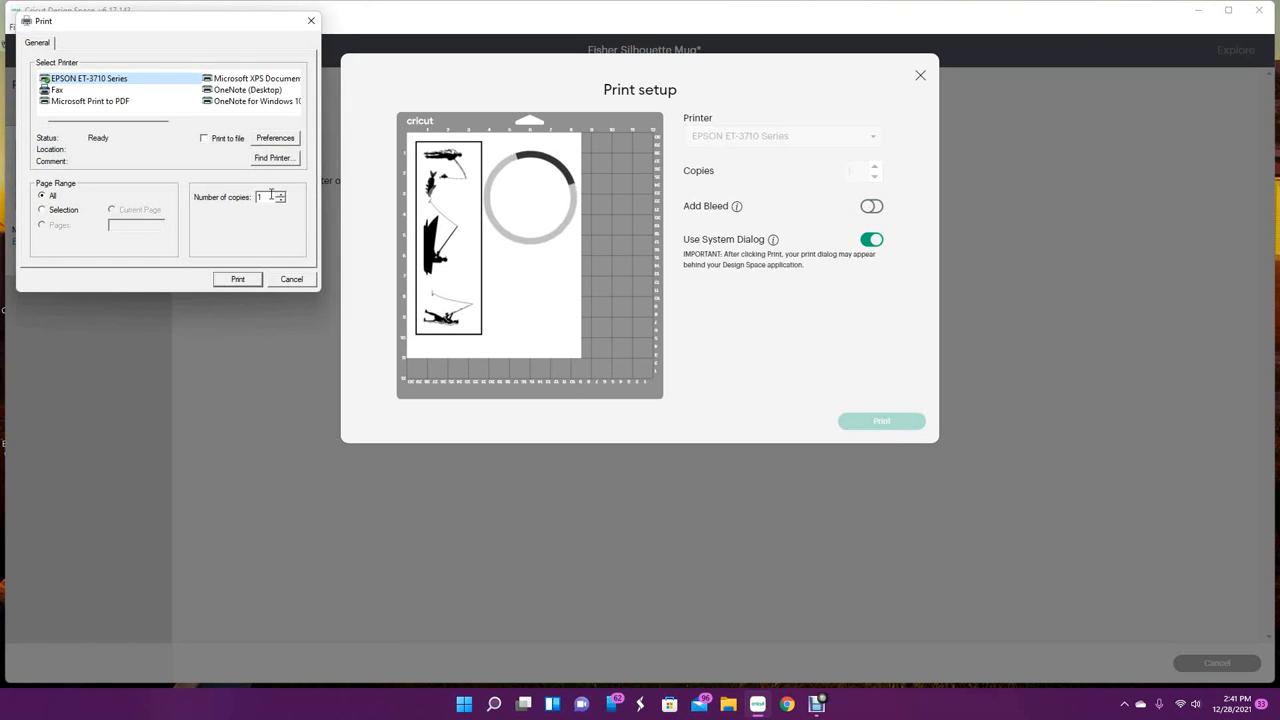
Check the Epson printing preferences in the Windows Print dialog and print the mirrored mat
click(274, 136)
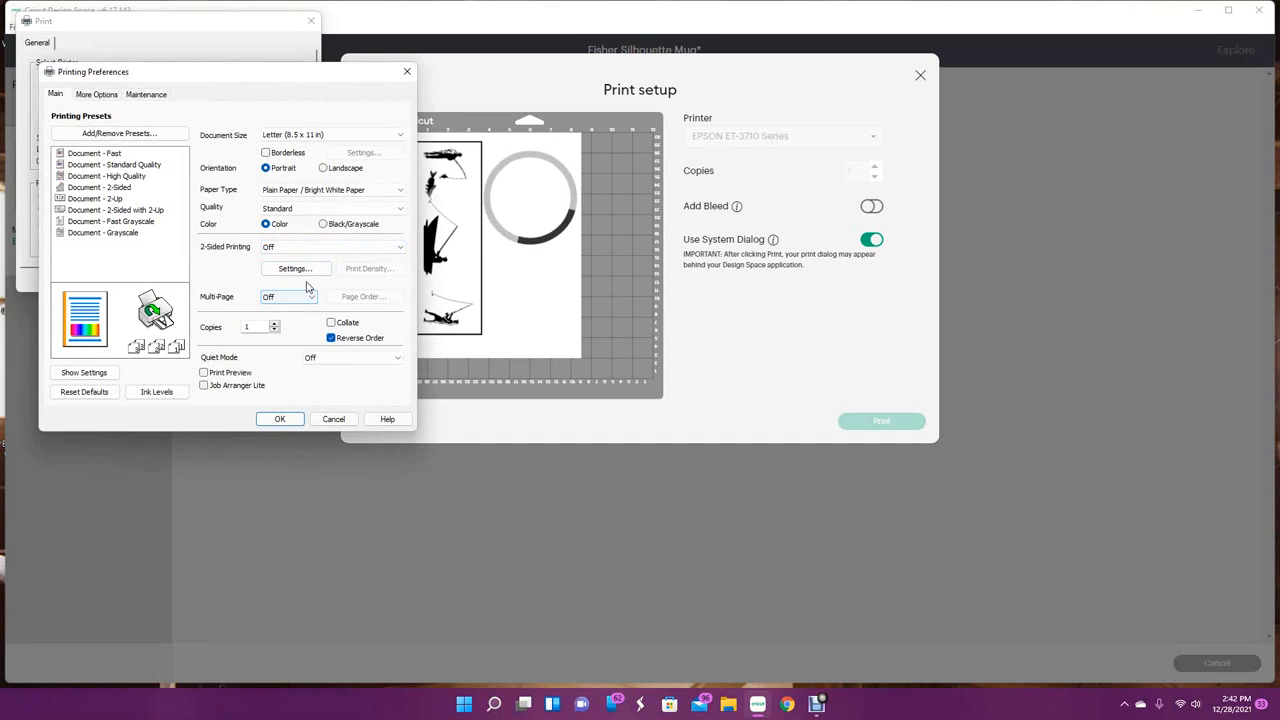
click(332, 208)
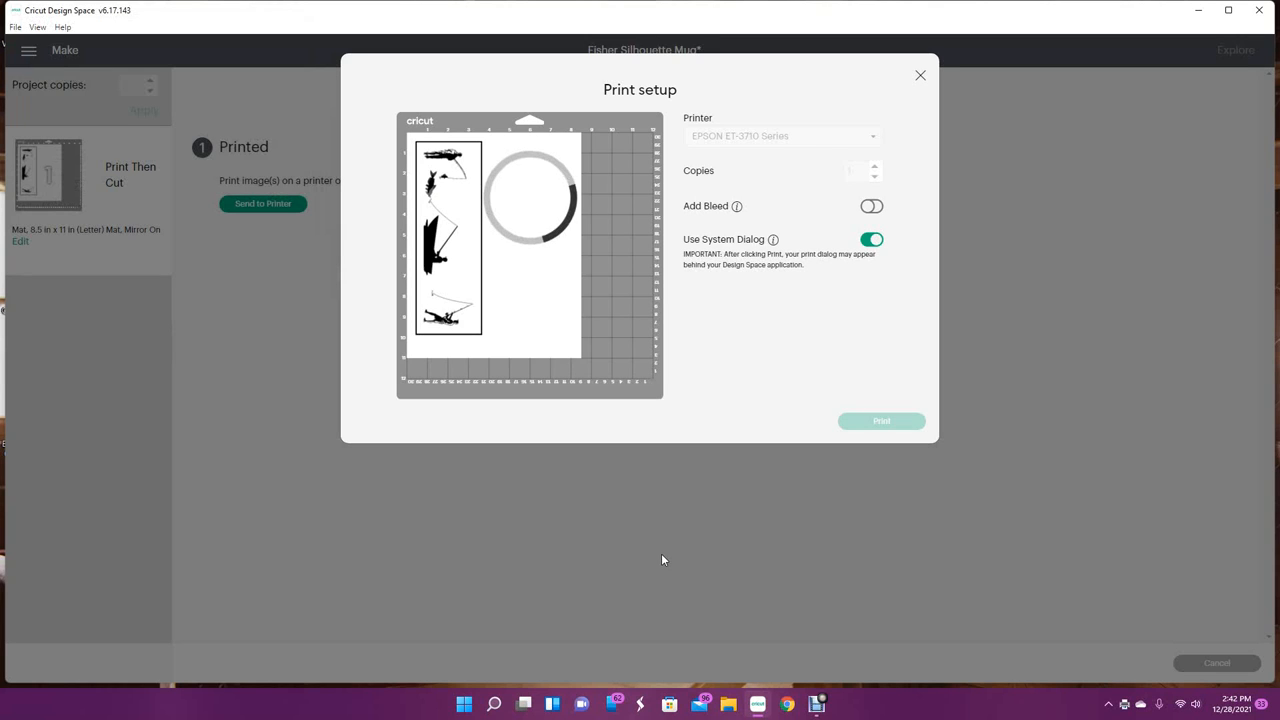
click(880, 420)
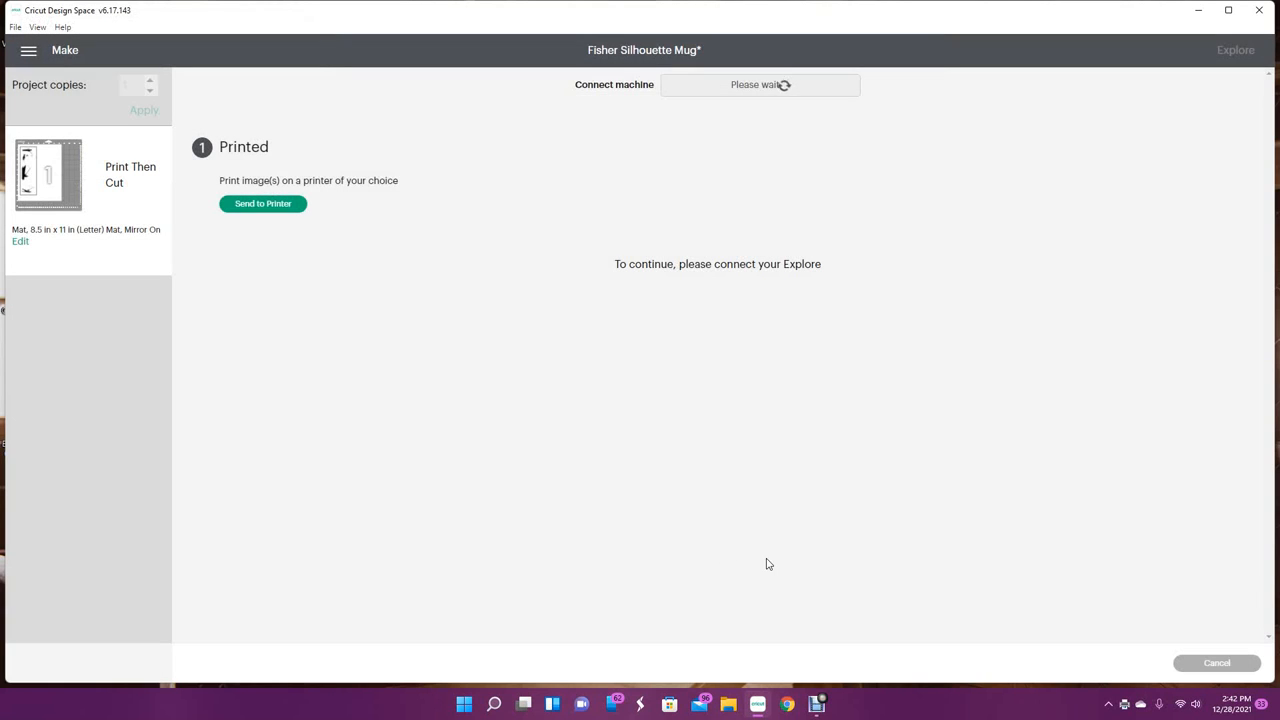